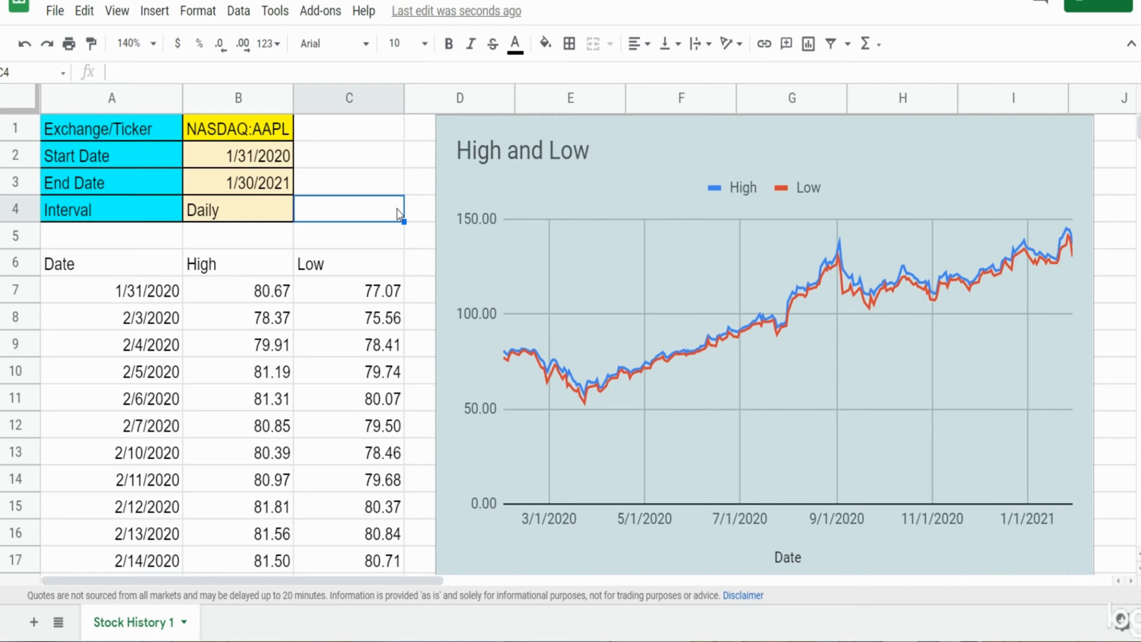
{"action": "mouse_move", "coordinate": [225, 169]}
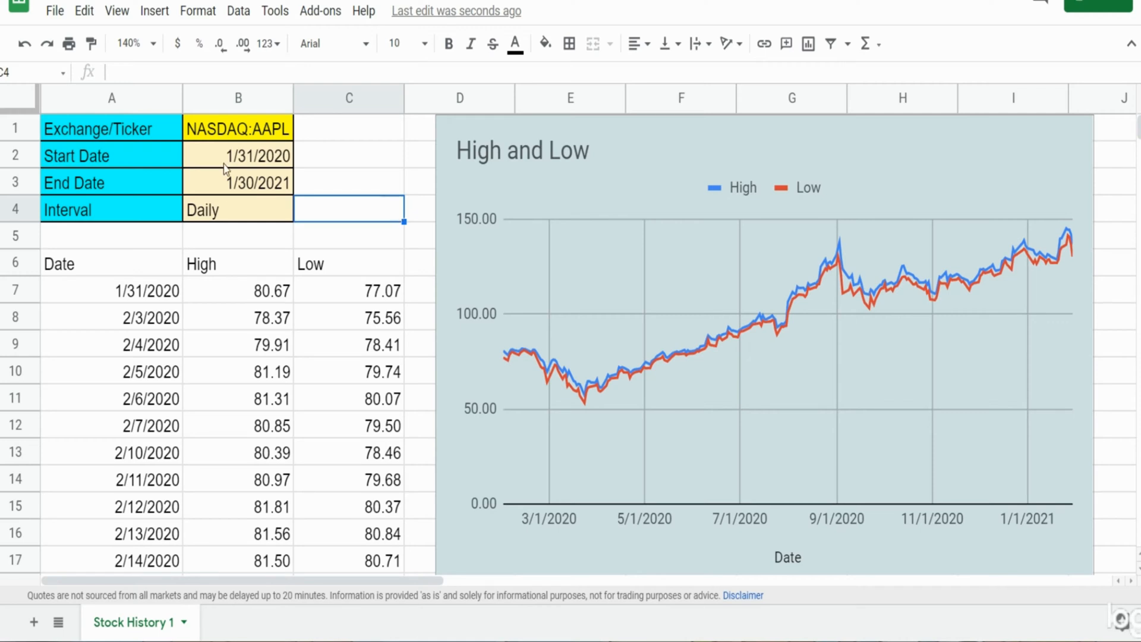
- Inspect the ticker, end date, interval inputs and the QUERY formula with its High and Low headings
{"action": "left_click", "coordinate": [237, 127]}
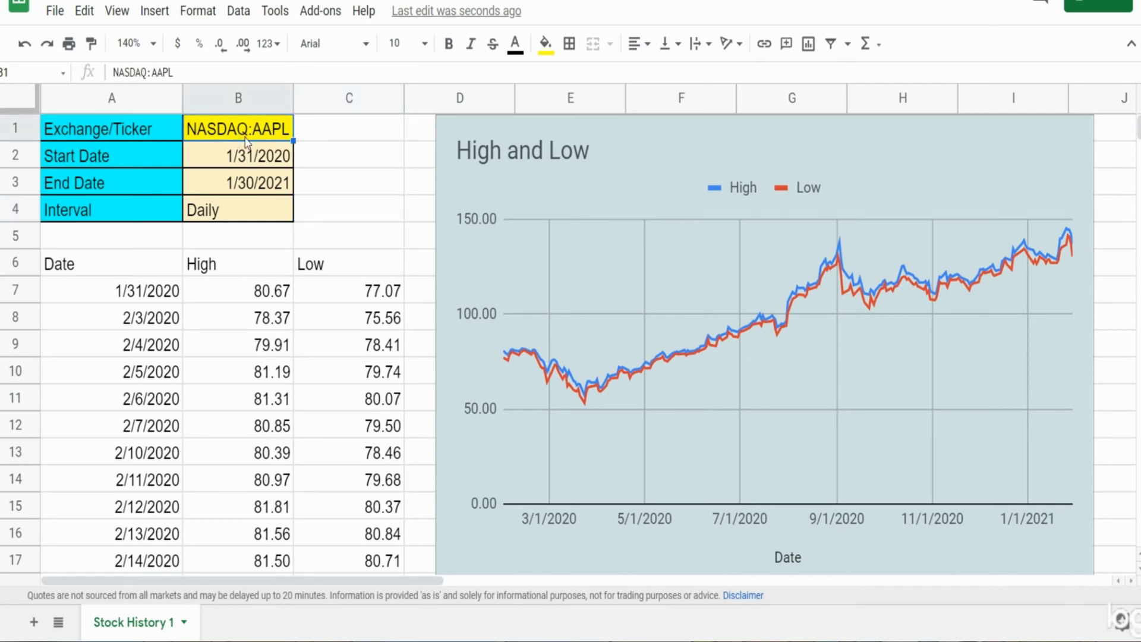
{"action": "mouse_move", "coordinate": [200, 140]}
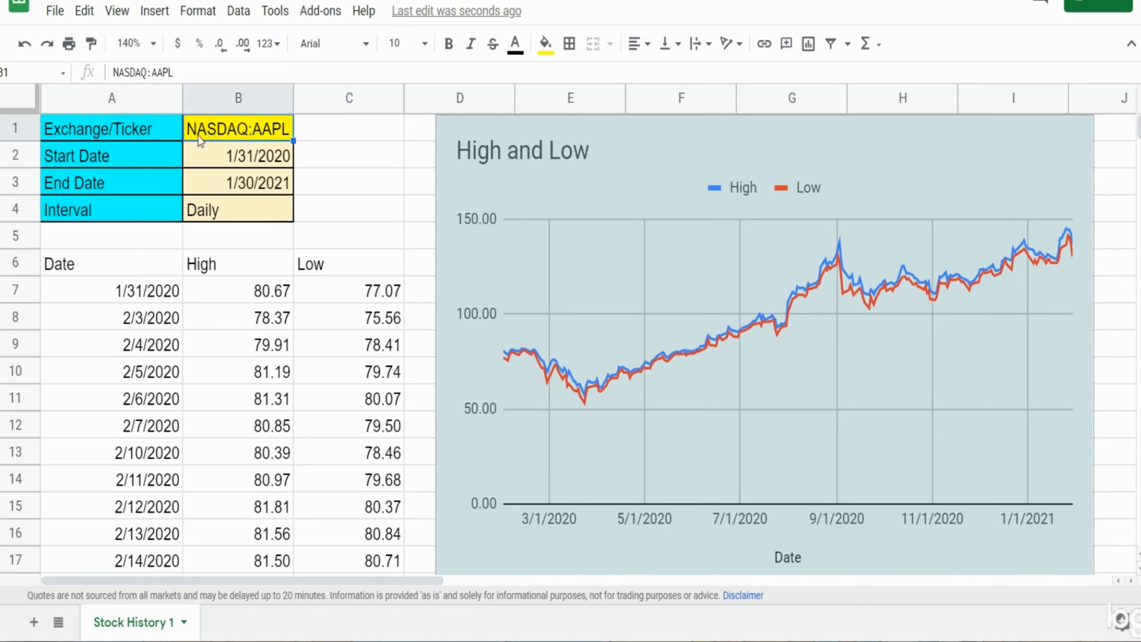
{"action": "mouse_move", "coordinate": [251, 138]}
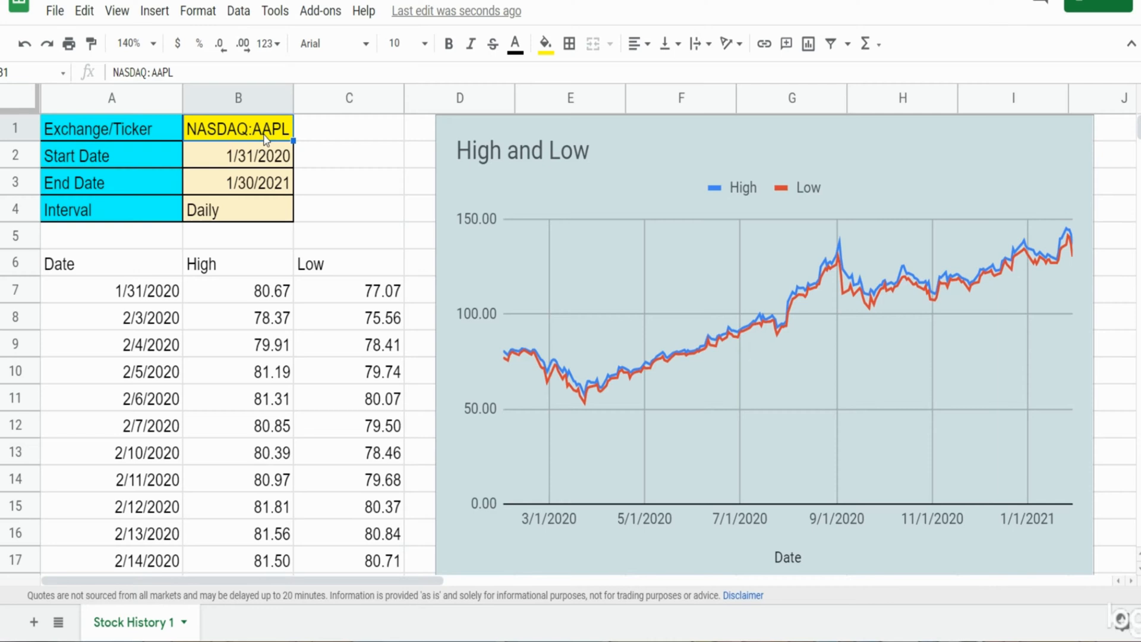
{"action": "mouse_move", "coordinate": [287, 138]}
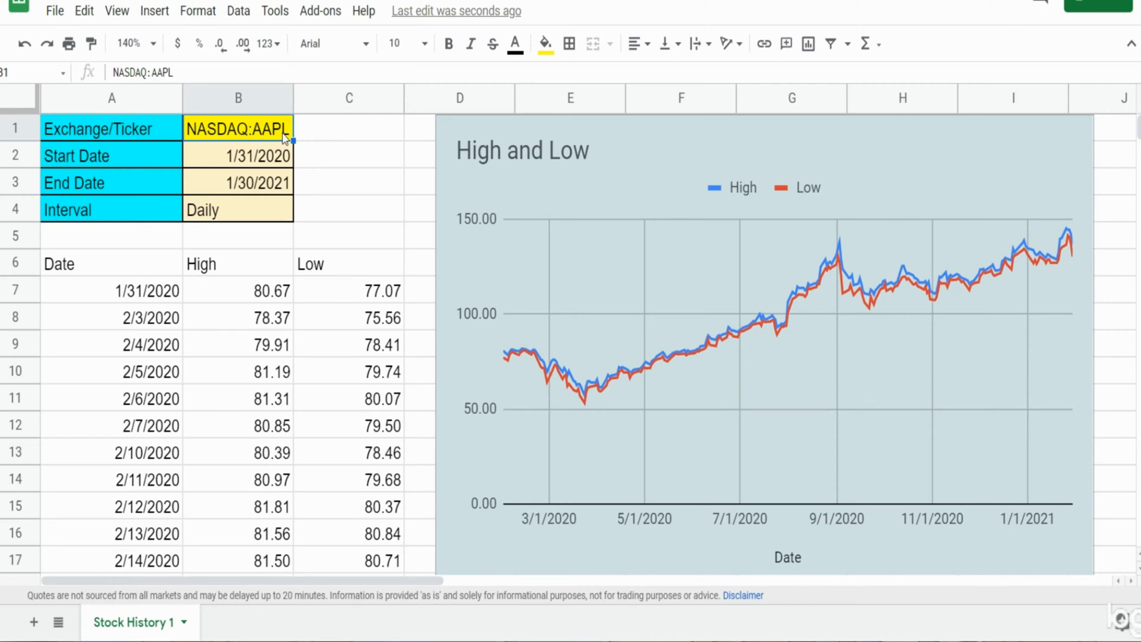
{"action": "left_click", "coordinate": [238, 156]}
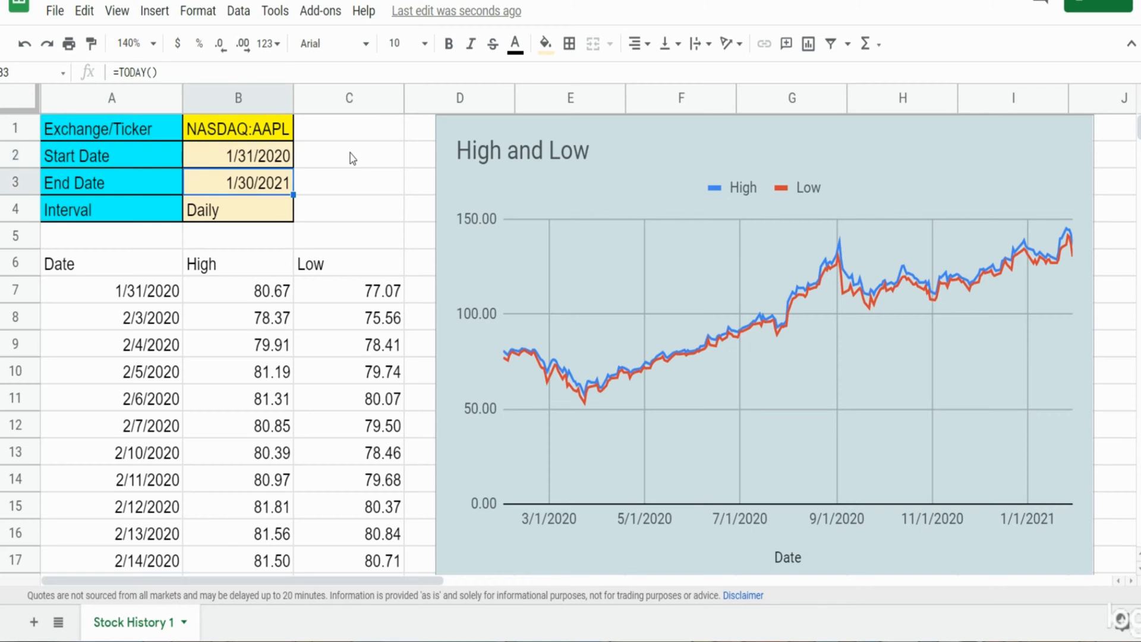
{"action": "left_click", "coordinate": [237, 209]}
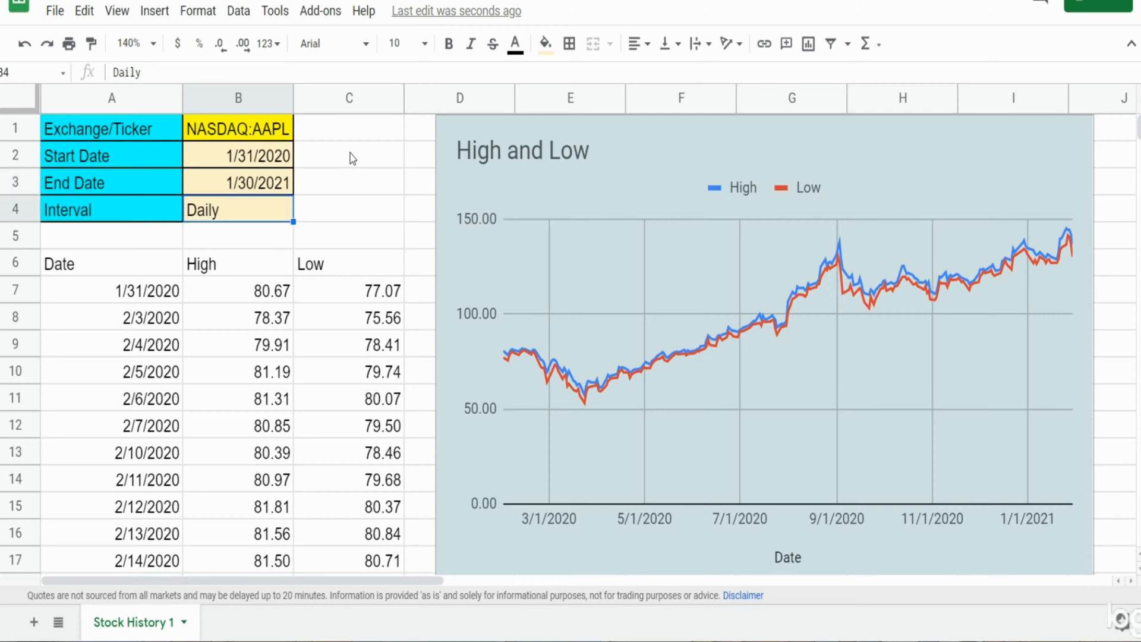
{"action": "left_click", "coordinate": [89, 262]}
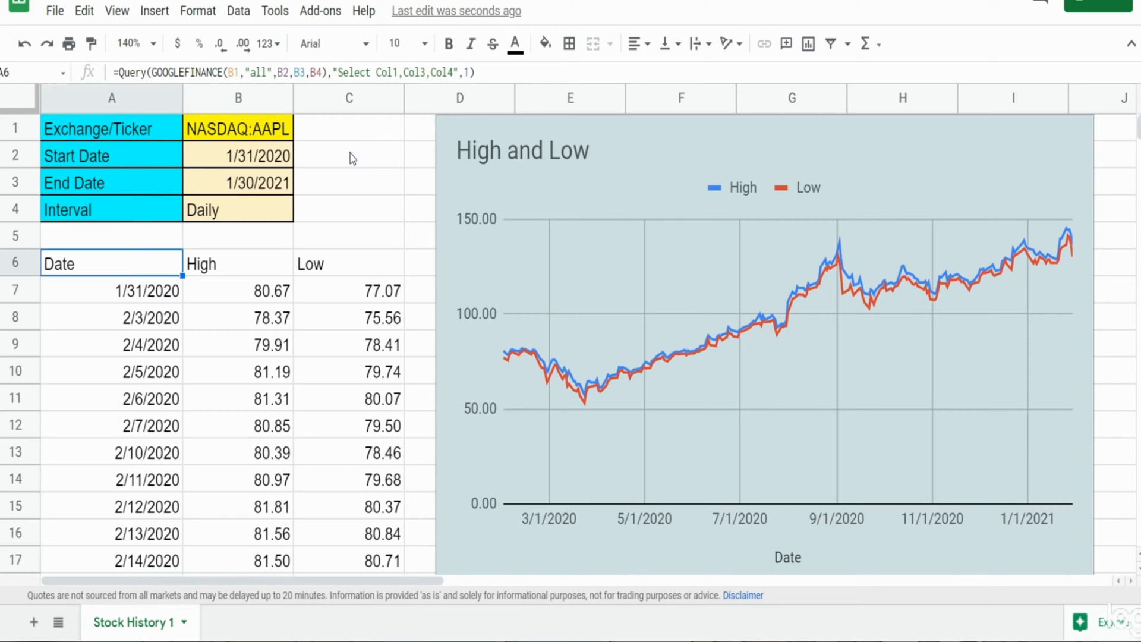
{"action": "left_click", "coordinate": [236, 262]}
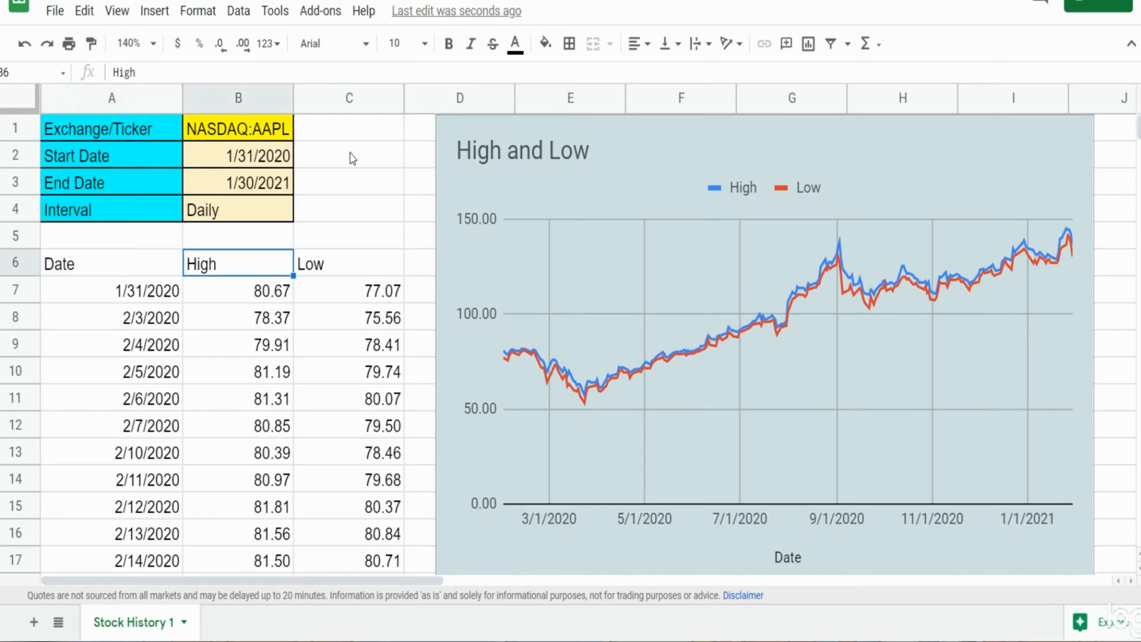
{"action": "left_click", "coordinate": [348, 262]}
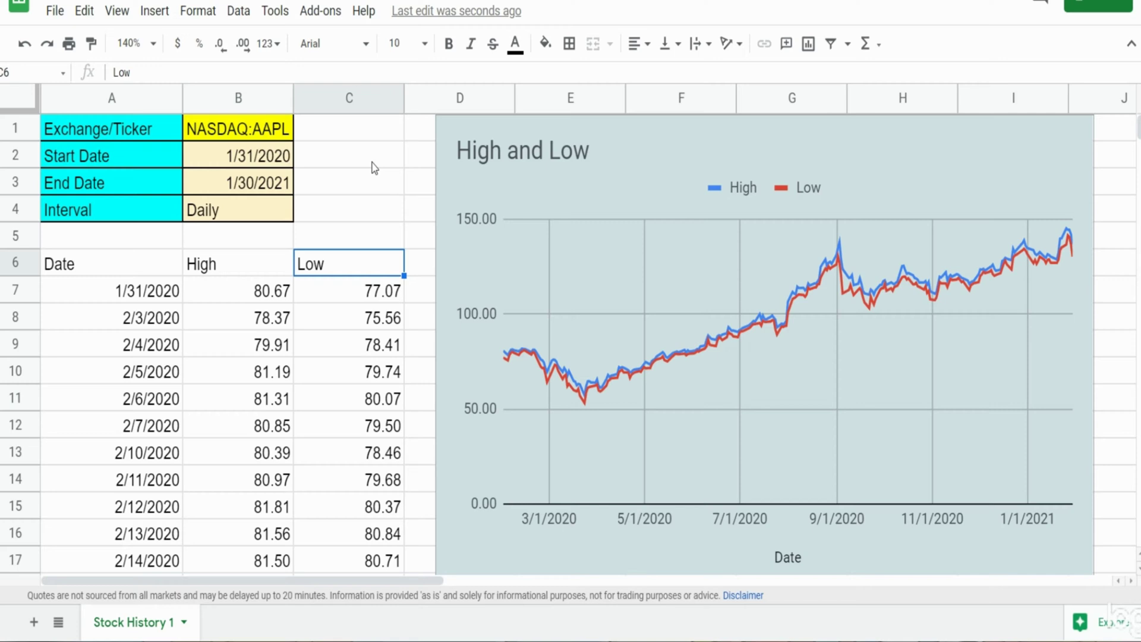
{"action": "mouse_move", "coordinate": [742, 343]}
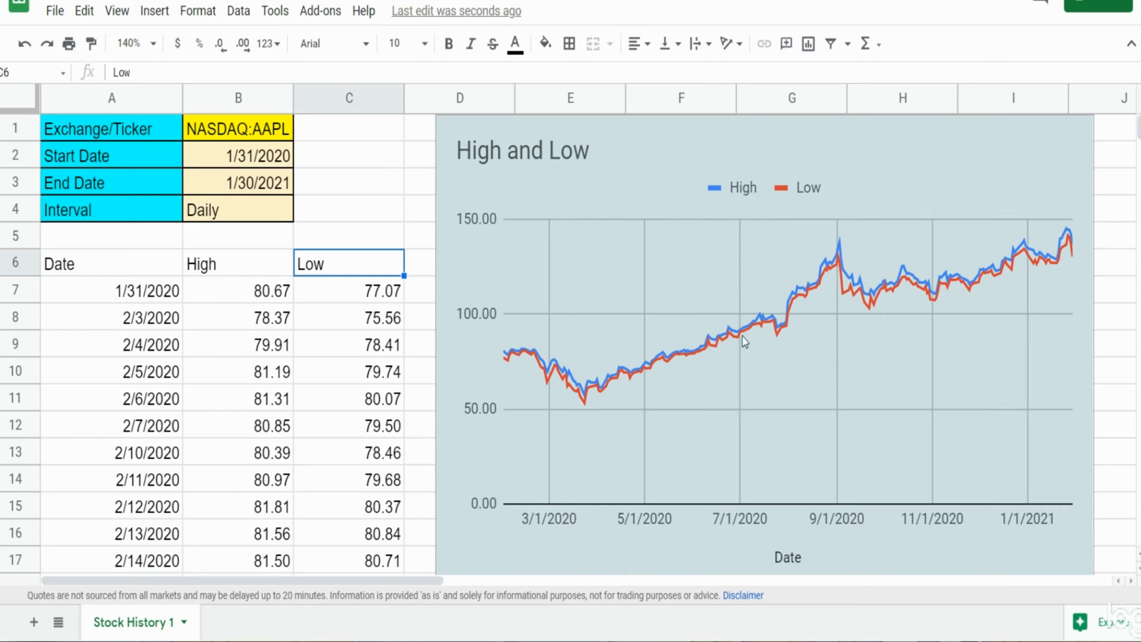
{"action": "mouse_move", "coordinate": [825, 271]}
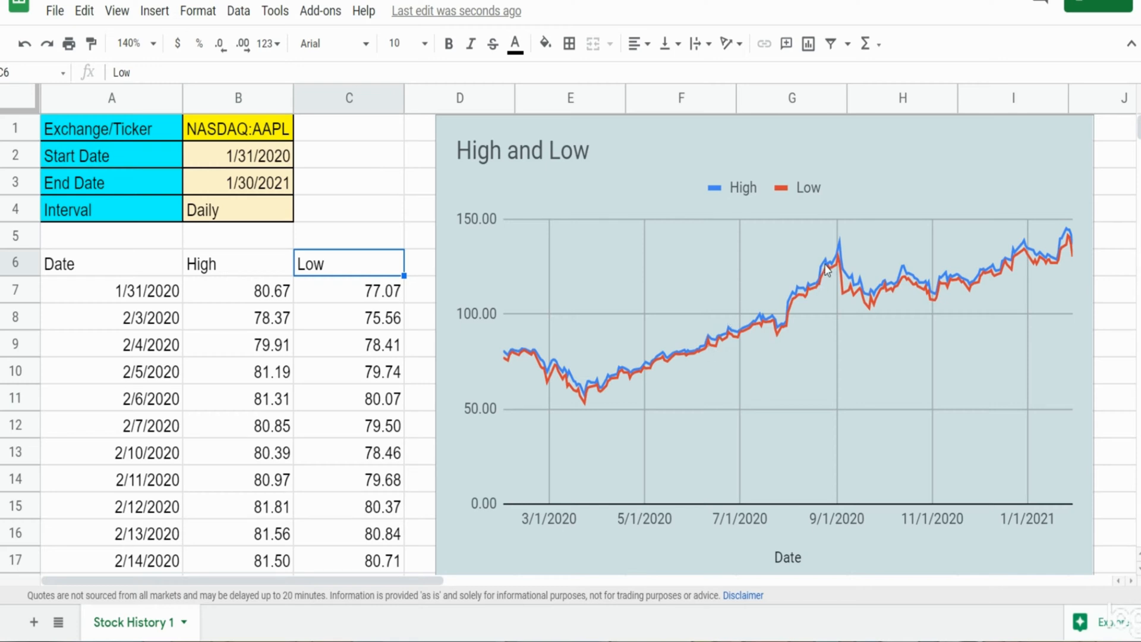
{"action": "mouse_move", "coordinate": [758, 216]}
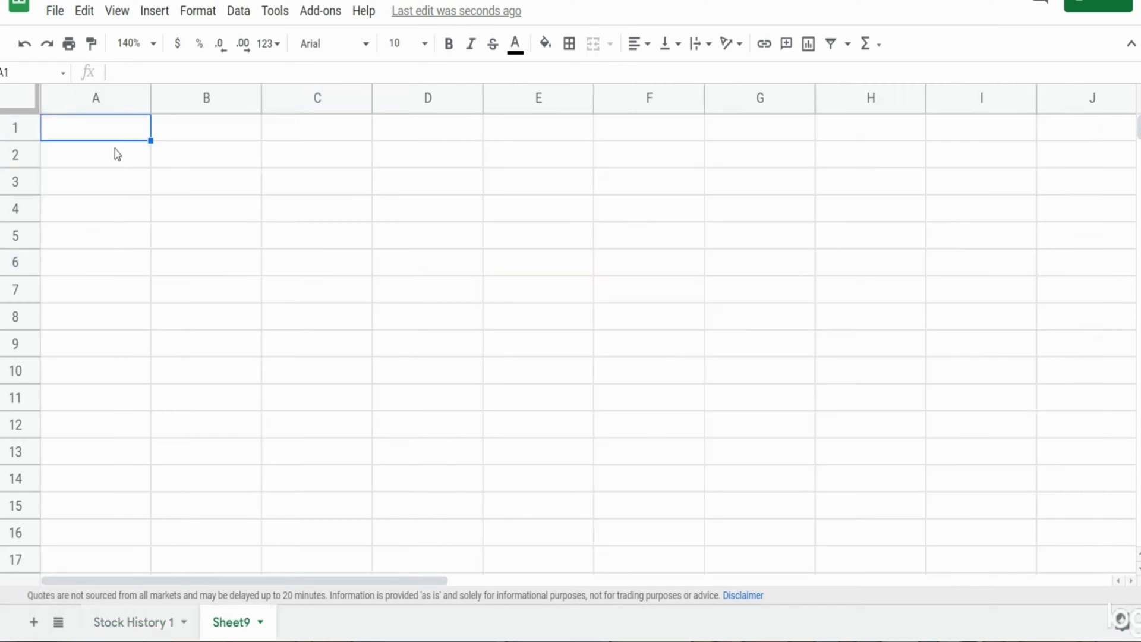
- Paste the four input labels and enter NASDAQ:AAPL as the ticker in B1
{"action": "key", "text": "ctrl+v"}
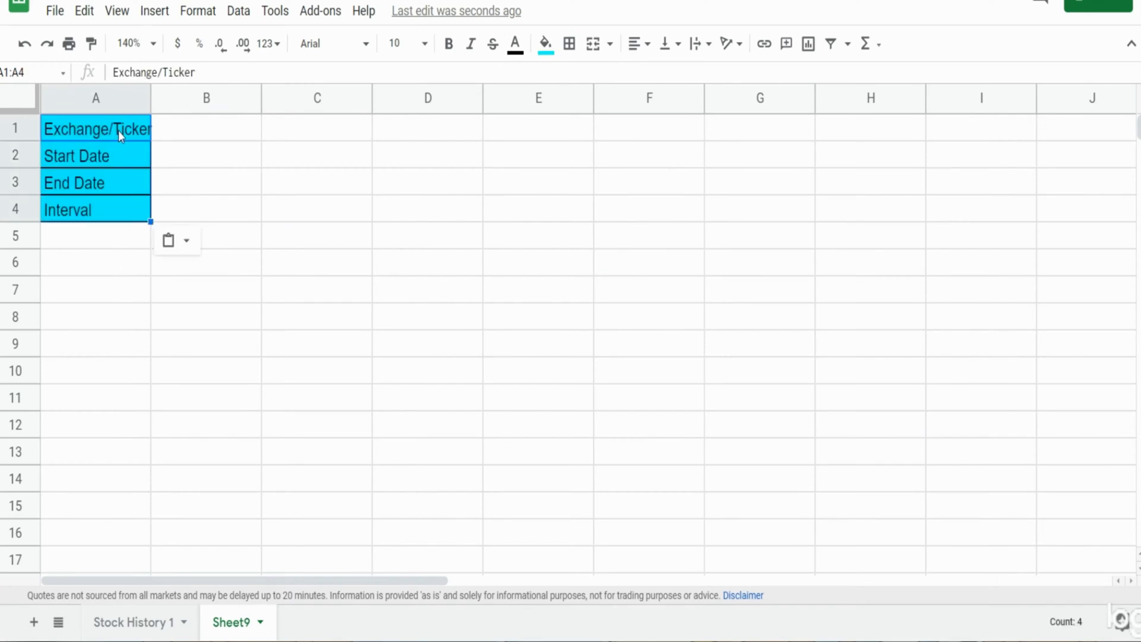
{"action": "left_click", "coordinate": [204, 128]}
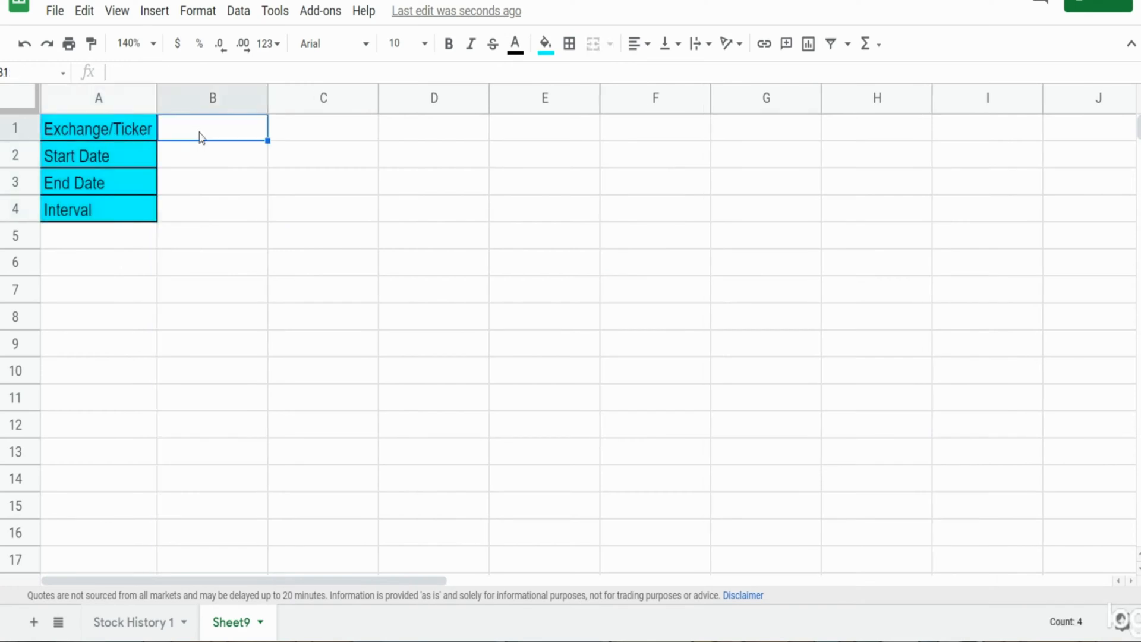
{"action": "type", "text": "NASD"}
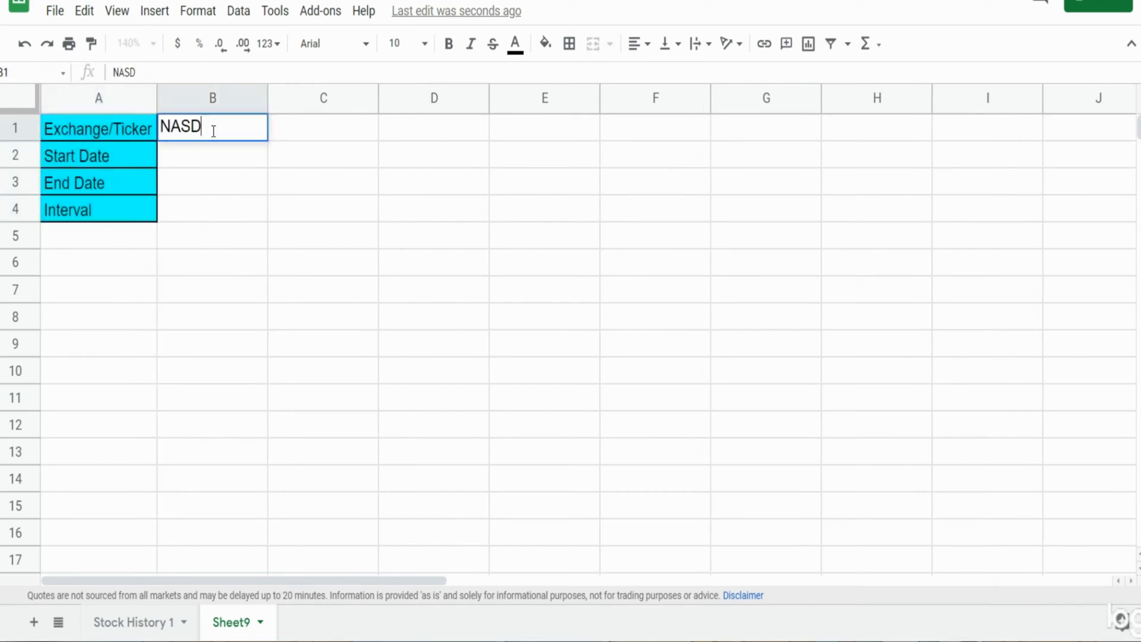
{"action": "type", "text": "AQ:"}
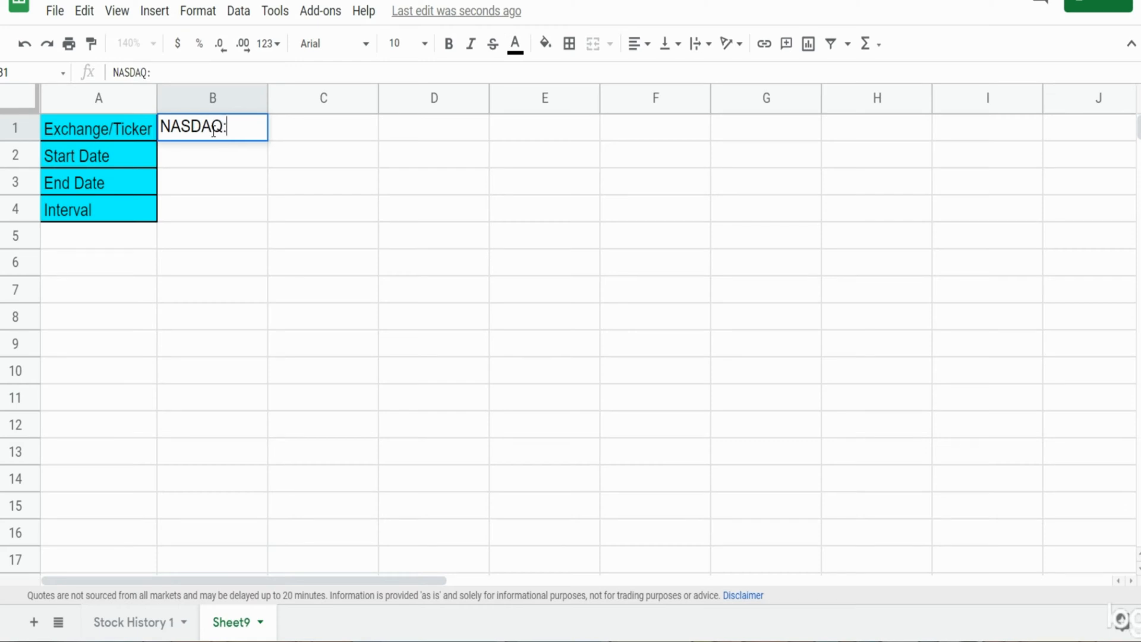
{"action": "type", "text": "AAPL"}
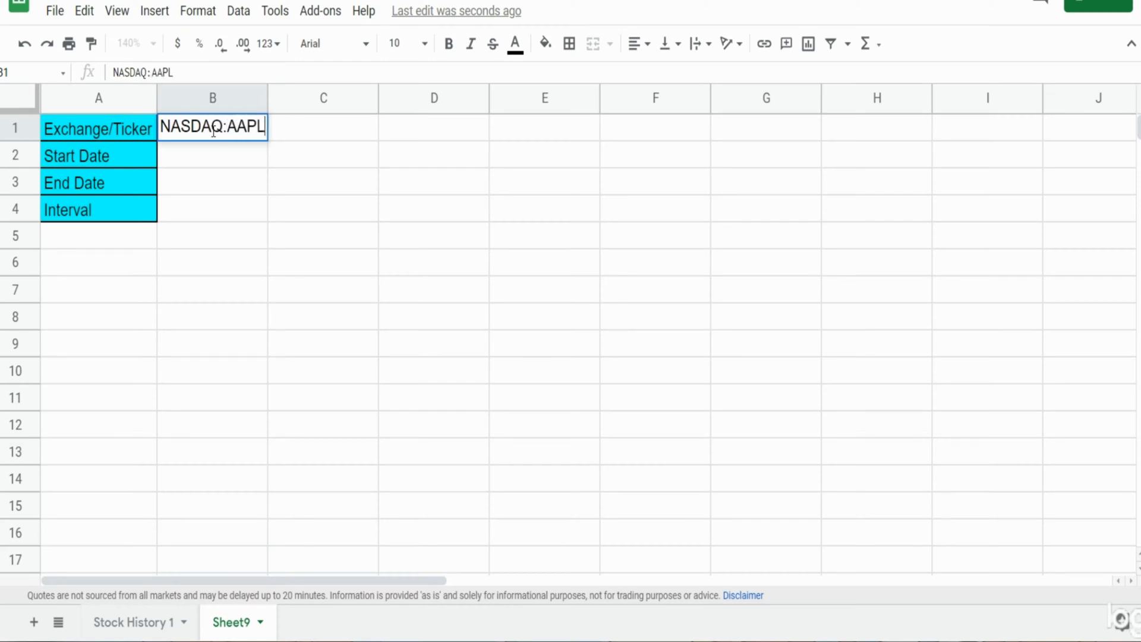
{"action": "key", "text": "Enter"}
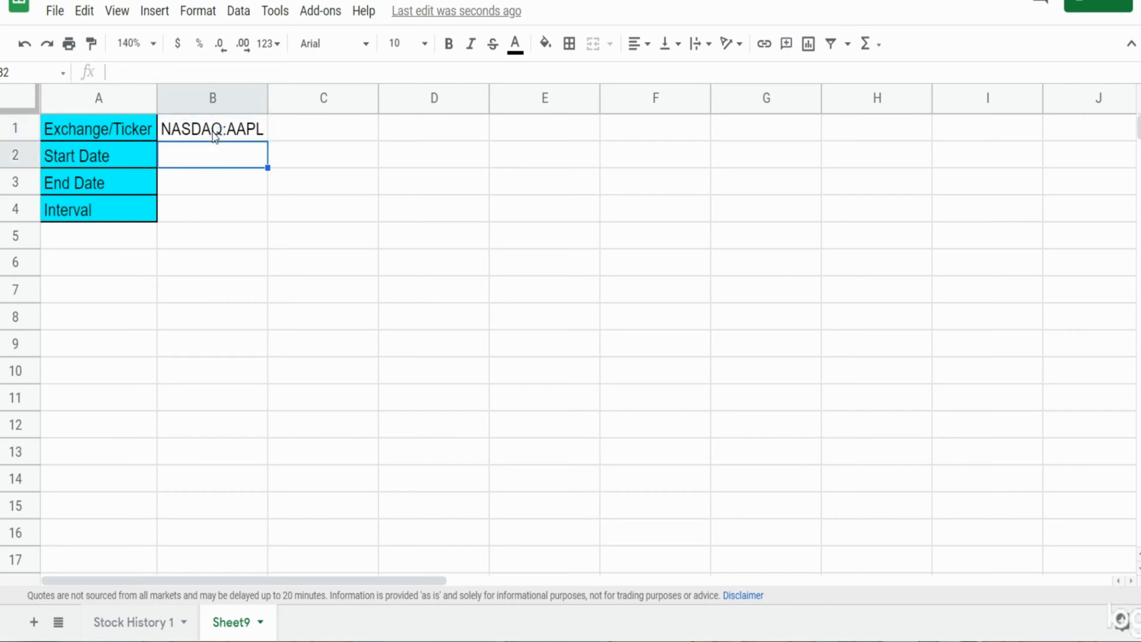
- Set start date =TODAY()-365, end date =TODAY() and interval Daily
{"action": "type", "text": "=Tod"}
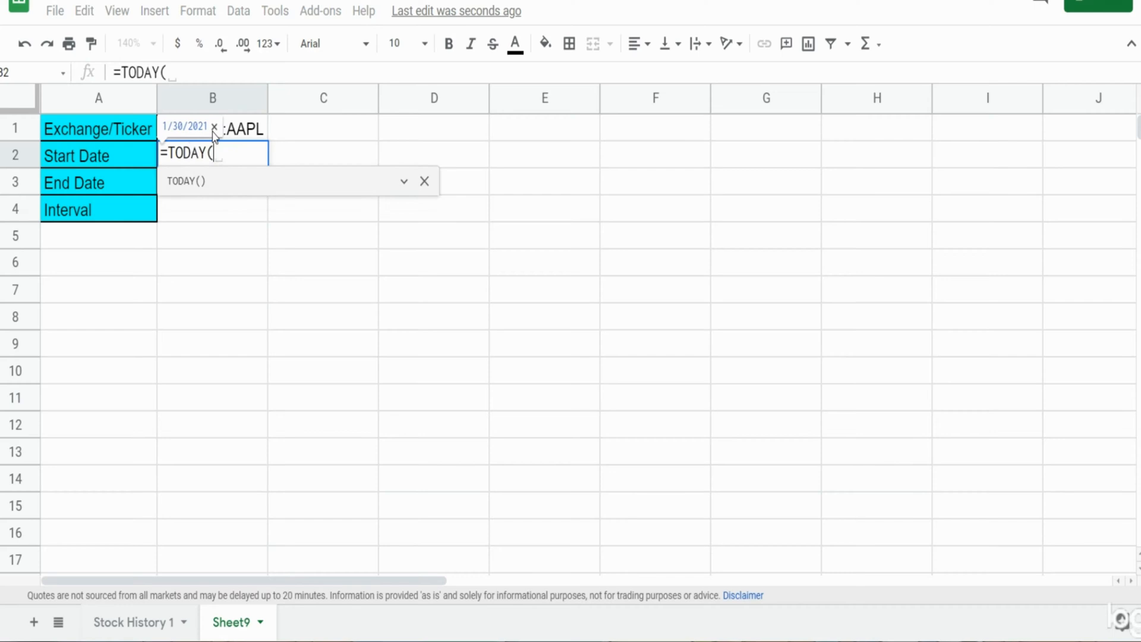
{"action": "type", "text": ")-36"}
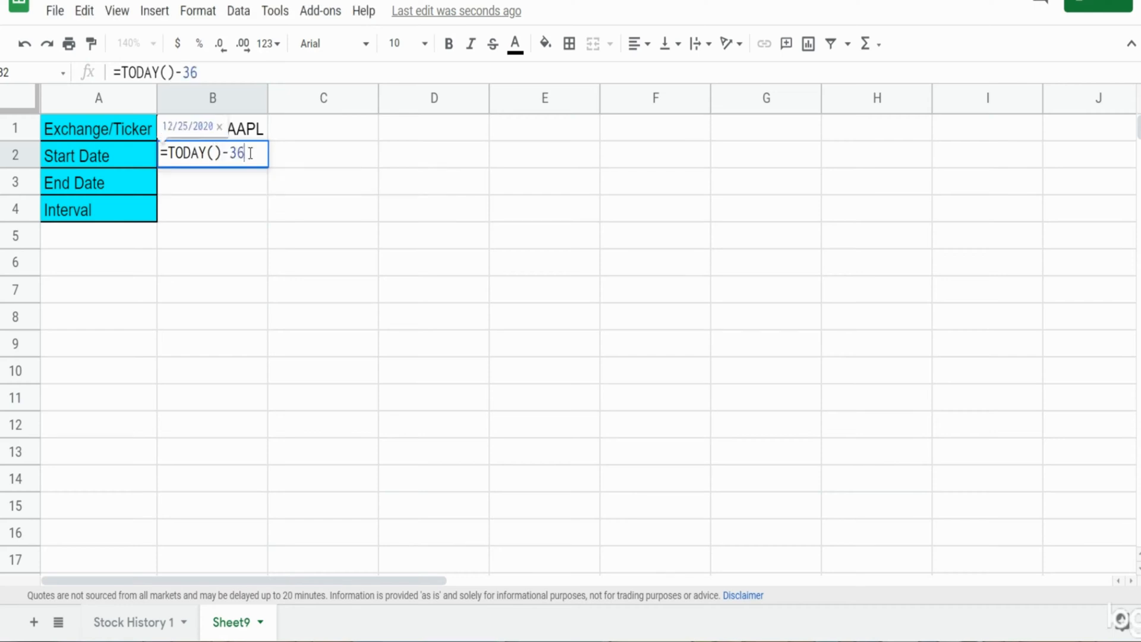
{"action": "type", "text": "5"}
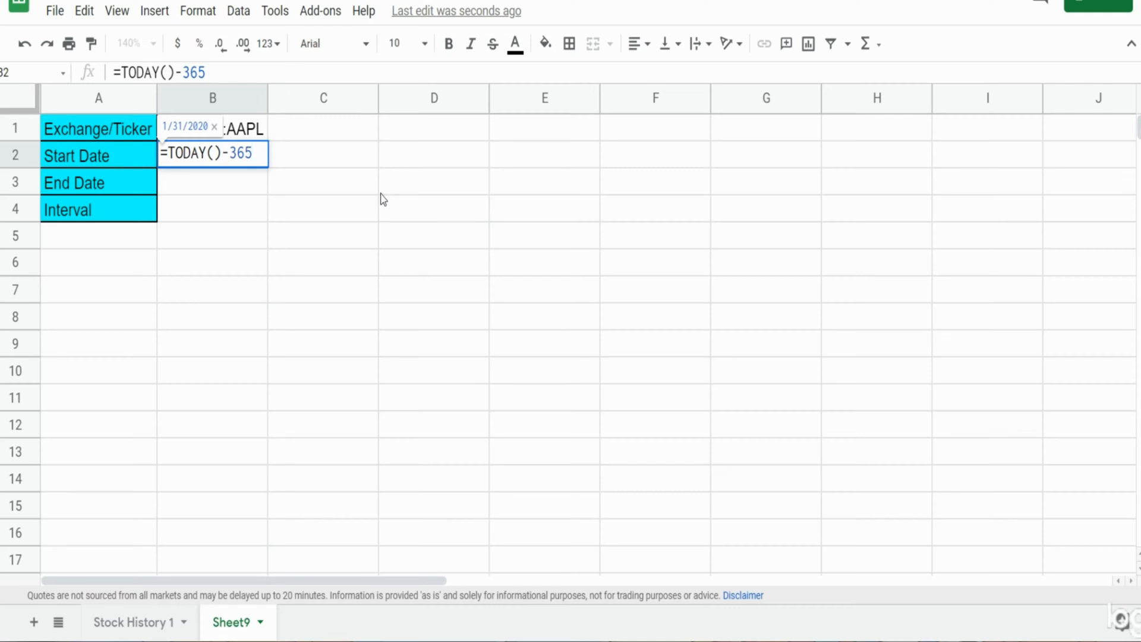
{"action": "key", "text": "Enter"}
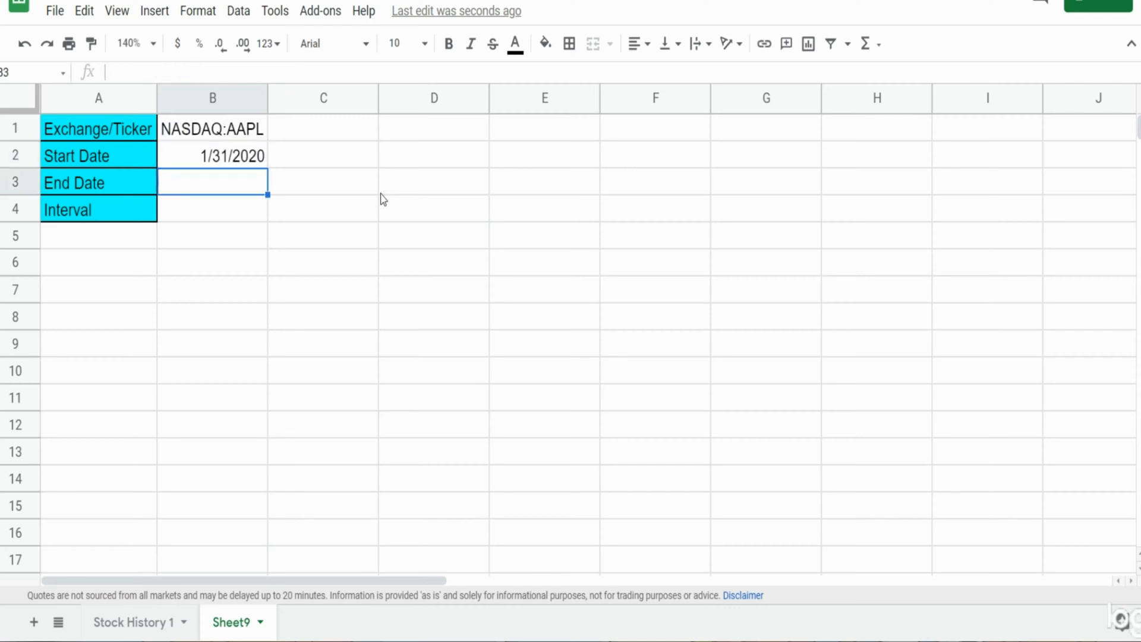
{"action": "type", "text": "=TODAY()-365"}
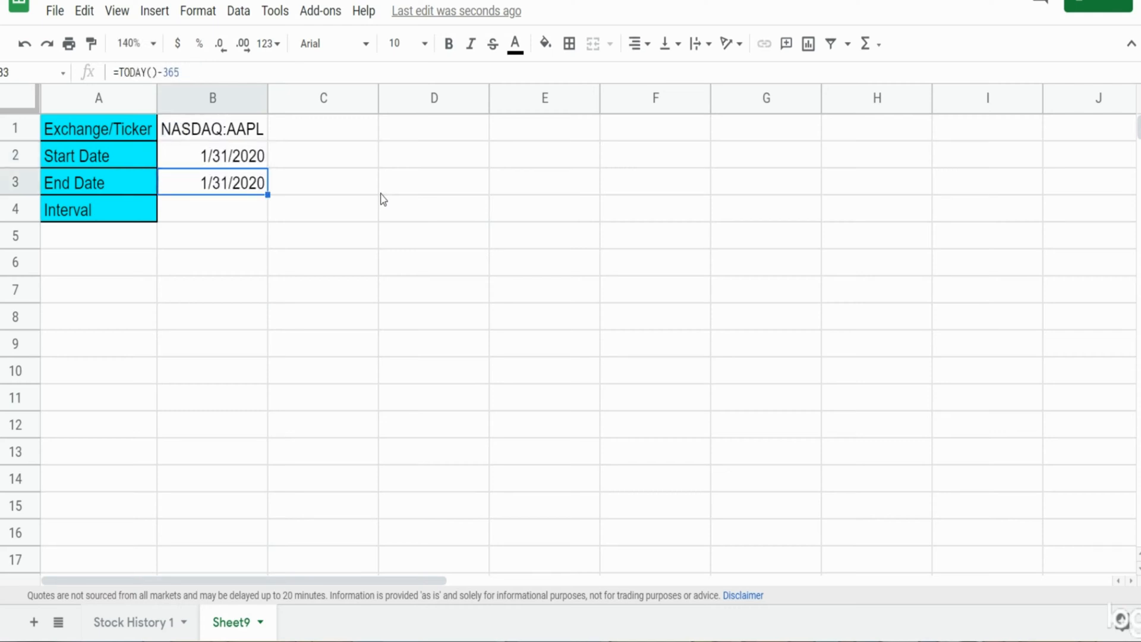
{"action": "double_click", "coordinate": [211, 181]}
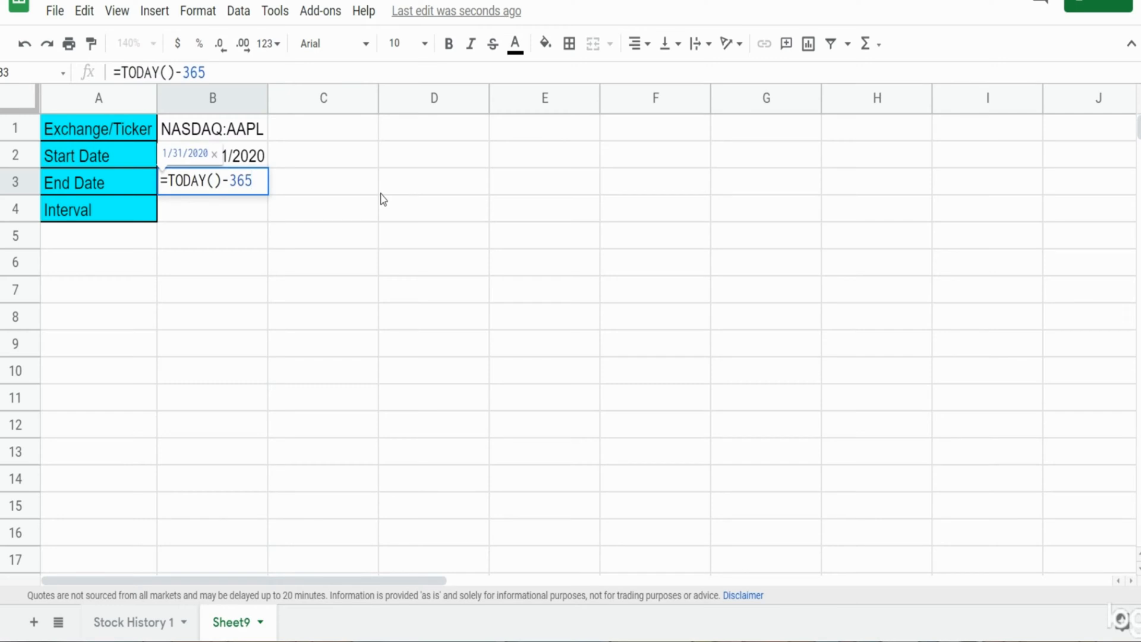
{"action": "key", "text": "Backspace"}
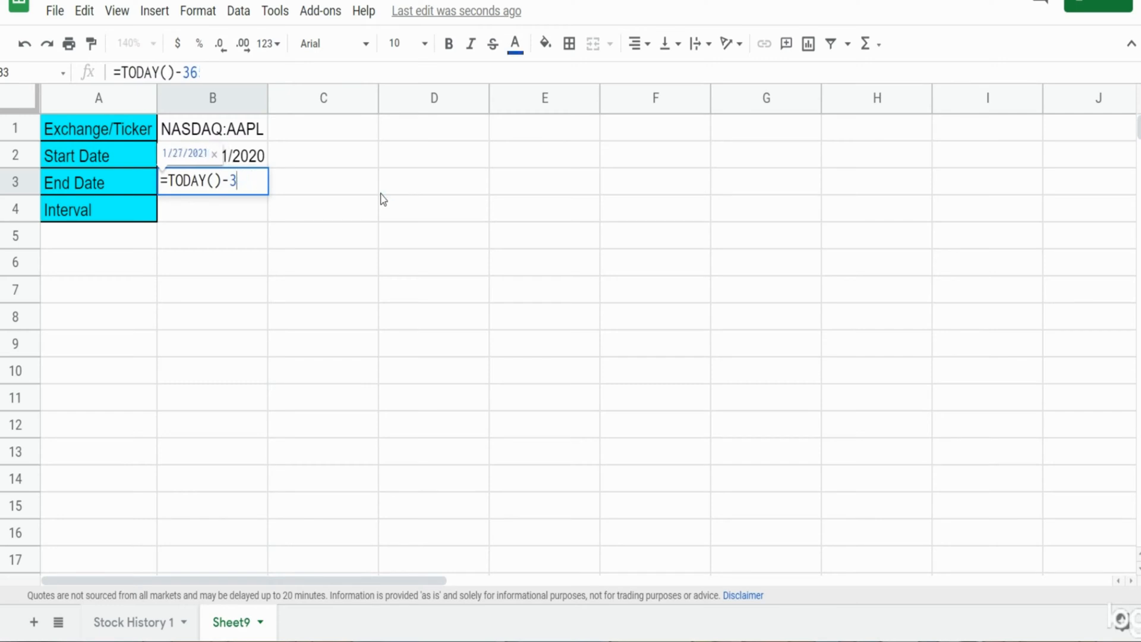
{"action": "key", "text": "Enter"}
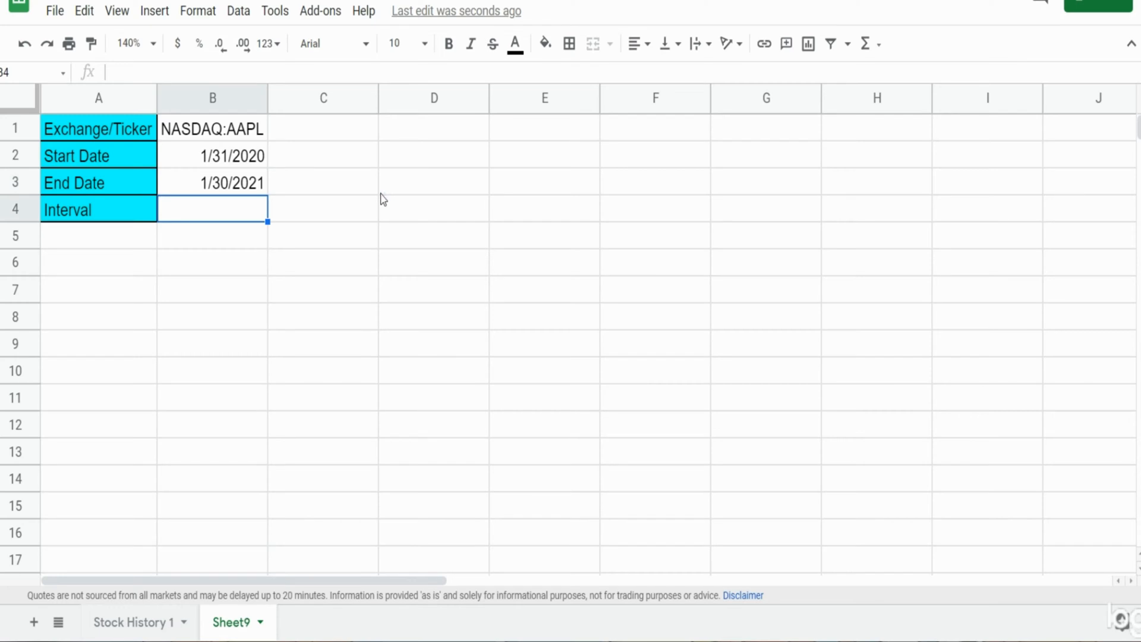
{"action": "type", "text": "Daily"}
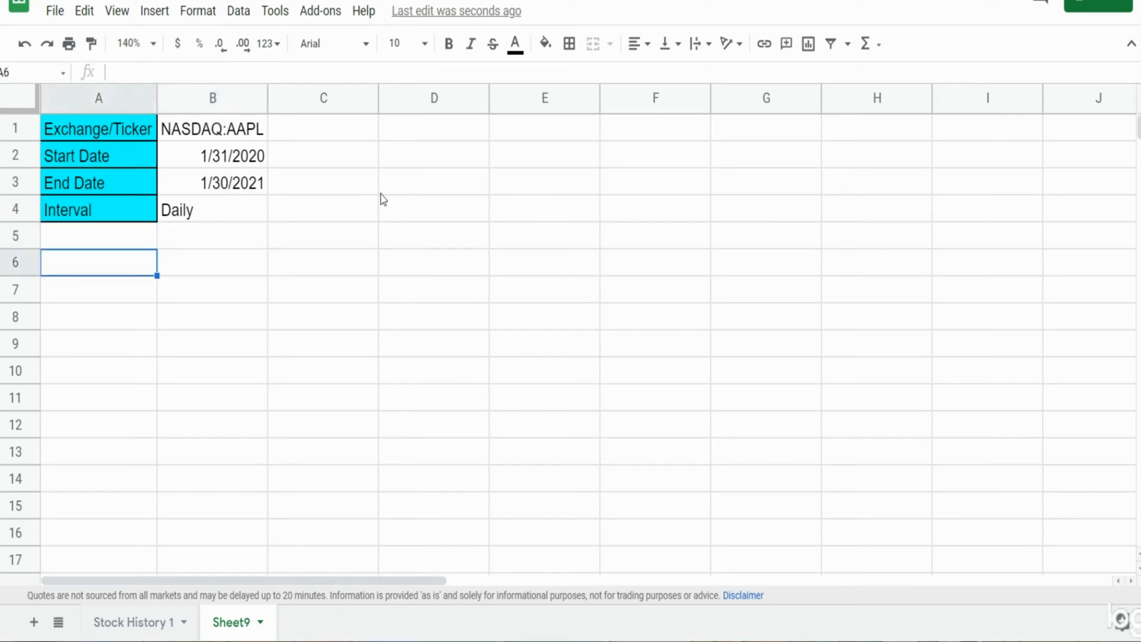
- Begin =GOOGLEFINANCE in A6 with the B1 ticker and the "All" attribute
{"action": "type", "text": "=G"}
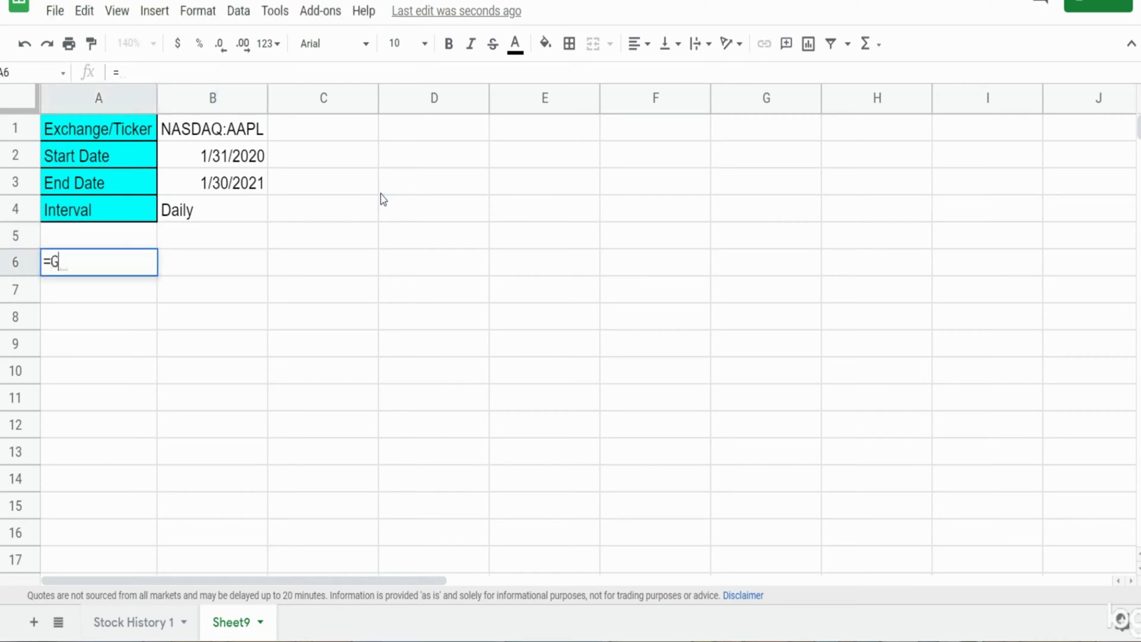
{"action": "type", "text": "OOGLEFINANCE("}
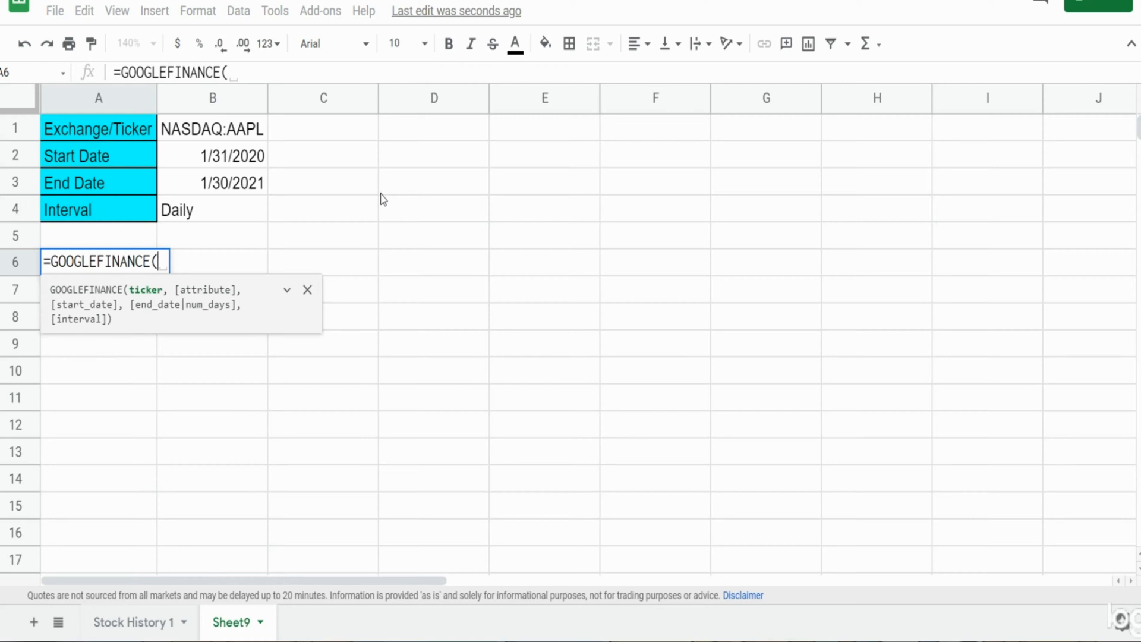
{"action": "mouse_move", "coordinate": [142, 305]}
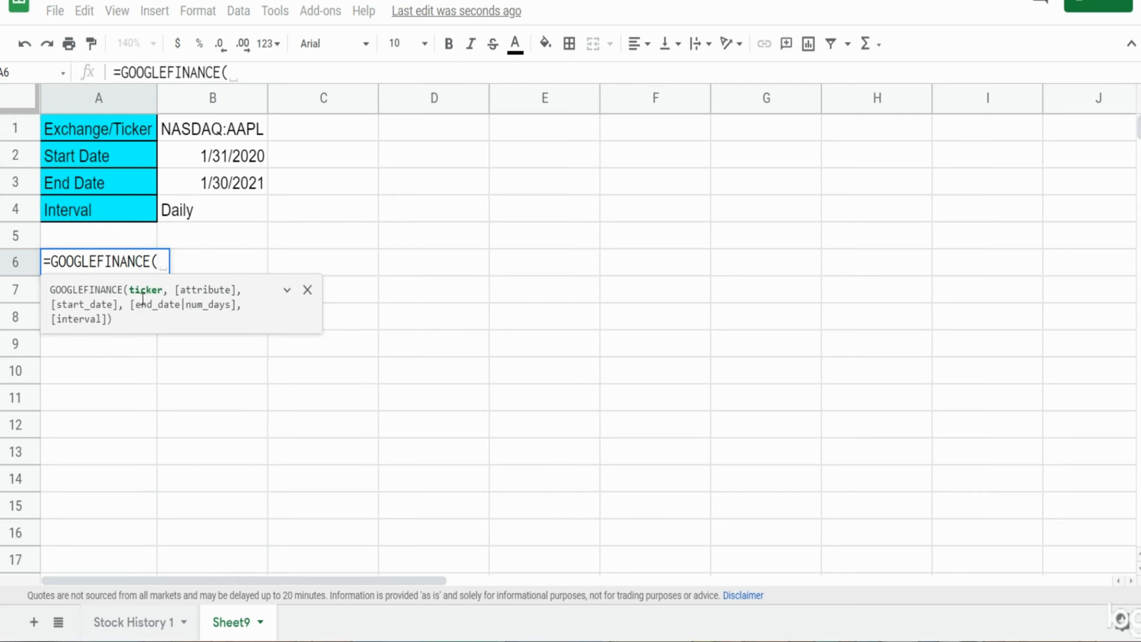
{"action": "left_click", "coordinate": [212, 129]}
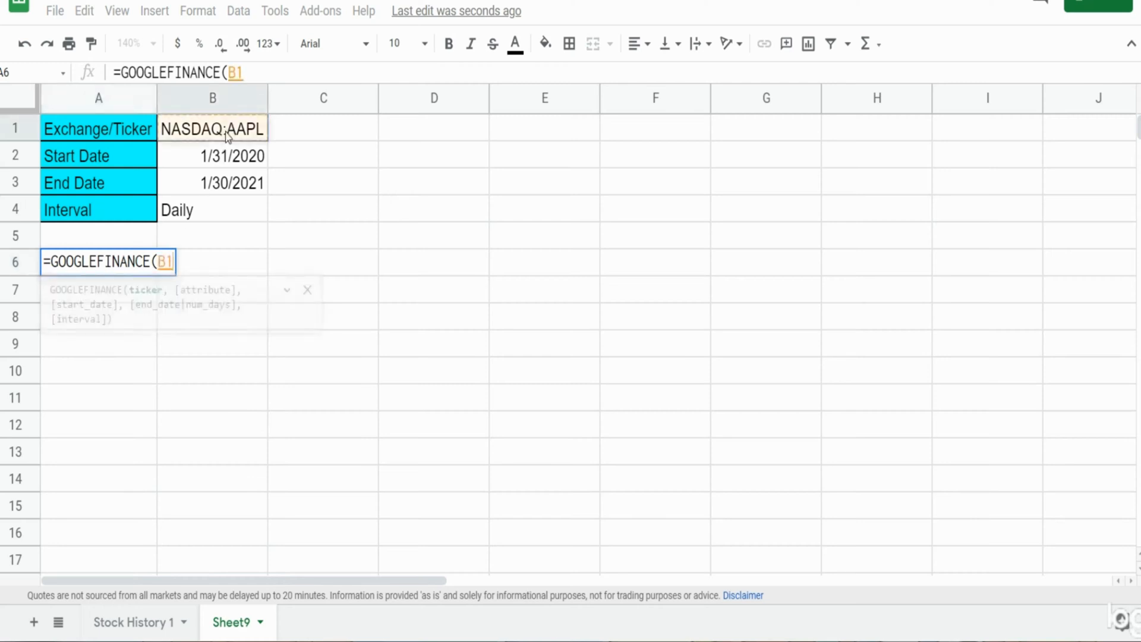
{"action": "type", "text": ","}
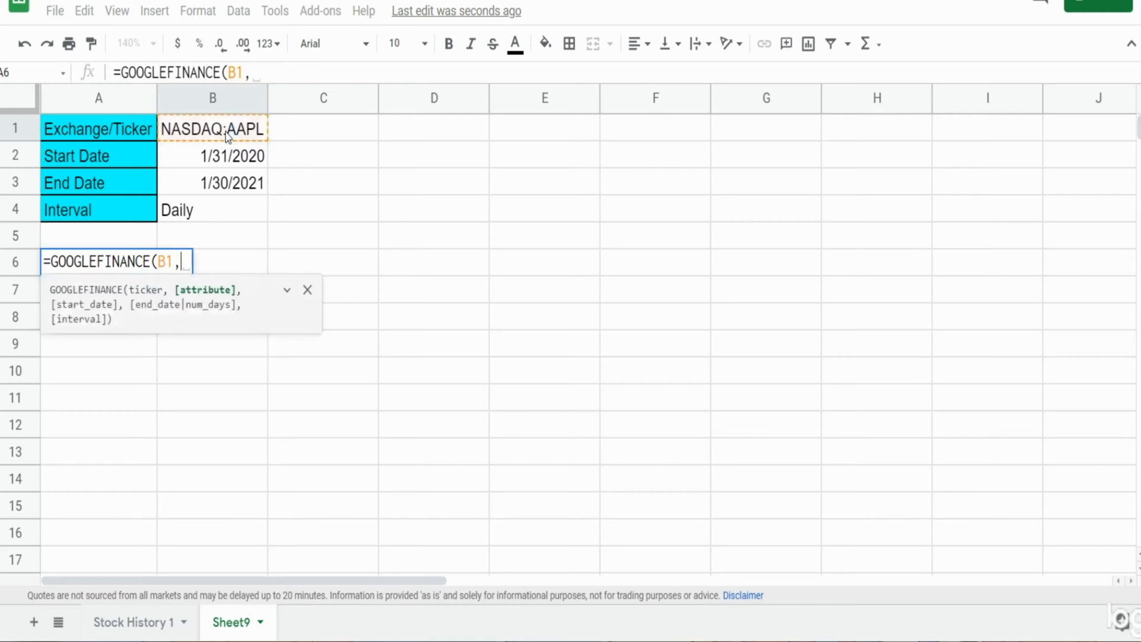
{"action": "mouse_move", "coordinate": [346, 234]}
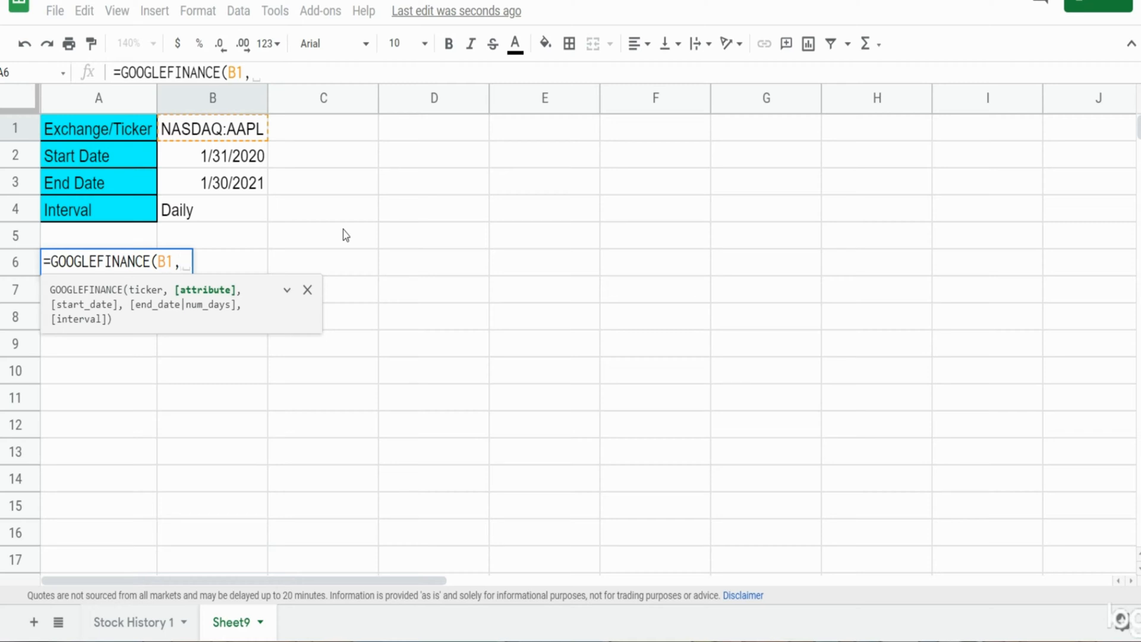
{"action": "type", "text": "\"A"}
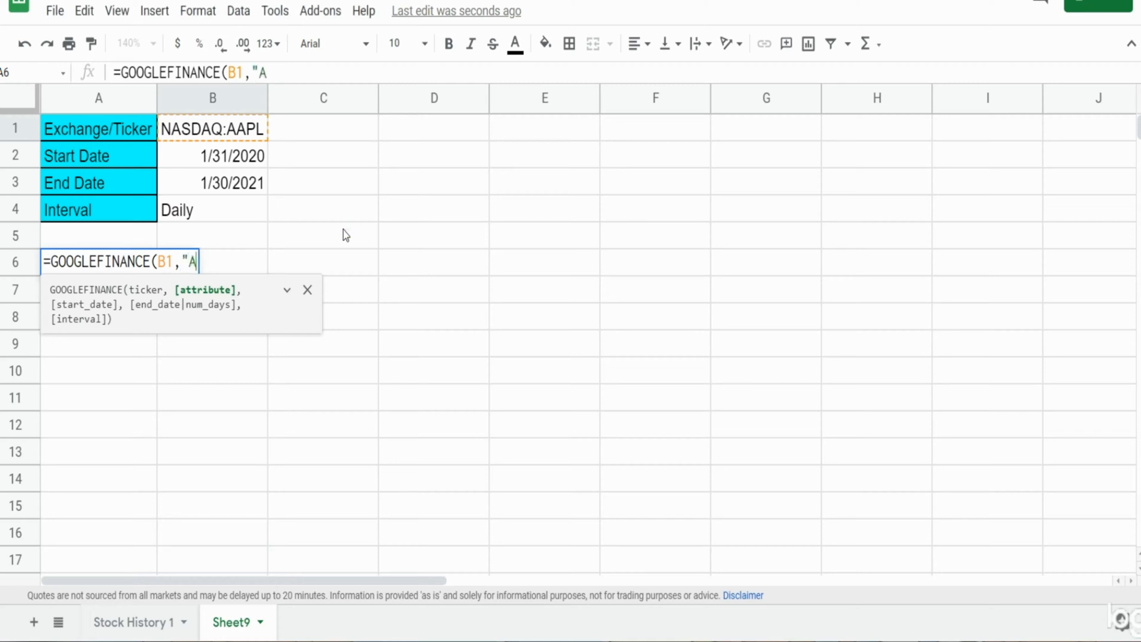
{"action": "type", "text": "ll\""}
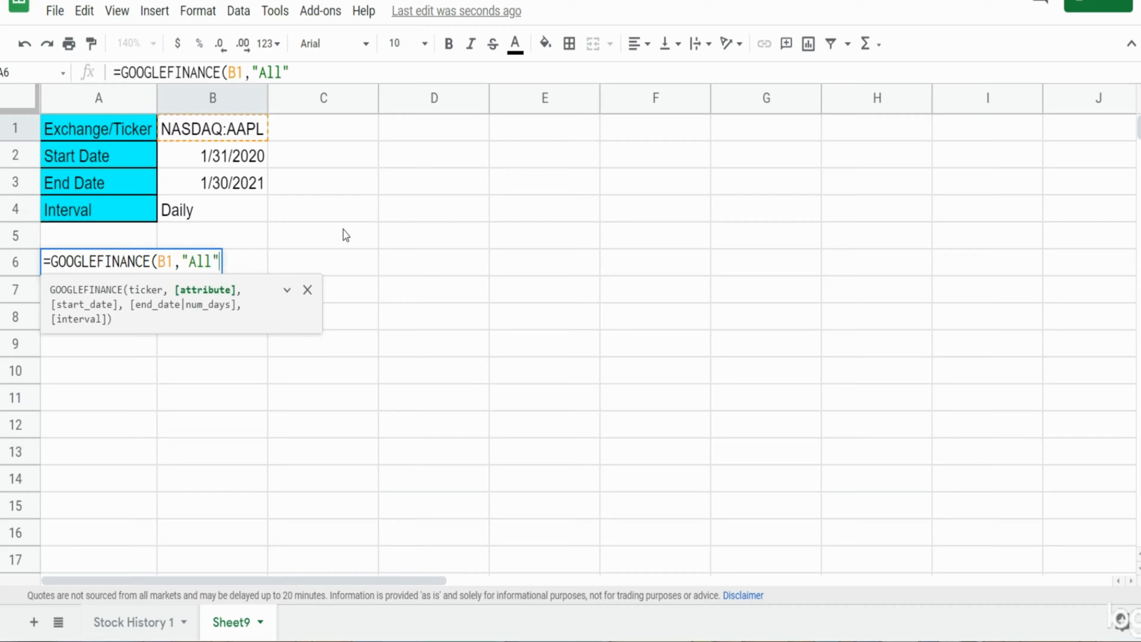
{"action": "type", "text": ","}
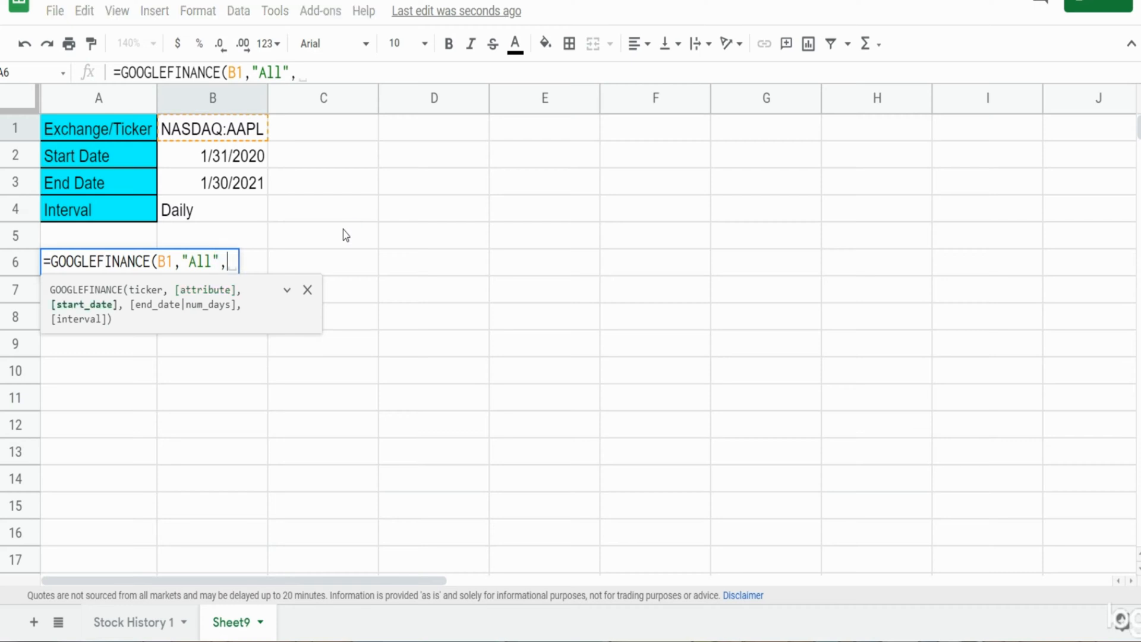
{"action": "mouse_move", "coordinate": [100, 278]}
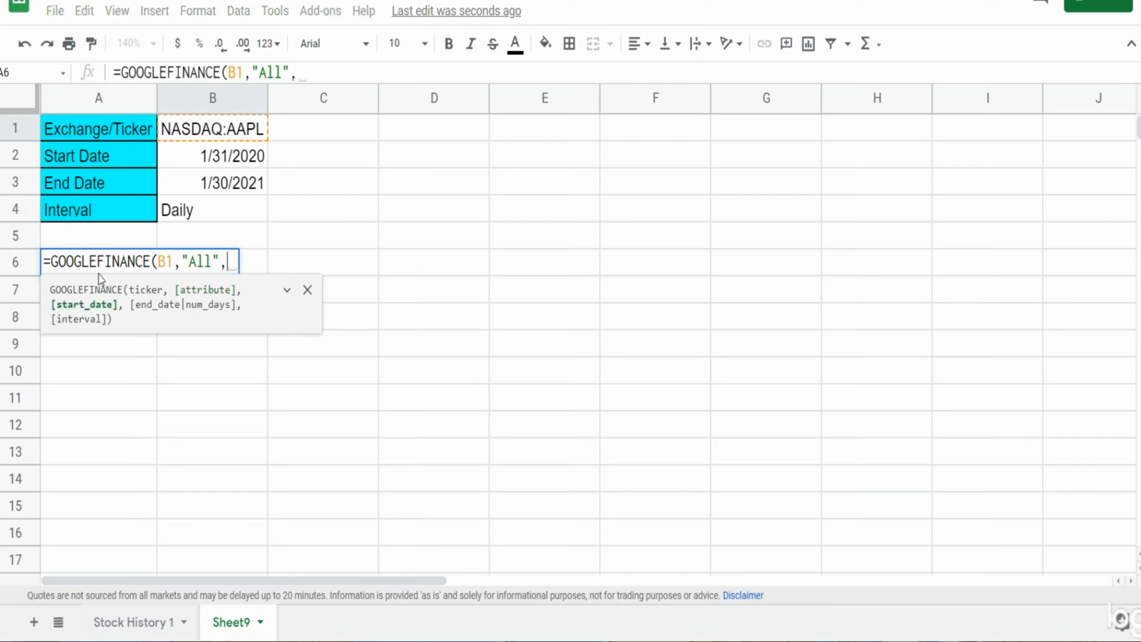
- Reference B2 start date, B3 end date and B4 interval, then load the price history
{"action": "left_click", "coordinate": [211, 156]}
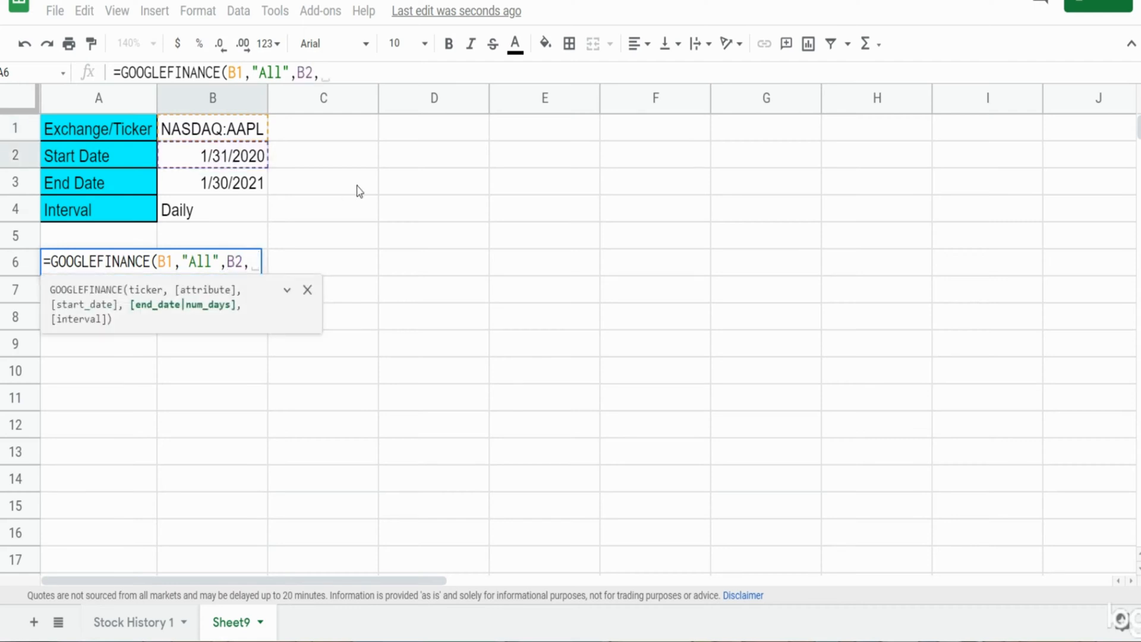
{"action": "mouse_move", "coordinate": [120, 195]}
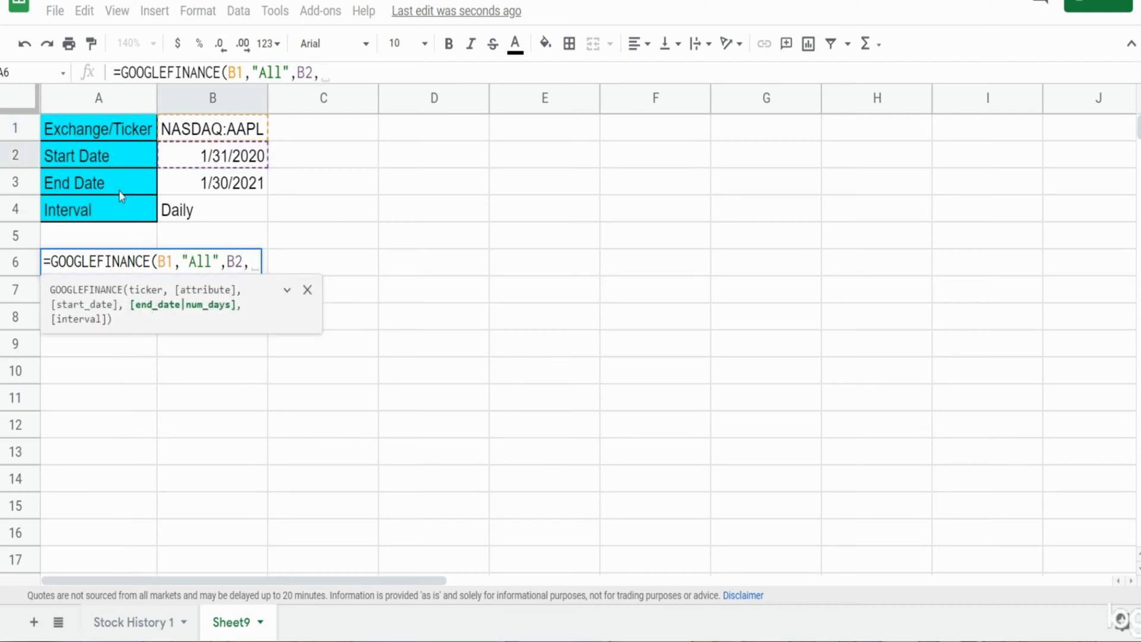
{"action": "left_click", "coordinate": [212, 183]}
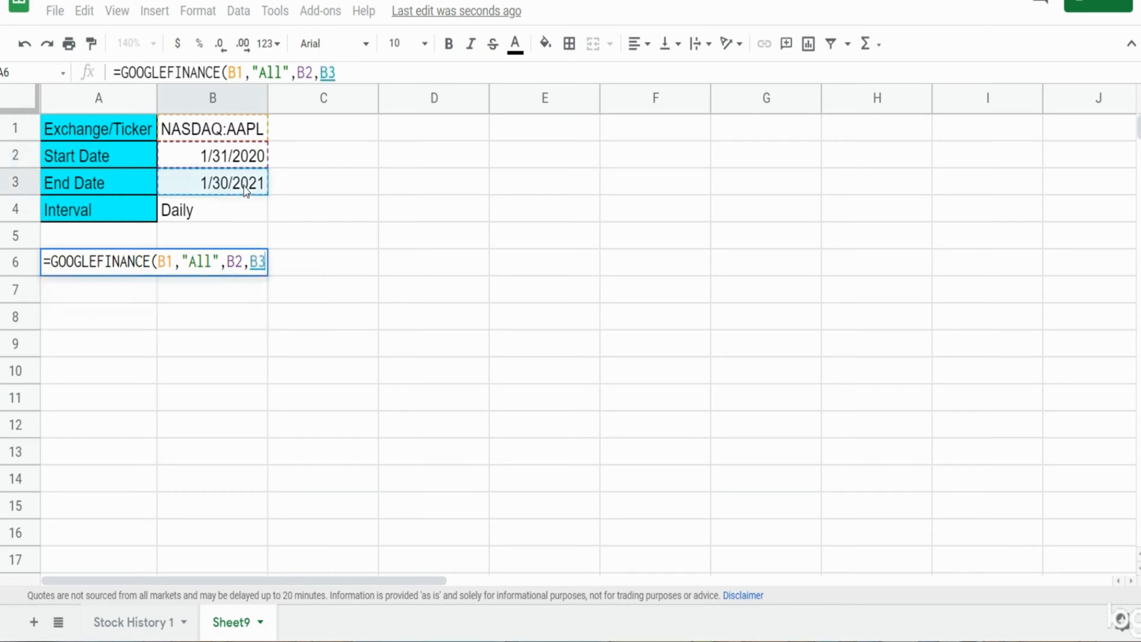
{"action": "type", "text": ","}
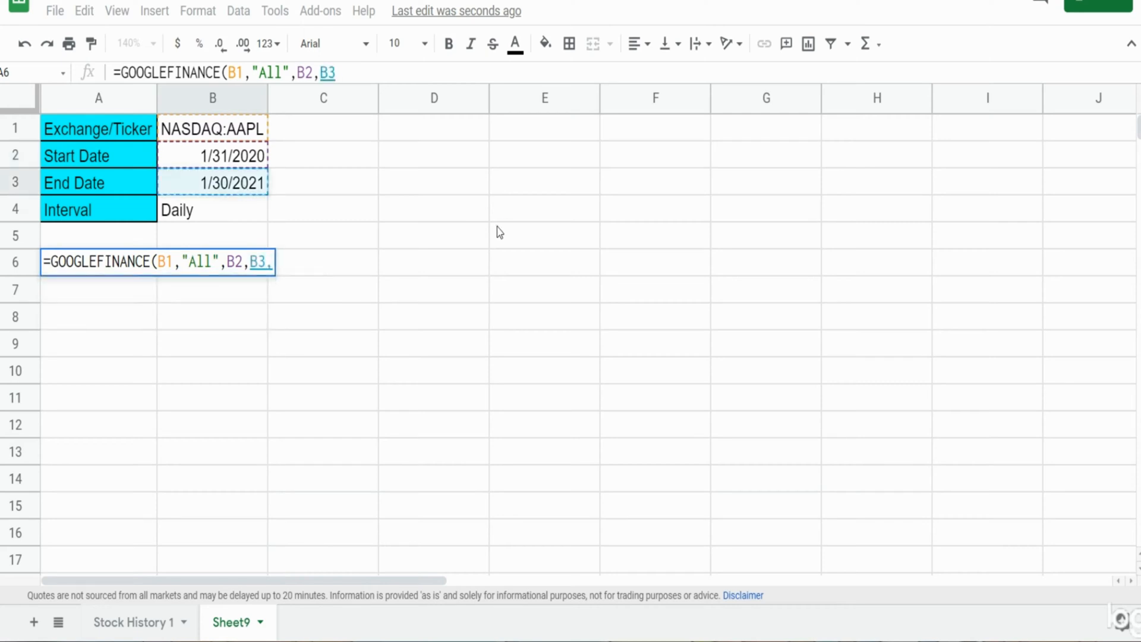
{"action": "type", "text": ","}
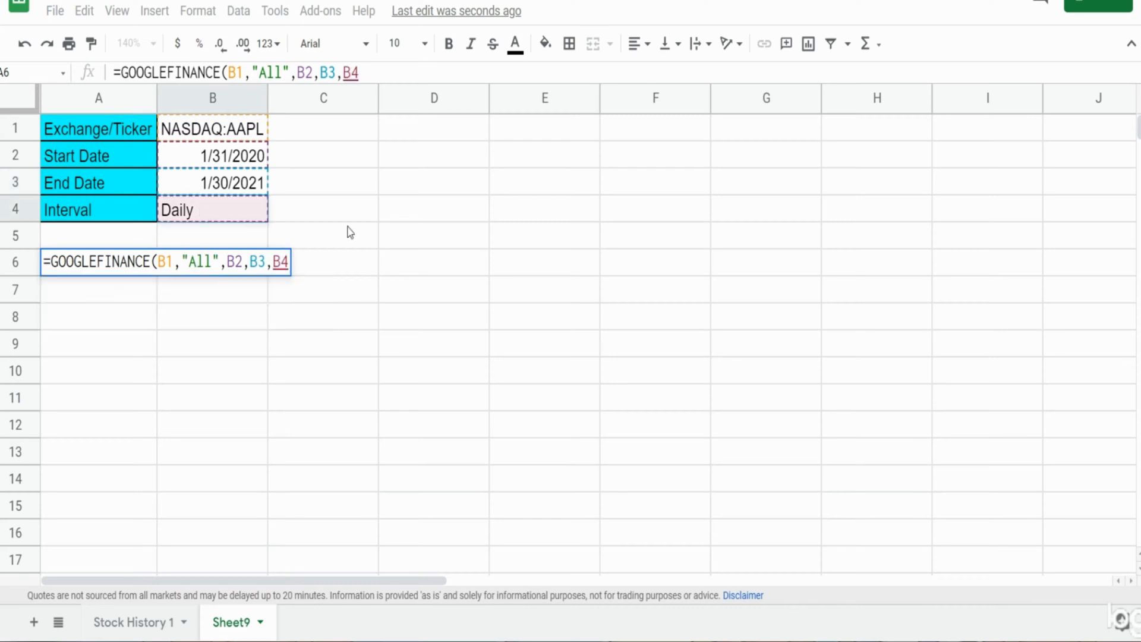
{"action": "key", "text": "Enter"}
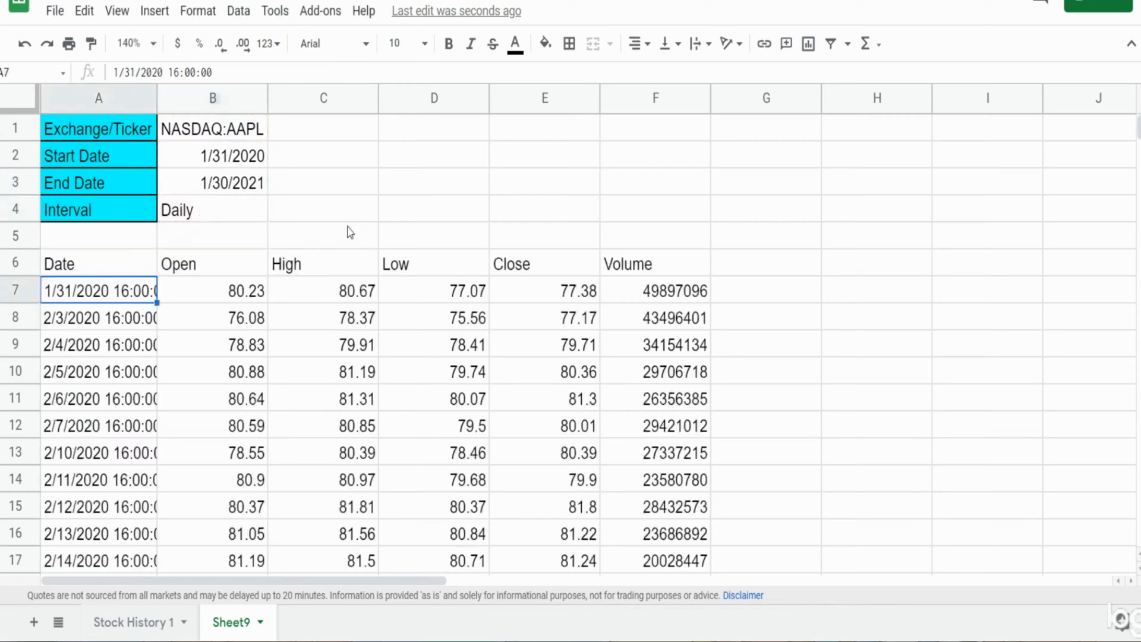
{"action": "mouse_move", "coordinate": [124, 271]}
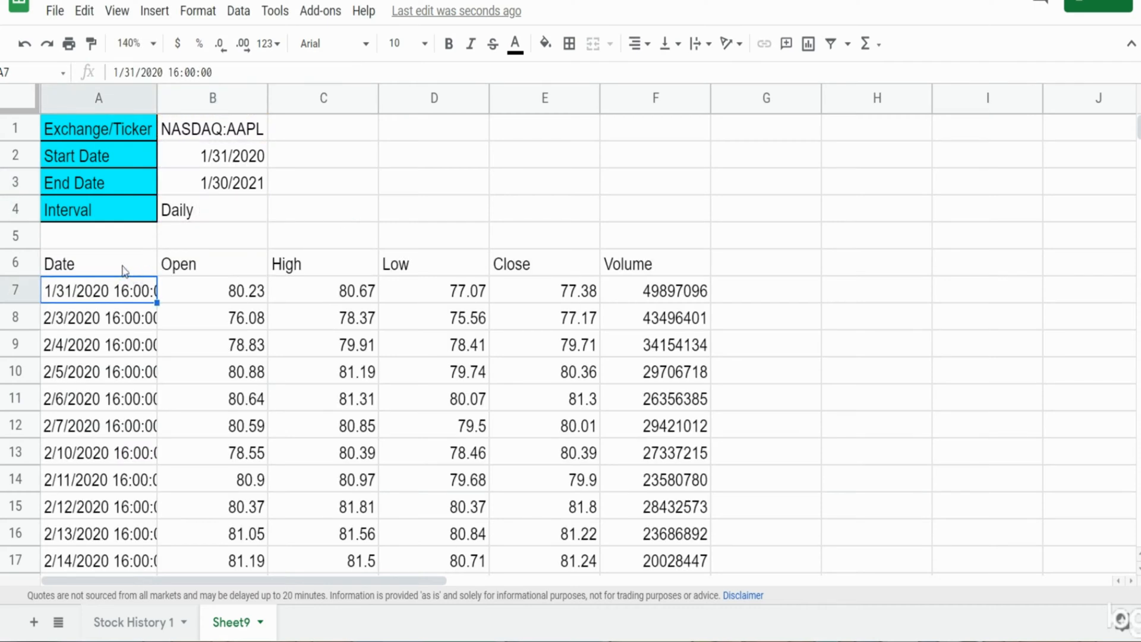
{"action": "mouse_move", "coordinate": [136, 270]}
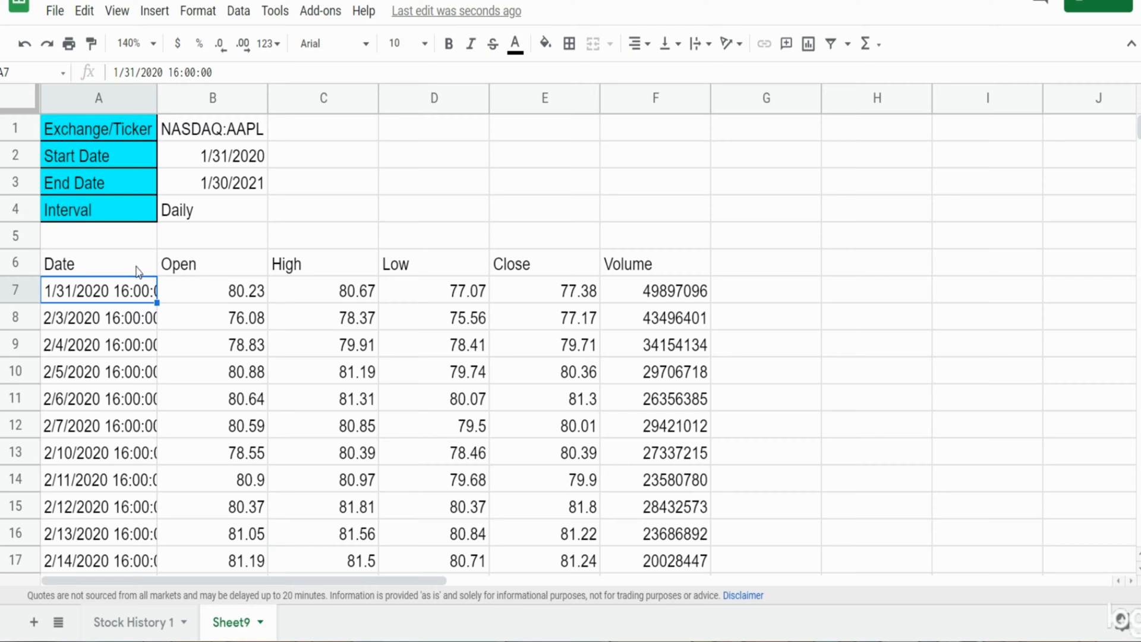
{"action": "mouse_move", "coordinate": [219, 269]}
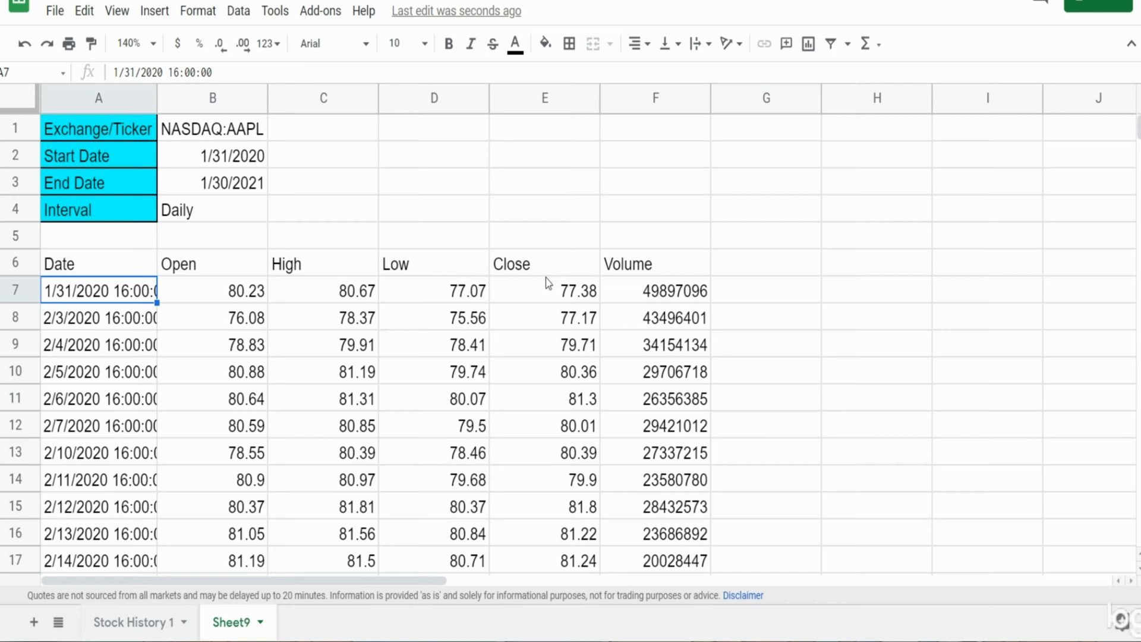
- Review the Date, Open, High, Low and Volume headings and reopen the A6 formula
{"action": "left_click", "coordinate": [81, 264]}
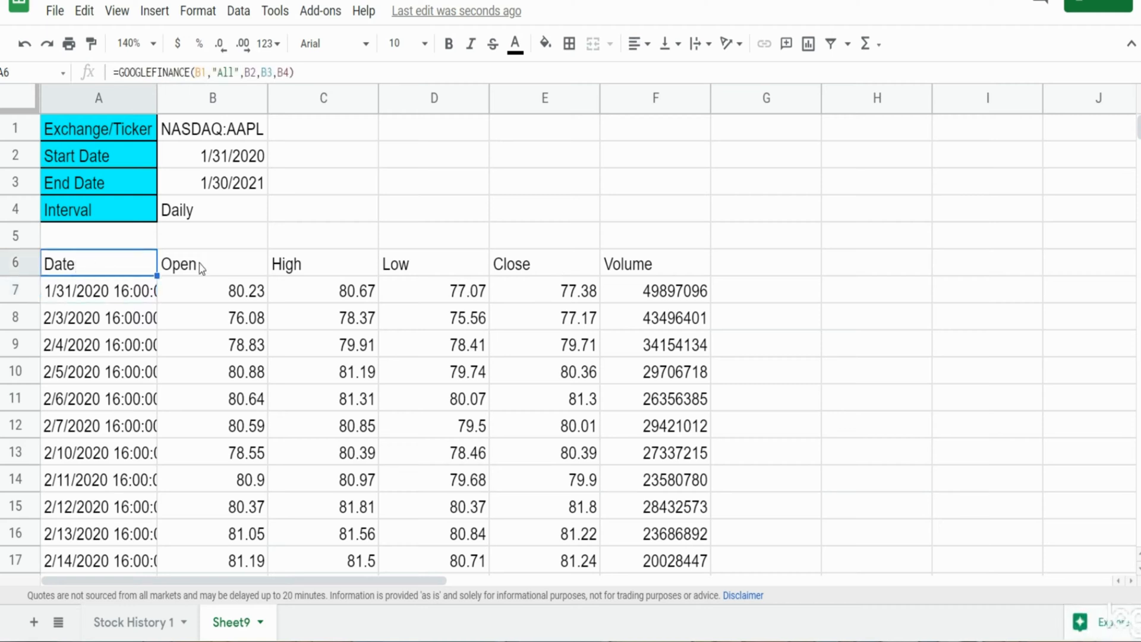
{"action": "left_click", "coordinate": [201, 264]}
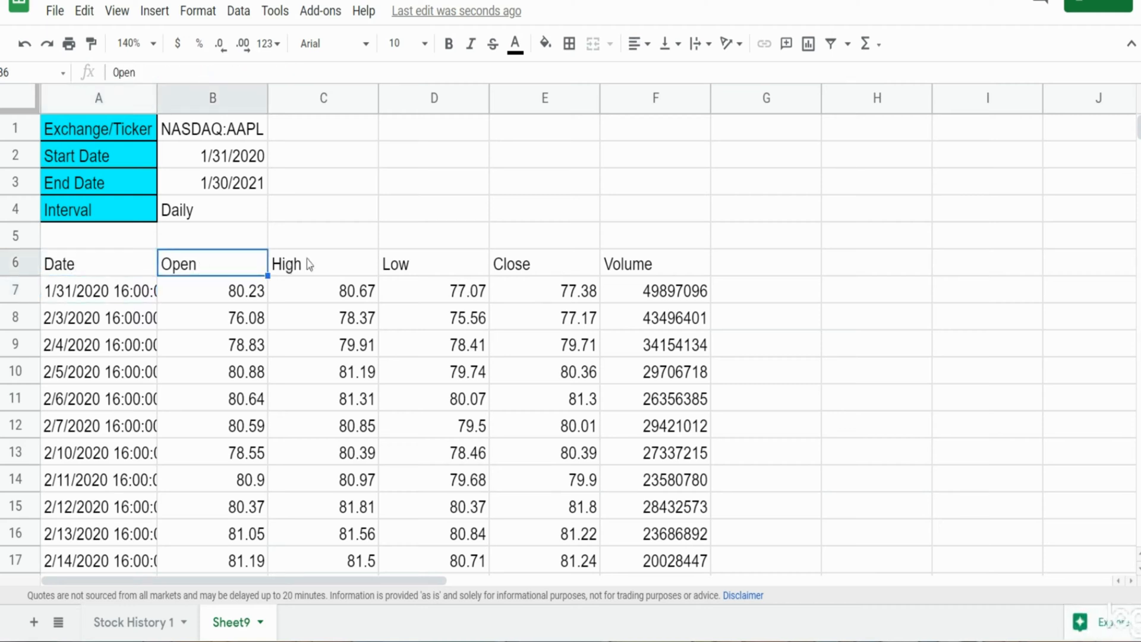
{"action": "left_click", "coordinate": [322, 264]}
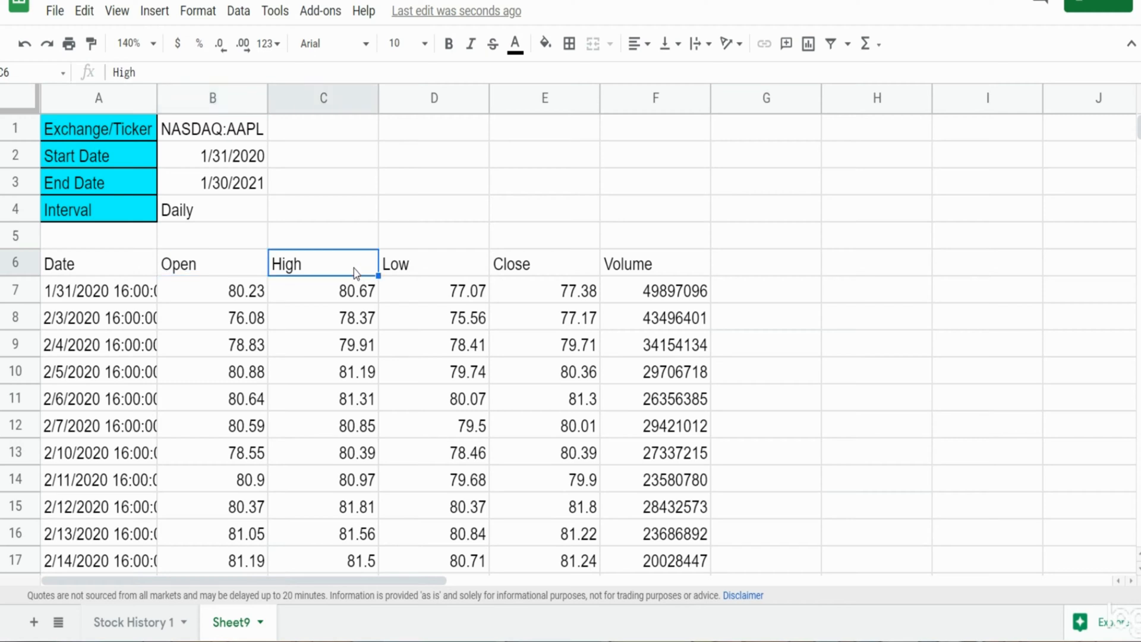
{"action": "left_click", "coordinate": [432, 263]}
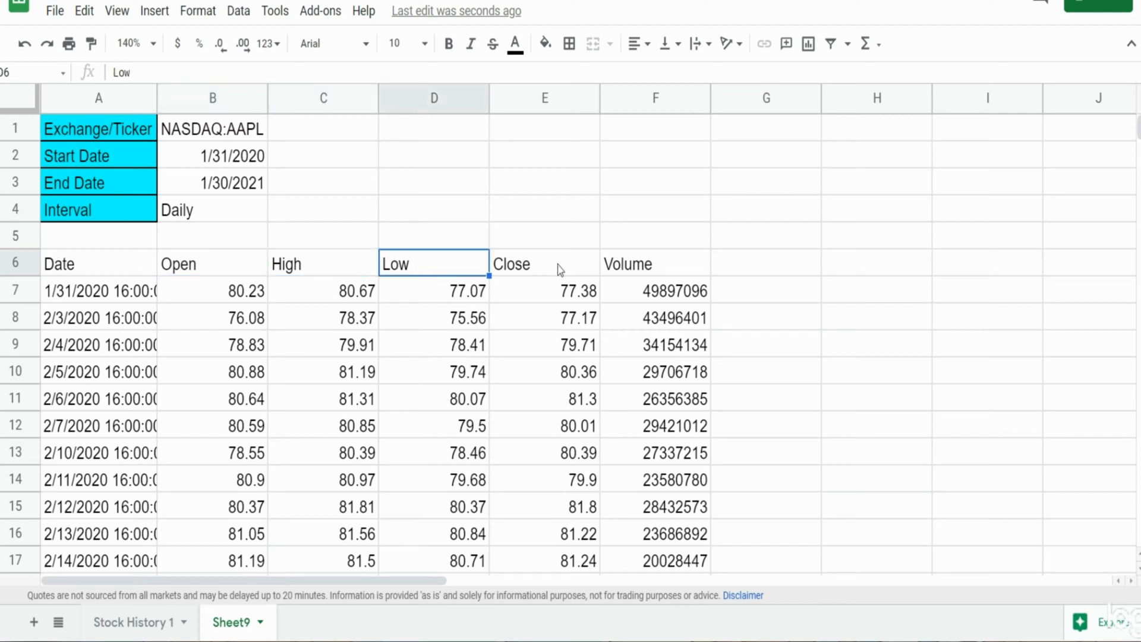
{"action": "left_click", "coordinate": [655, 262]}
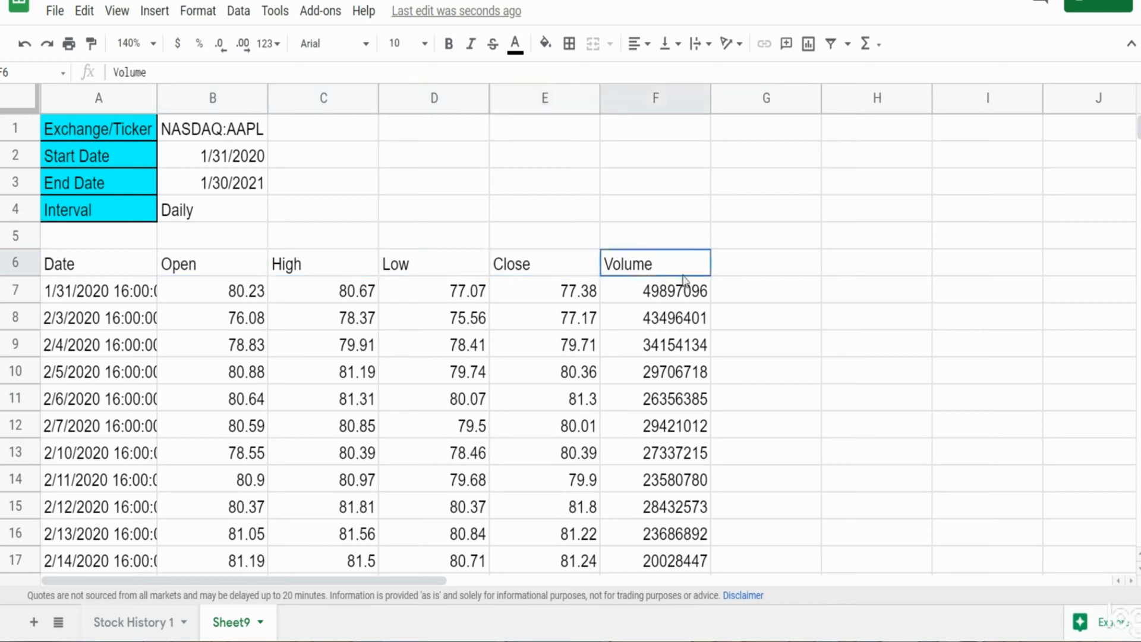
{"action": "left_click", "coordinate": [89, 264]}
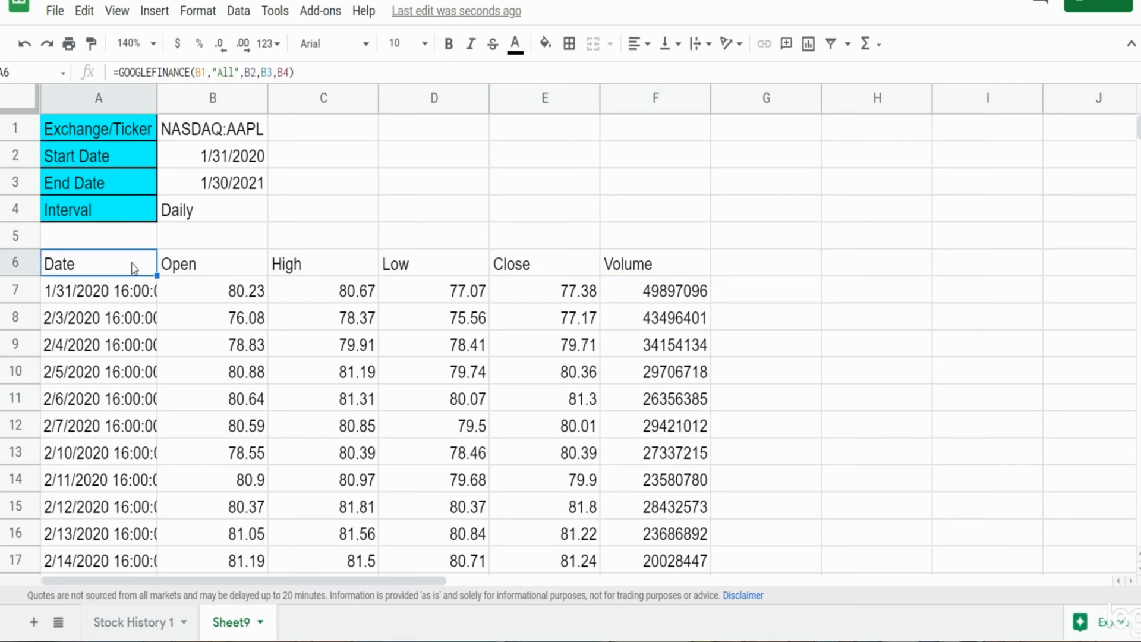
{"action": "mouse_move", "coordinate": [648, 305]}
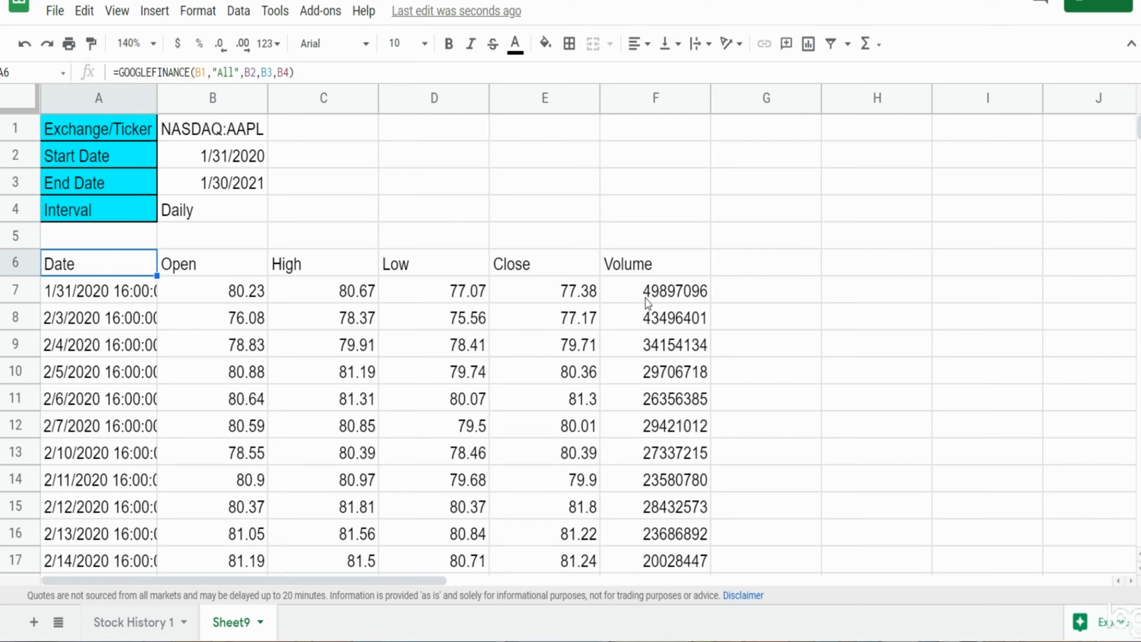
{"action": "double_click", "coordinate": [95, 263]}
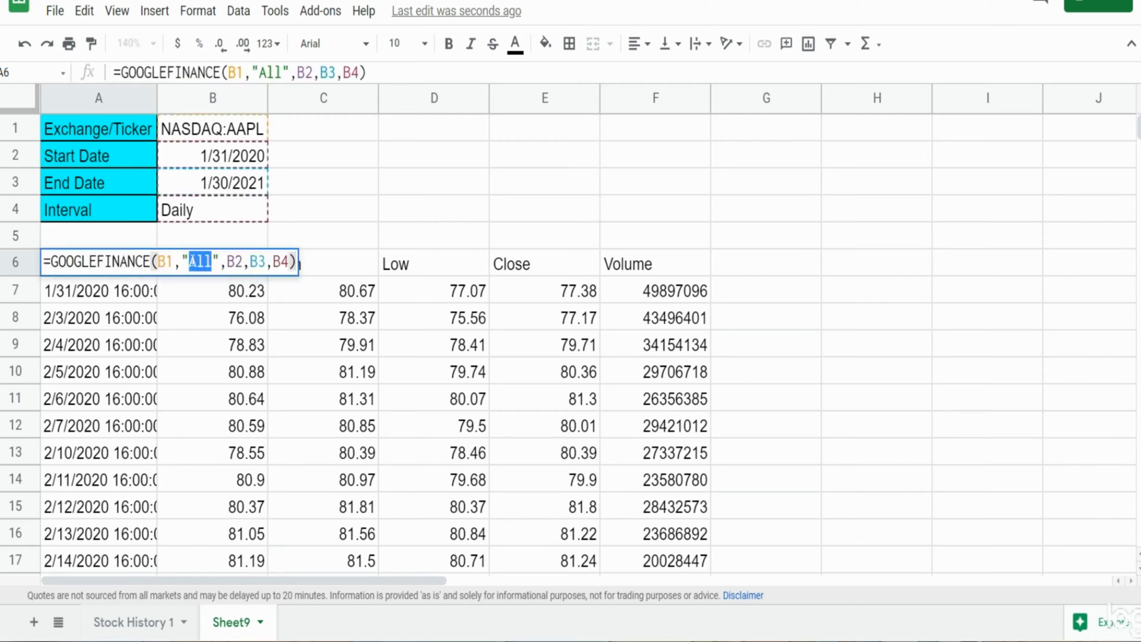
- Replace "All" with "Volume" so only Date and Volume are returned, then reopen A6
{"action": "type", "text": "Volume"}
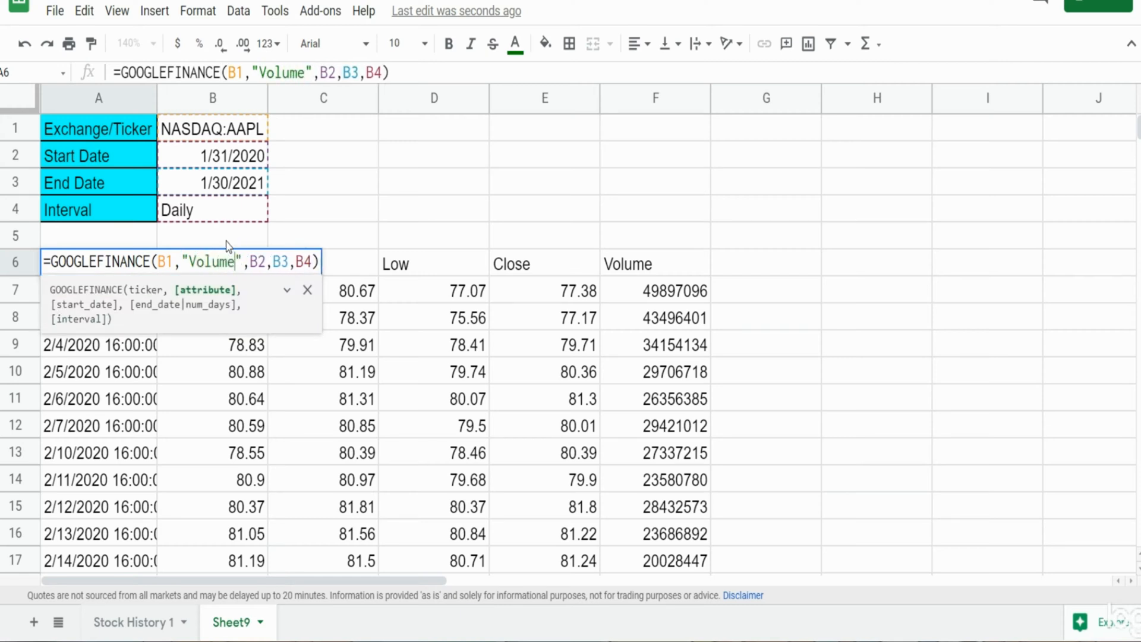
{"action": "key", "text": "Enter"}
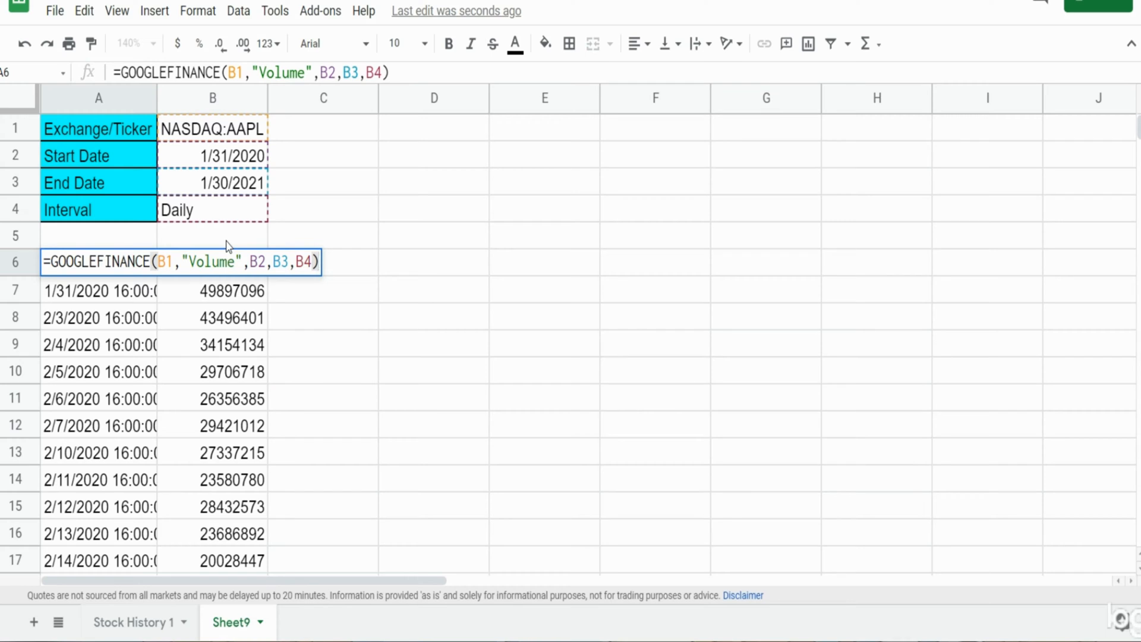
{"action": "double_click", "coordinate": [216, 262]}
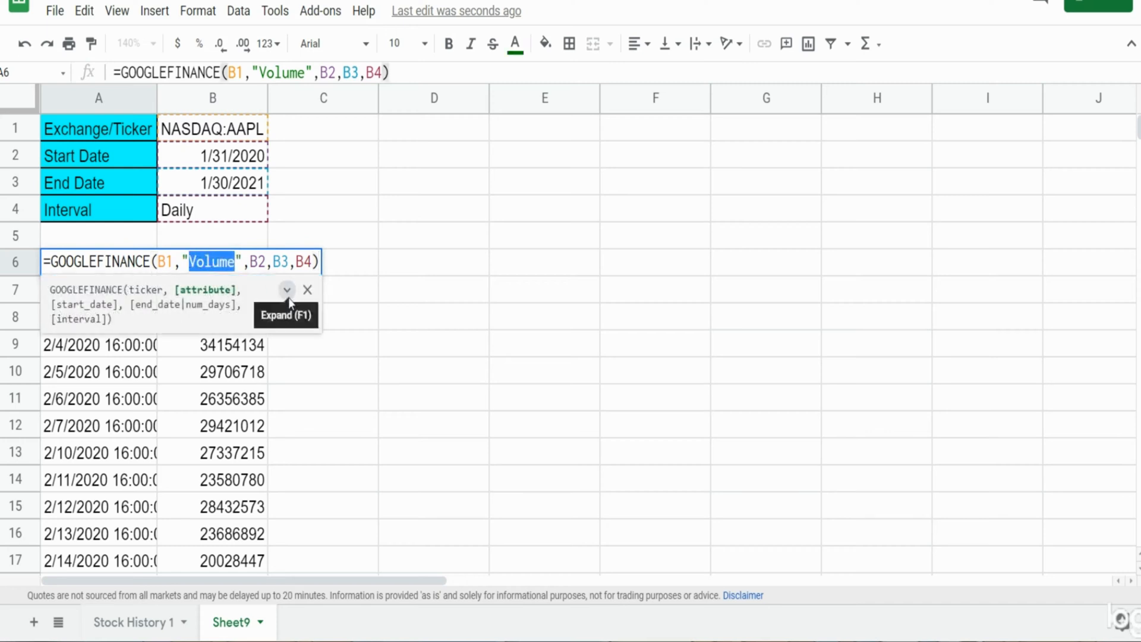
- Restore the "All" attribute, check the returned headings and start editing A6 again
{"action": "type", "text": "A"}
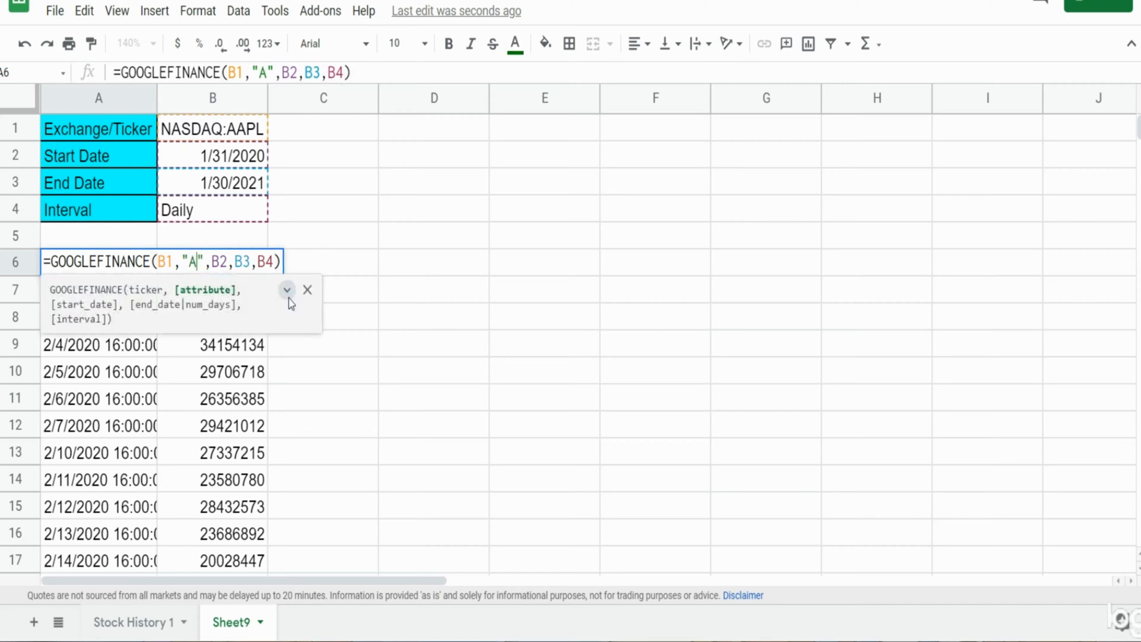
{"action": "type", "text": "ll"}
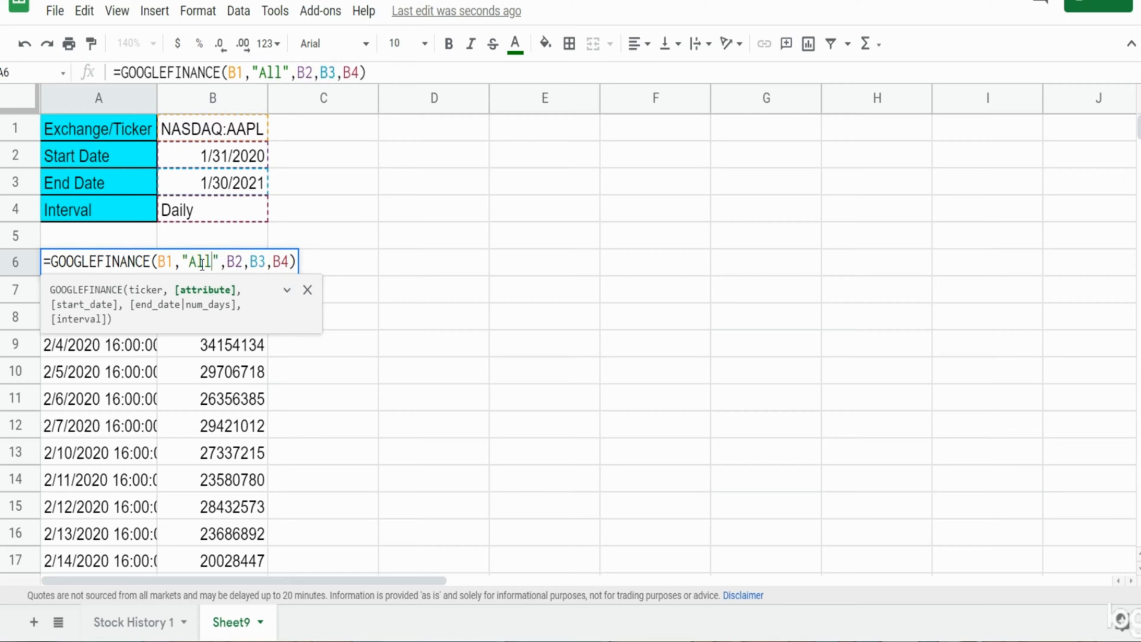
{"action": "key", "text": "Enter"}
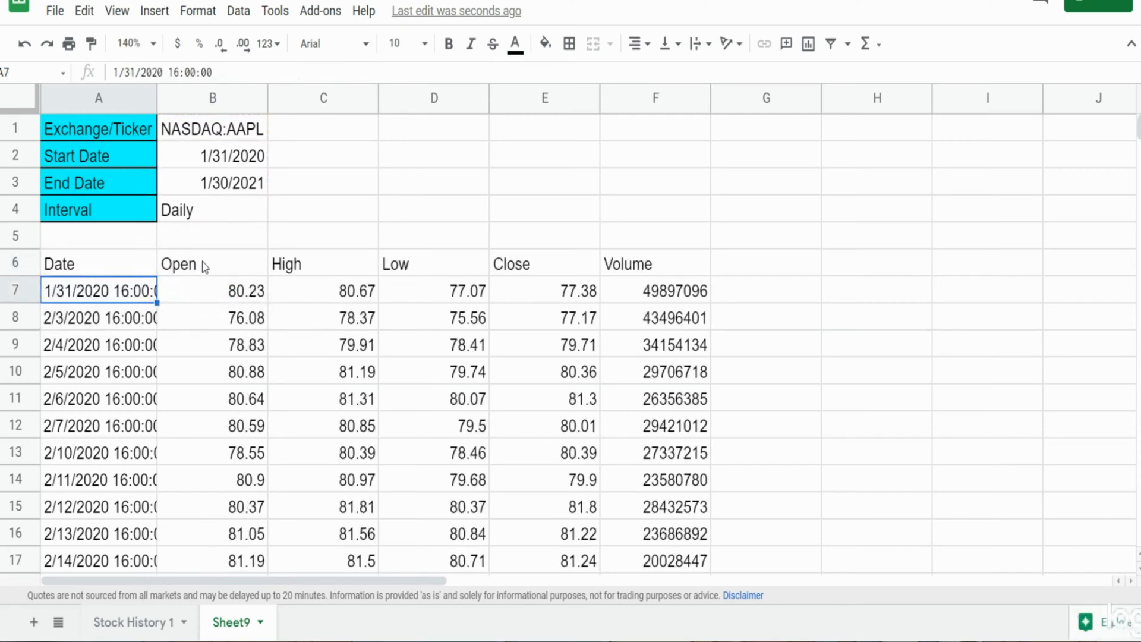
{"action": "mouse_move", "coordinate": [86, 267]}
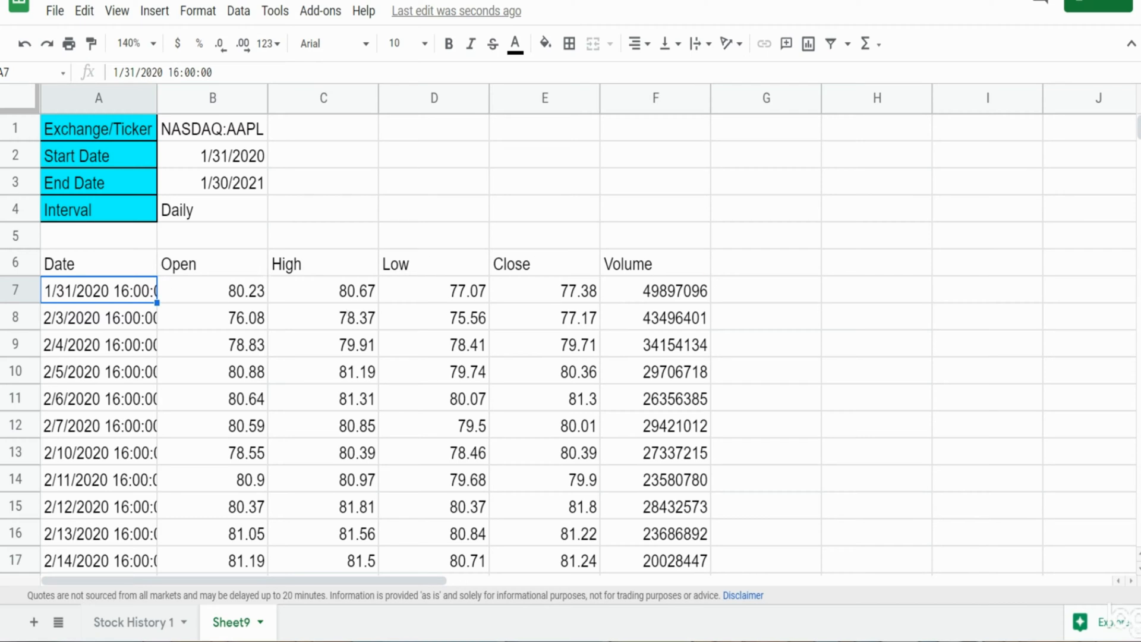
{"action": "mouse_move", "coordinate": [207, 270]}
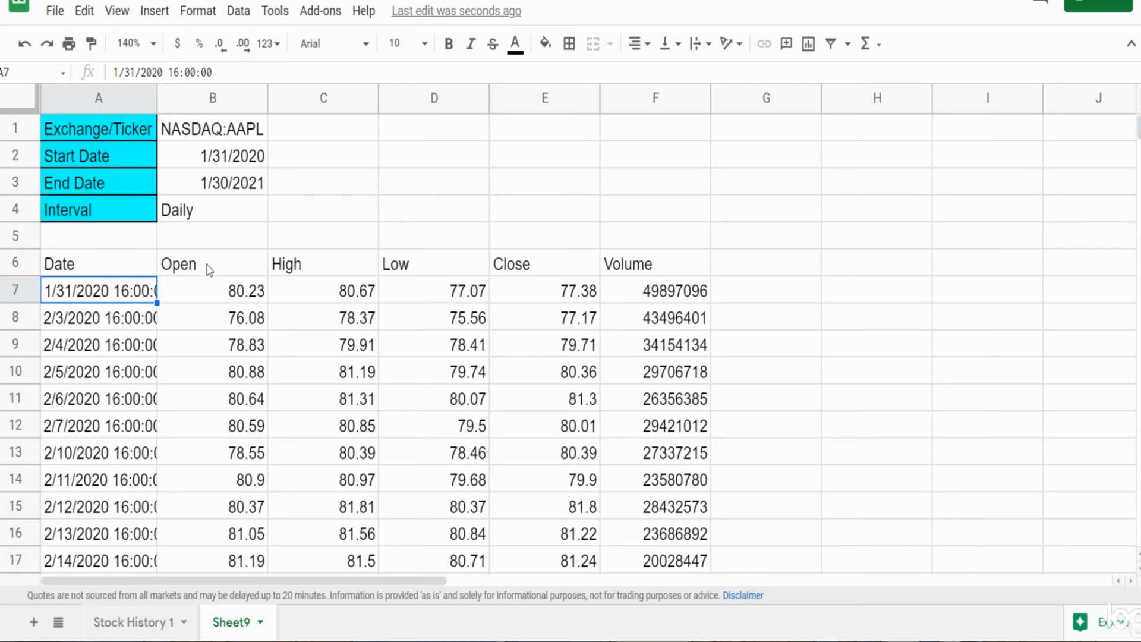
{"action": "mouse_move", "coordinate": [486, 311]}
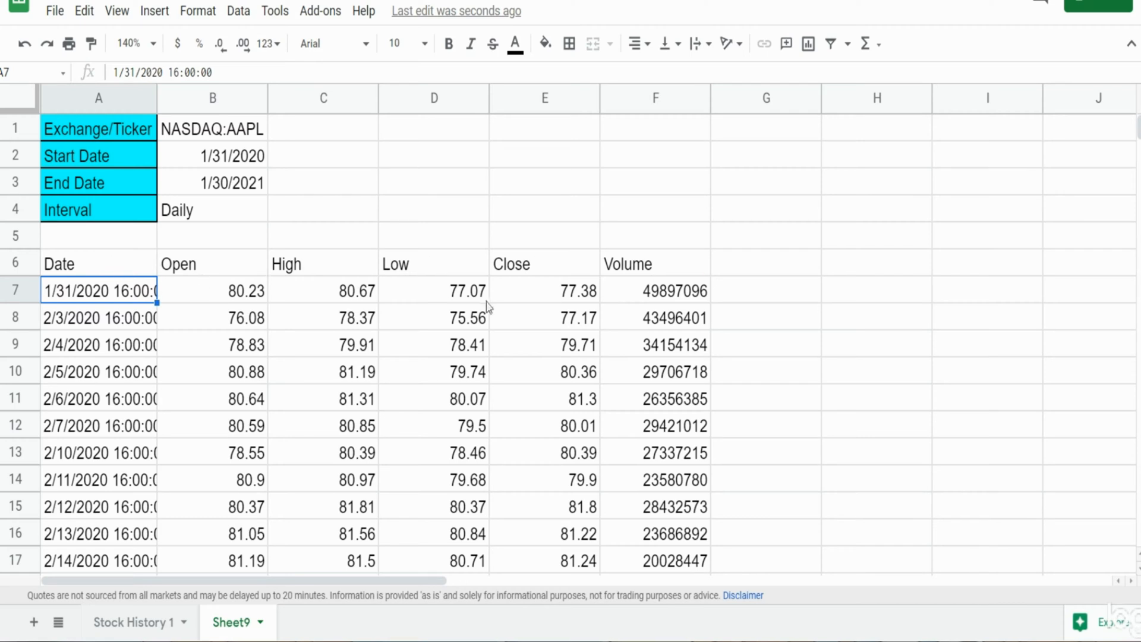
{"action": "mouse_move", "coordinate": [129, 277]}
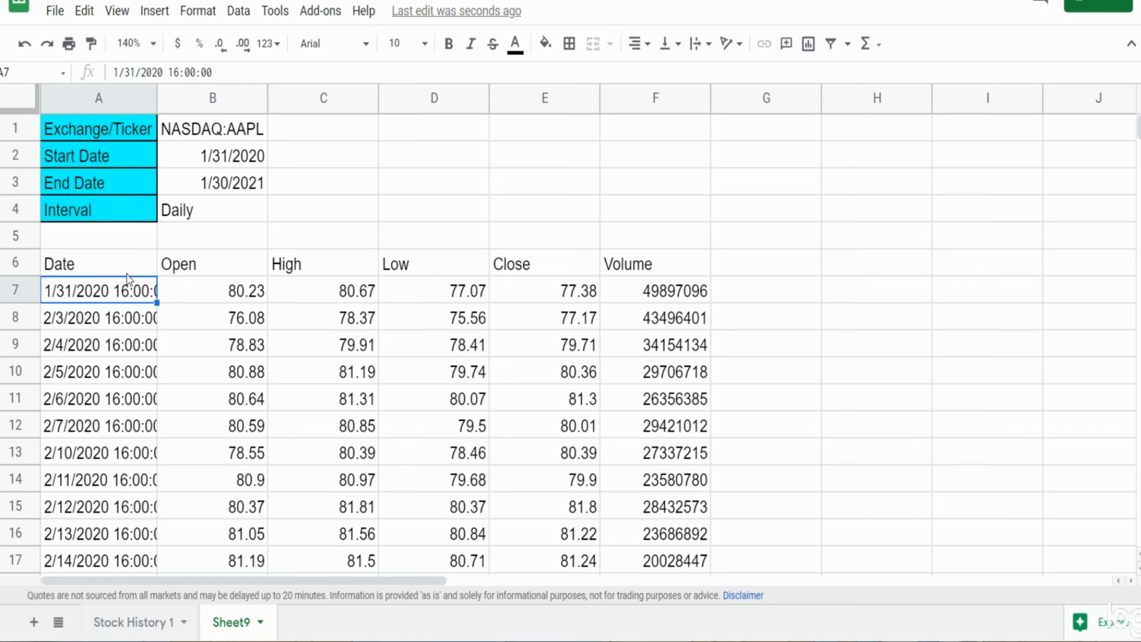
{"action": "mouse_move", "coordinate": [129, 264]}
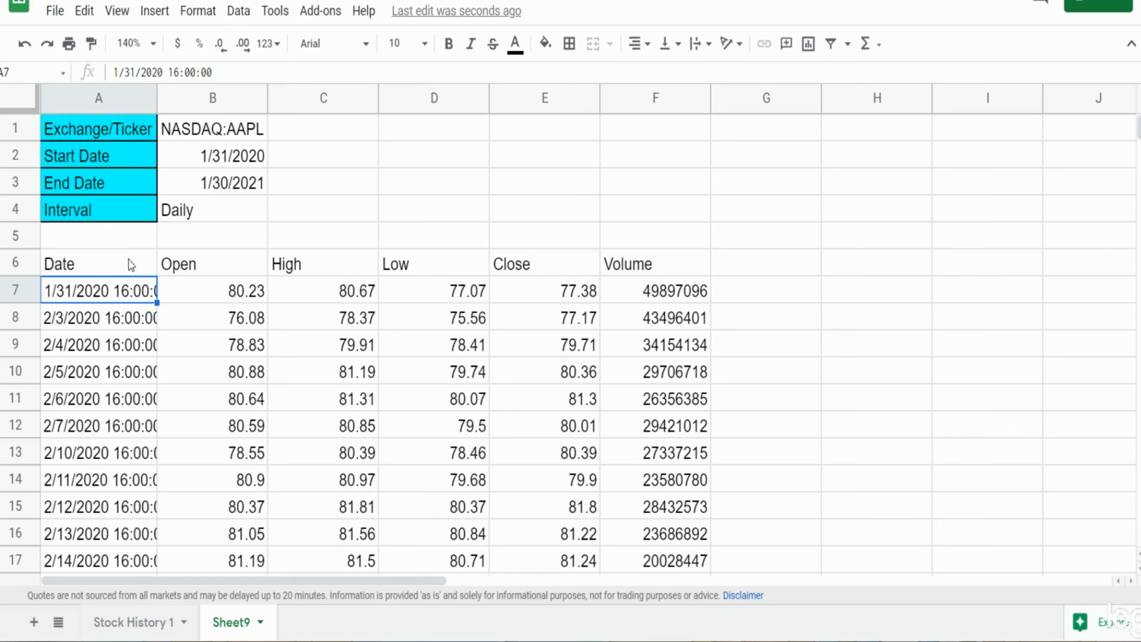
{"action": "left_click", "coordinate": [81, 264]}
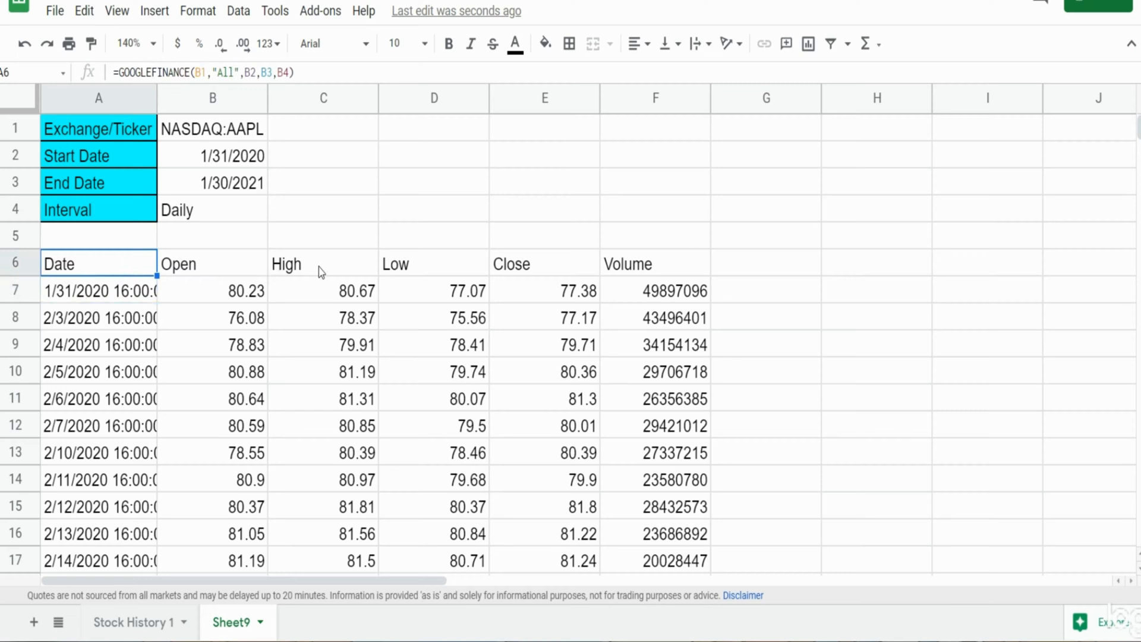
{"action": "left_click", "coordinate": [433, 264]}
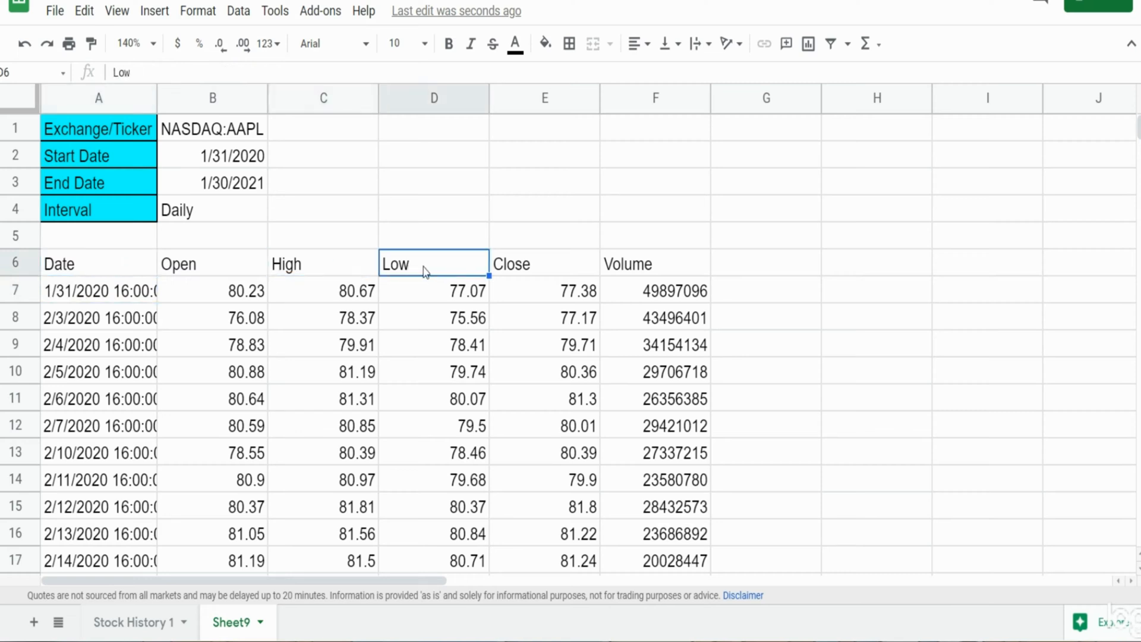
{"action": "left_click", "coordinate": [99, 264]}
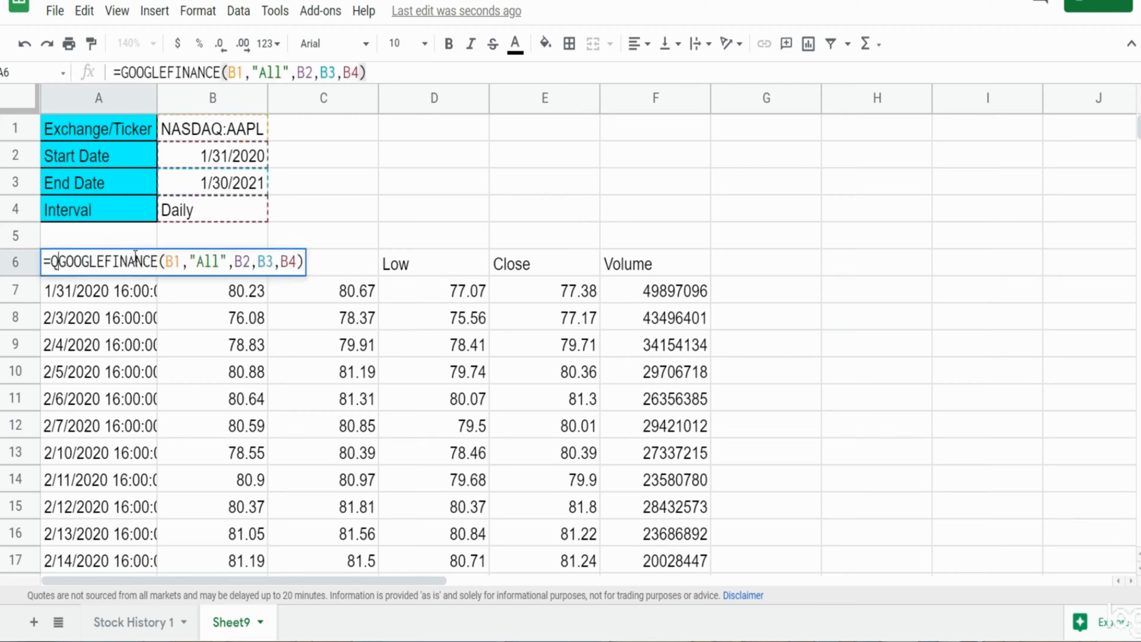
- Wrap the GOOGLEFINANCE call in QUERY( and begin the "Select clause
{"action": "type", "text": "Query("}
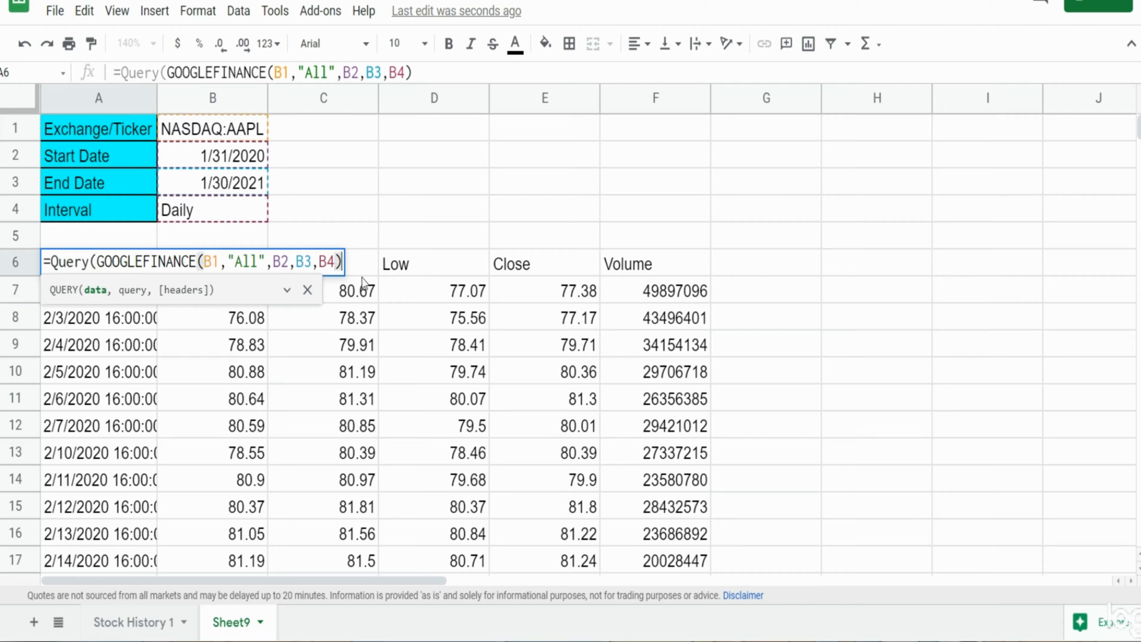
{"action": "type", "text": ","}
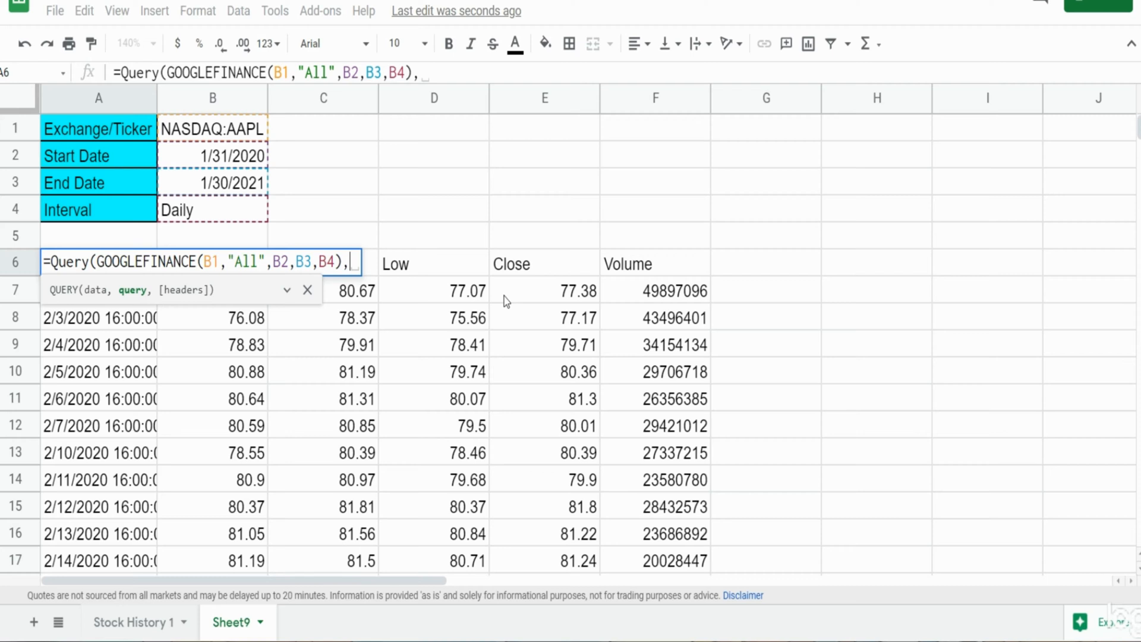
{"action": "type", "text": "\""}
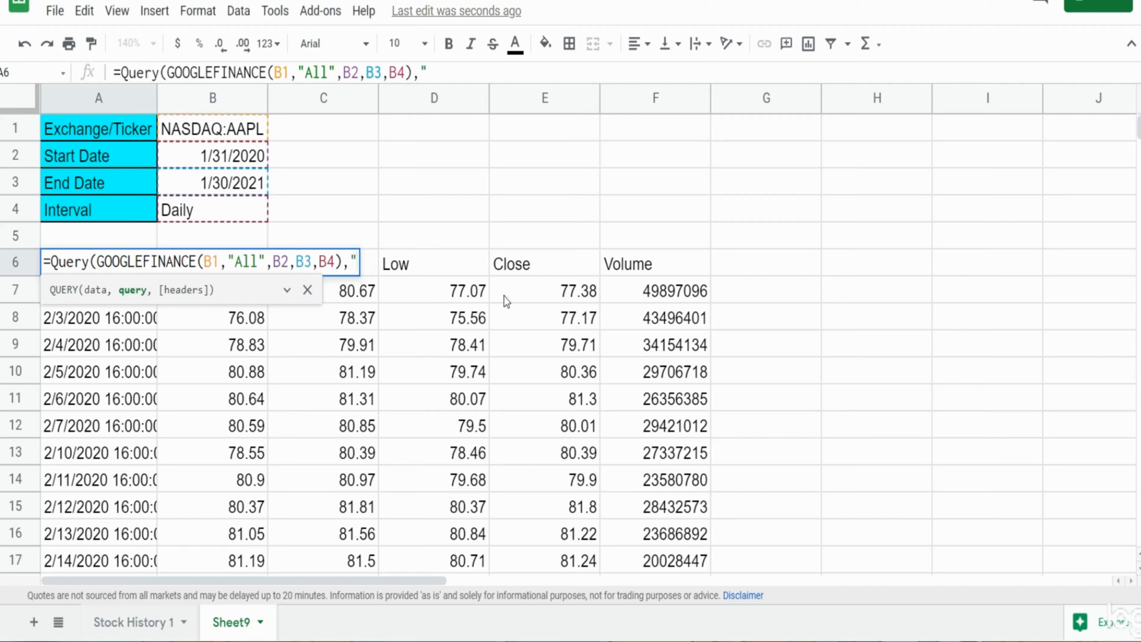
{"action": "type", "text": "S"}
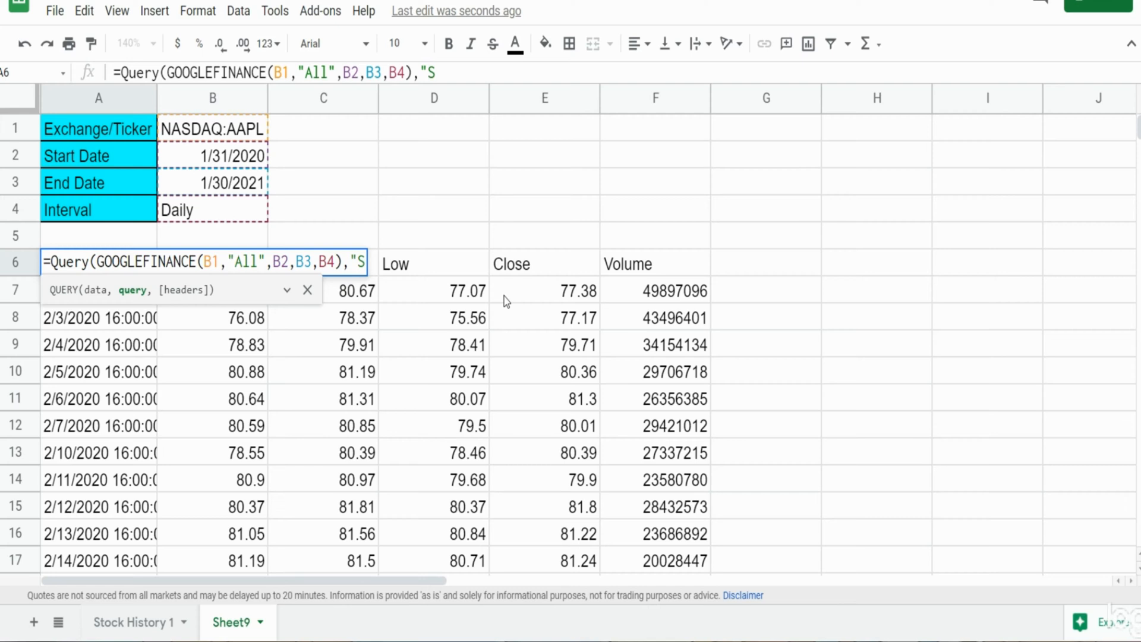
{"action": "type", "text": "ele"}
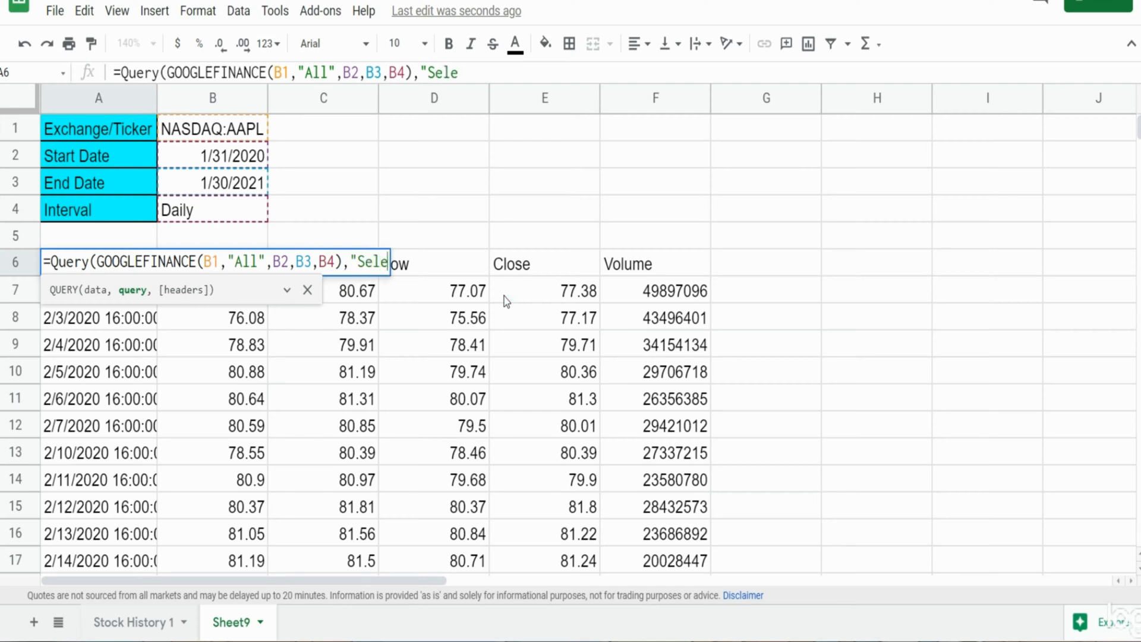
{"action": "type", "text": "ct"}
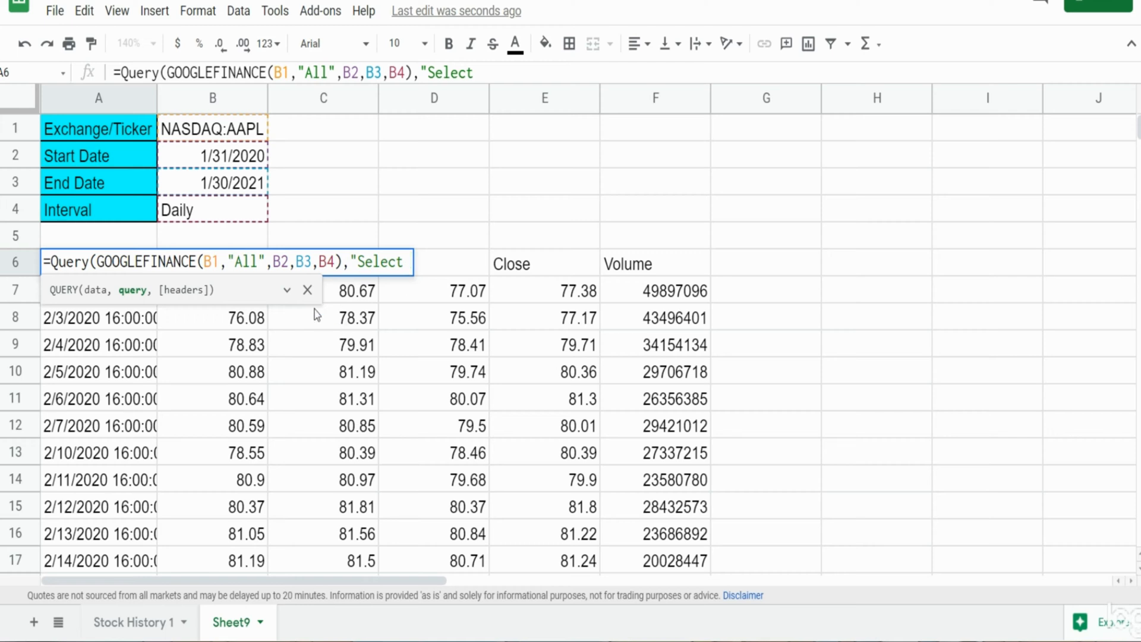
{"action": "mouse_move", "coordinate": [660, 321]}
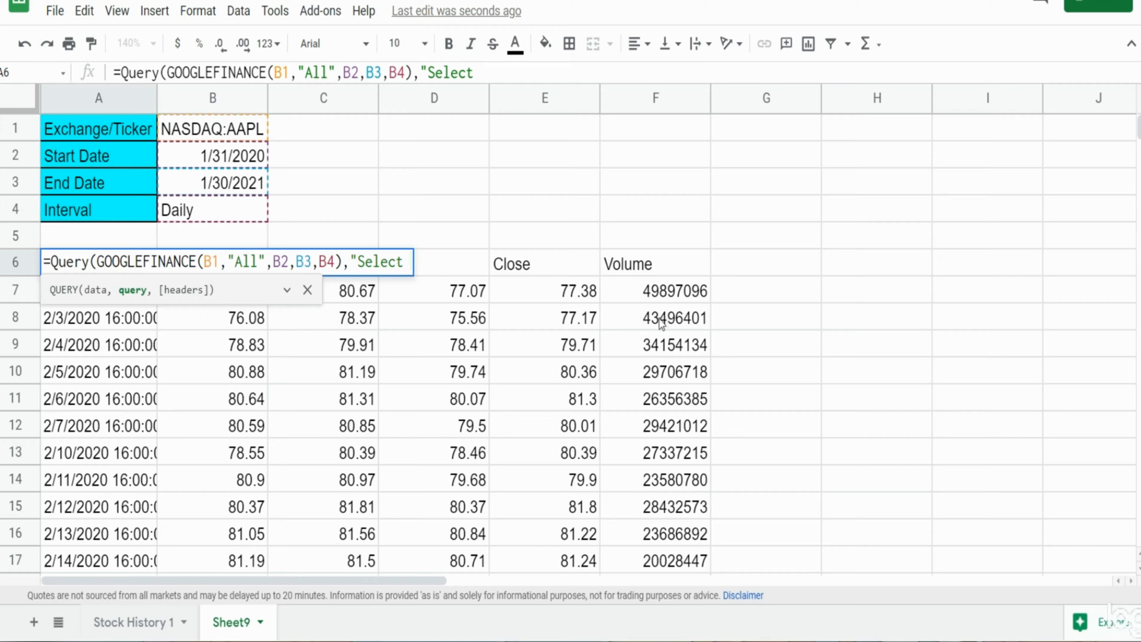
- Complete "Select Col1,Col3,Col4",1) so only Date, High and Low are returned
{"action": "type", "text": "Col"}
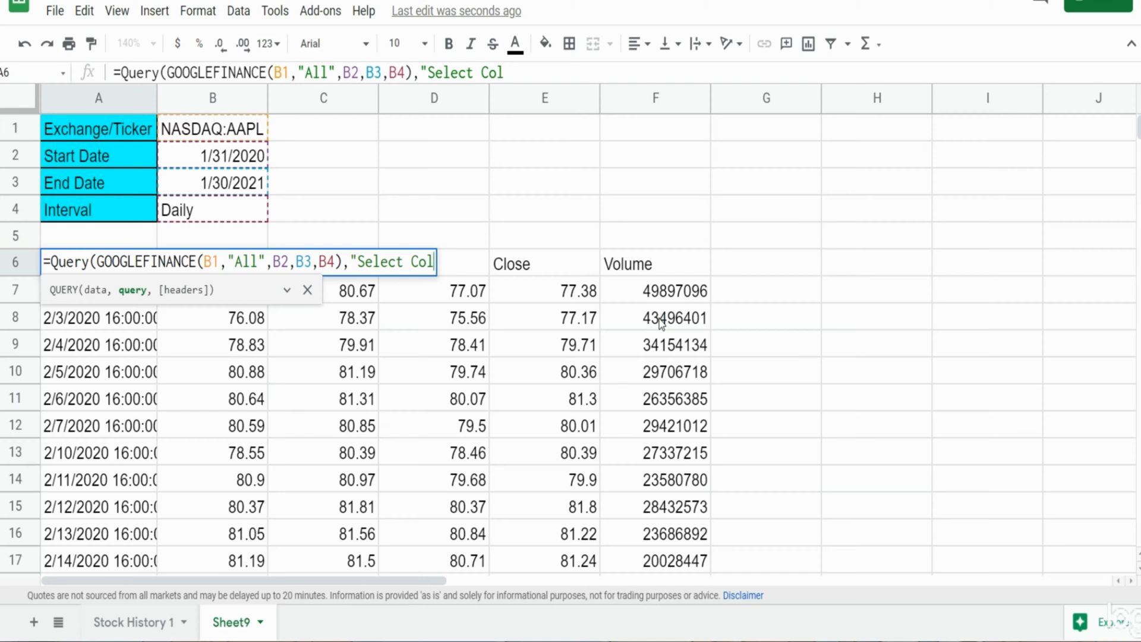
{"action": "type", "text": "1,"}
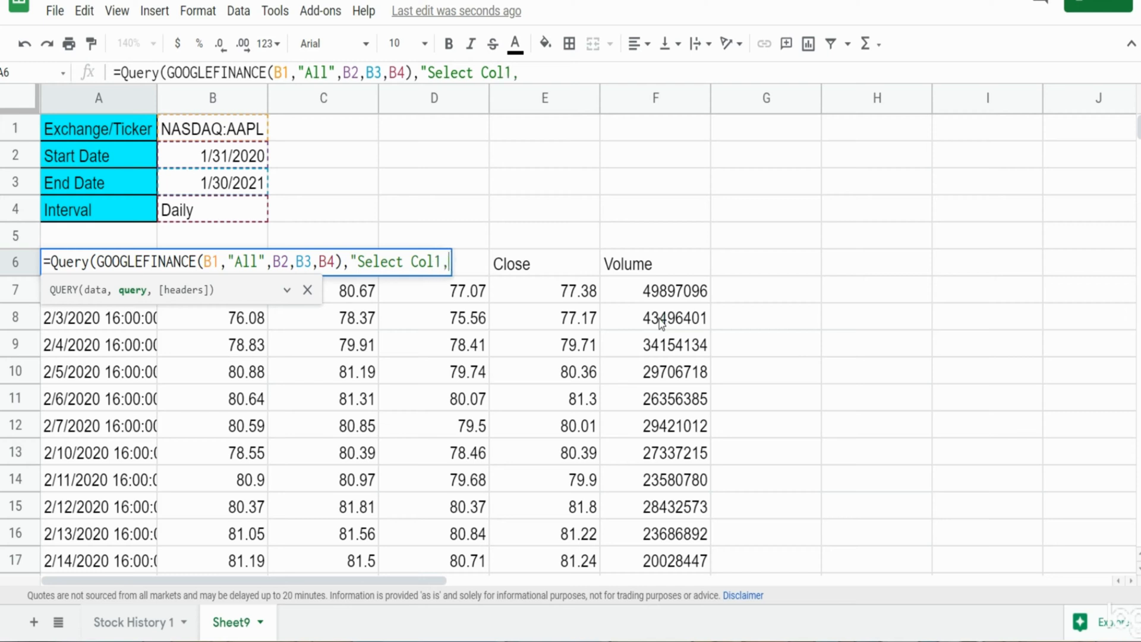
{"action": "type", "text": "Col3"}
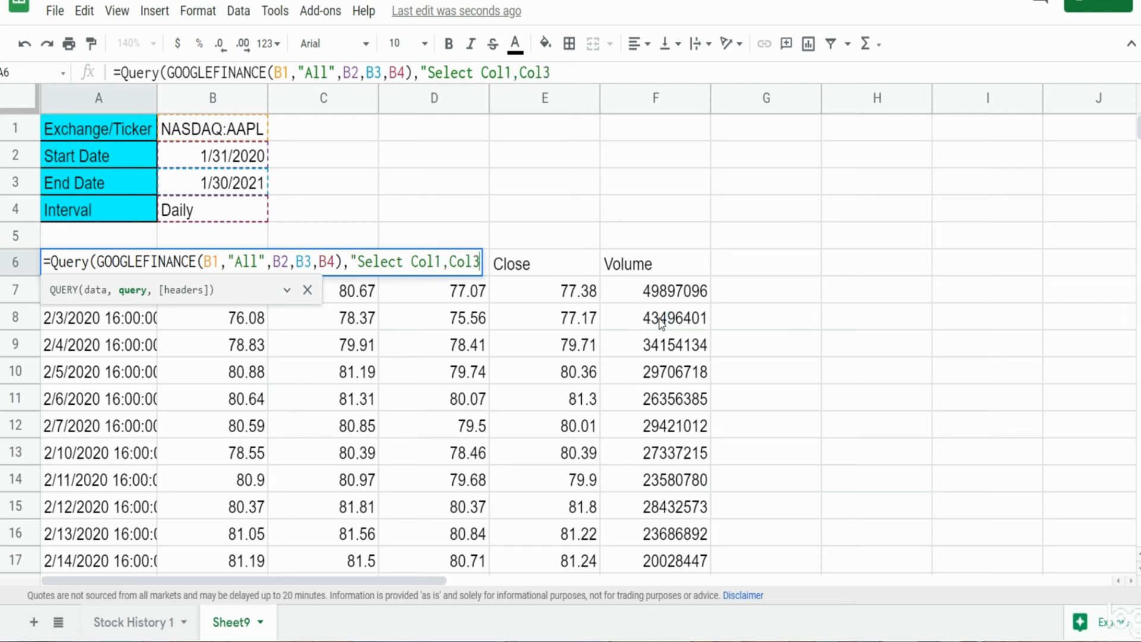
{"action": "type", "text": ",Col"}
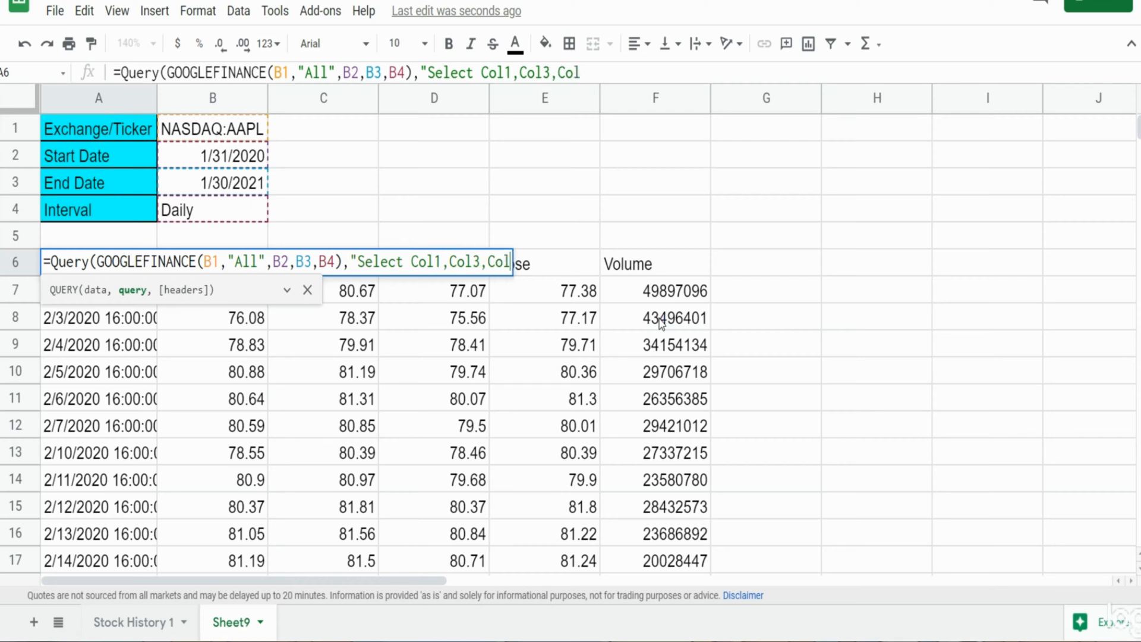
{"action": "type", "text": "4\""}
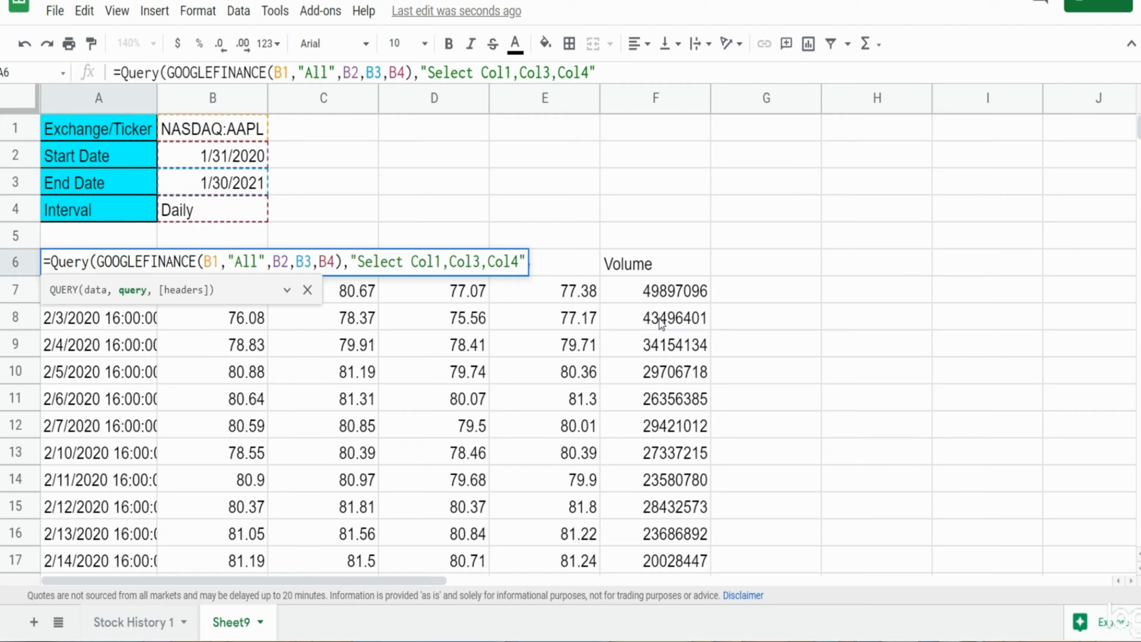
{"action": "type", "text": ","}
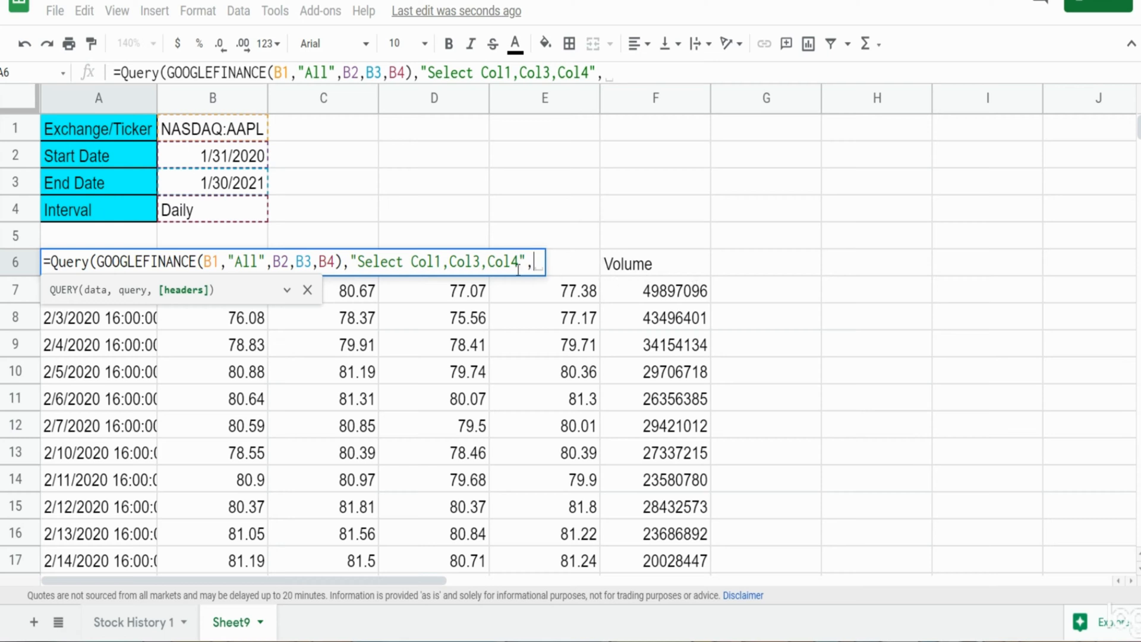
{"action": "mouse_move", "coordinate": [674, 268]}
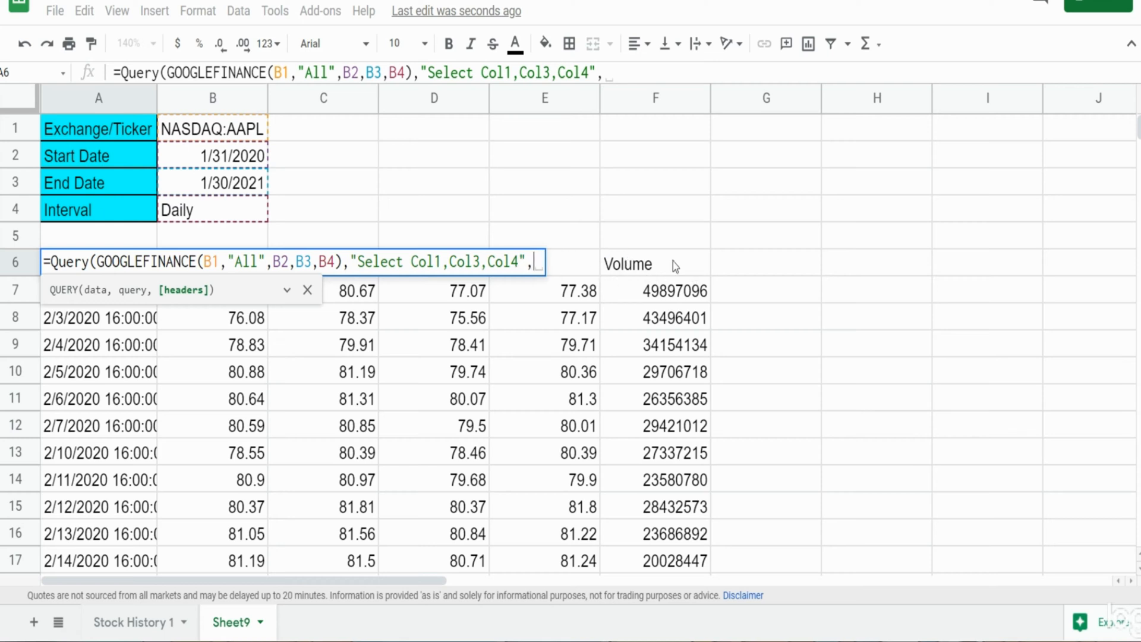
{"action": "type", "text": "1)"}
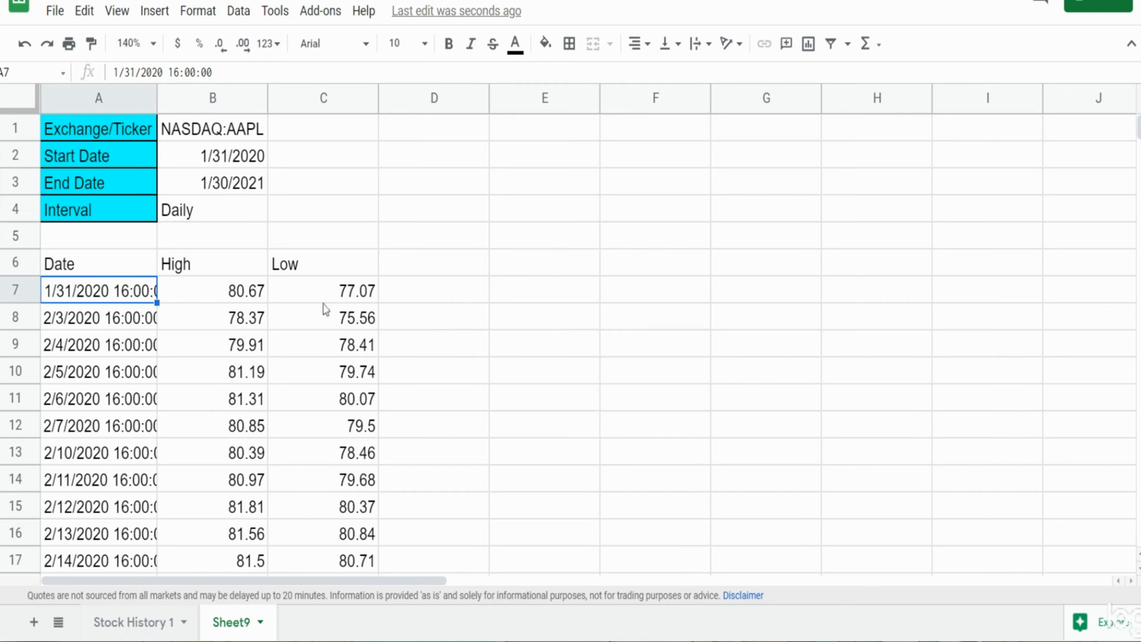
- Check the Date, High and Low headers, then format the returned values as plain dates
{"action": "left_click", "coordinate": [77, 263]}
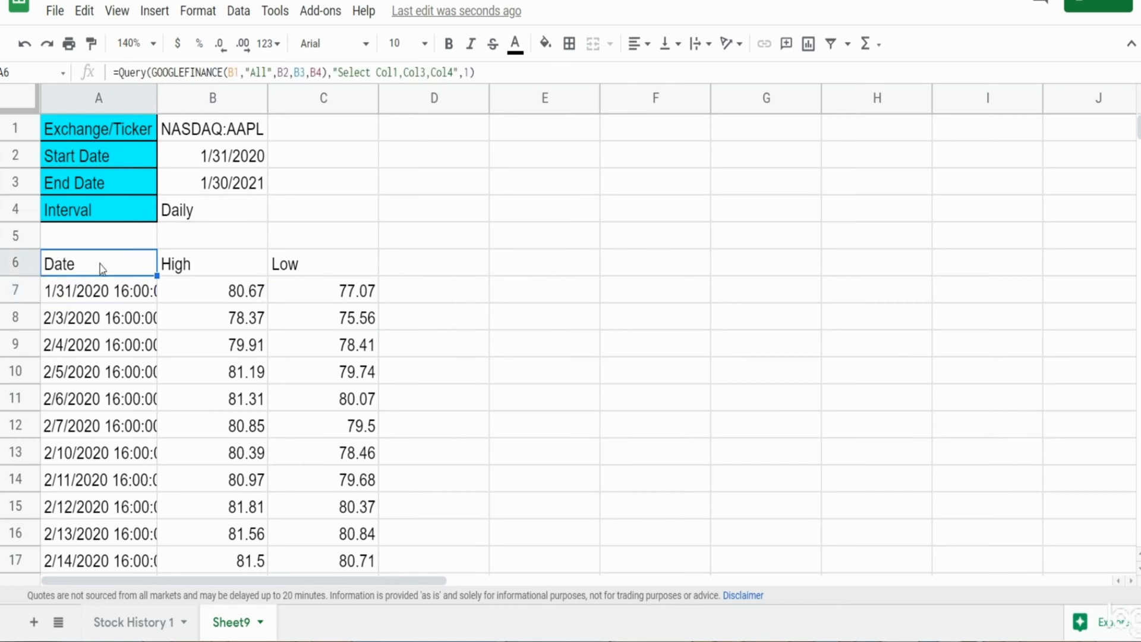
{"action": "left_click", "coordinate": [322, 262]}
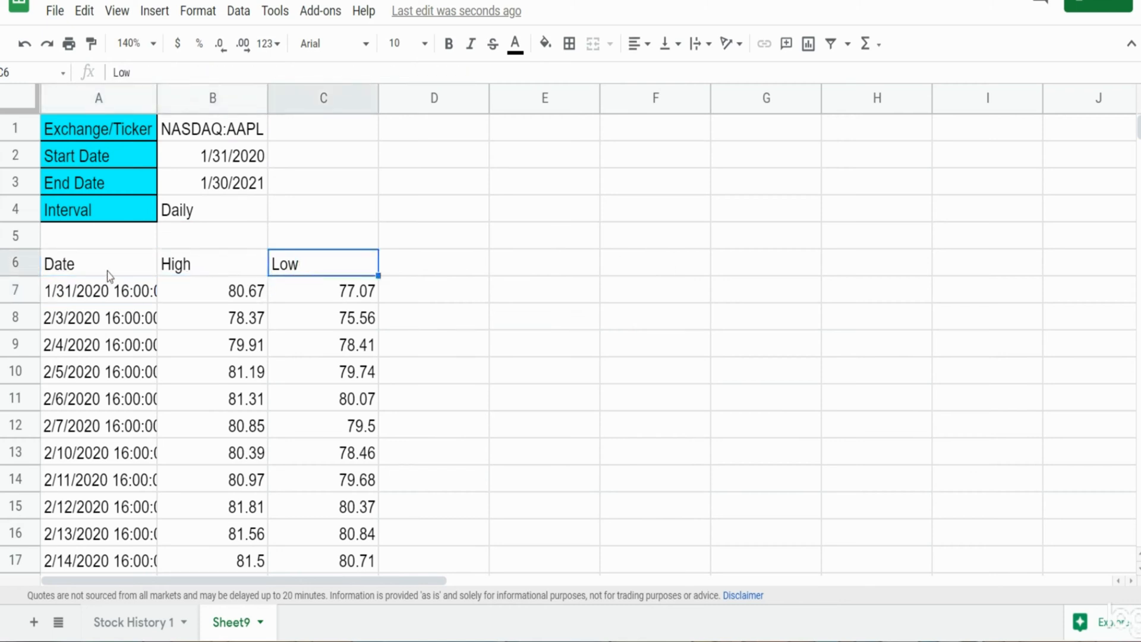
{"action": "left_click", "coordinate": [211, 263]}
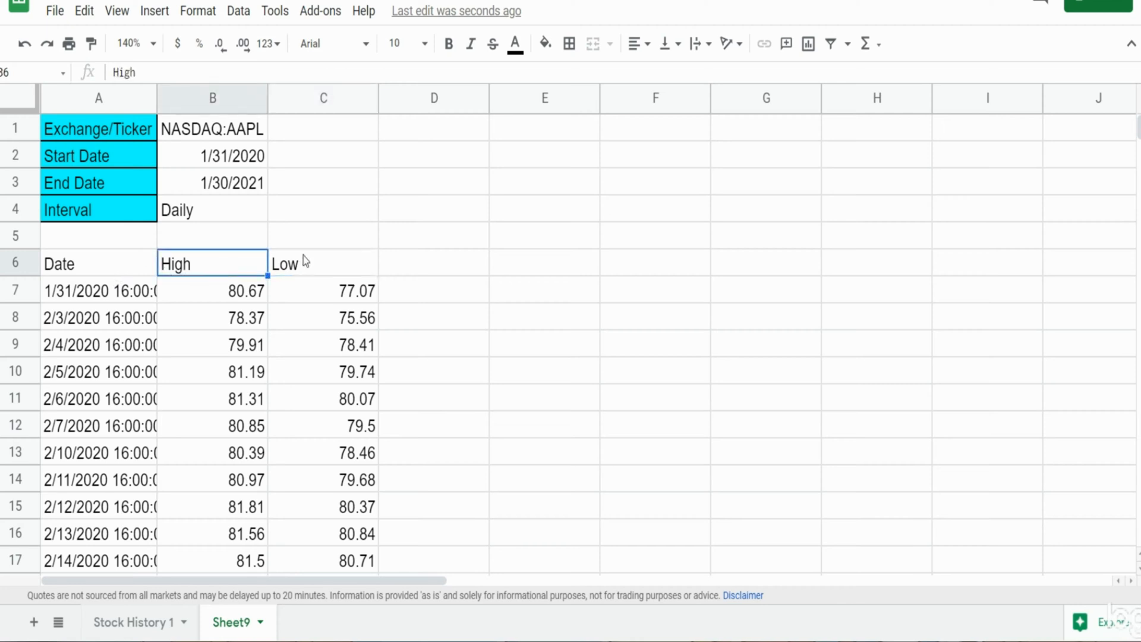
{"action": "left_click", "coordinate": [72, 263]}
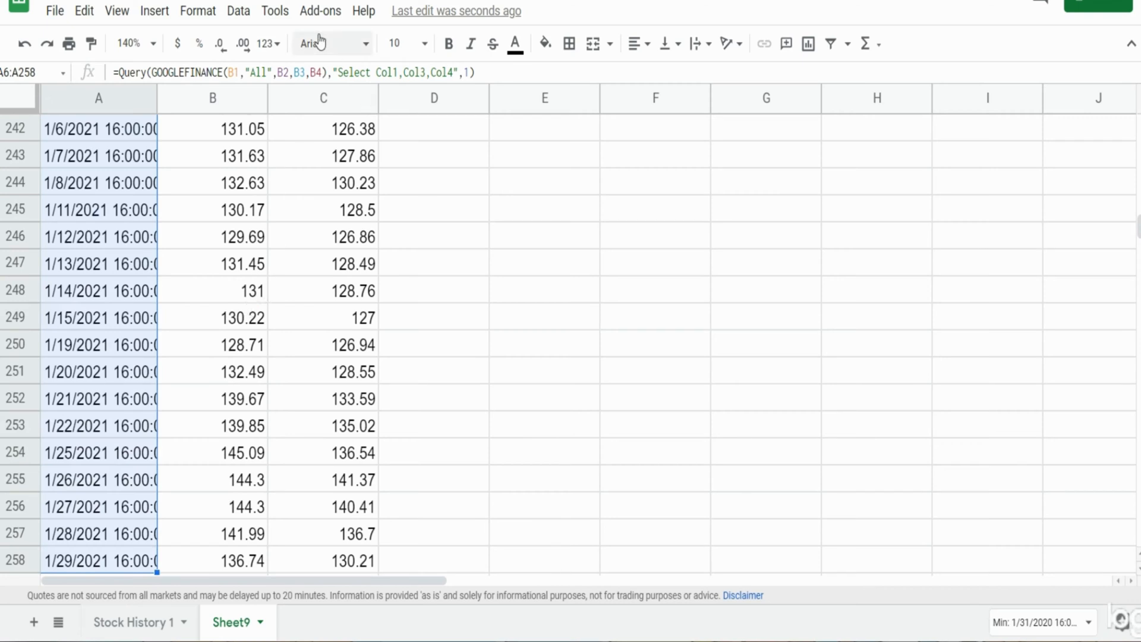
{"action": "left_click", "coordinate": [270, 42]}
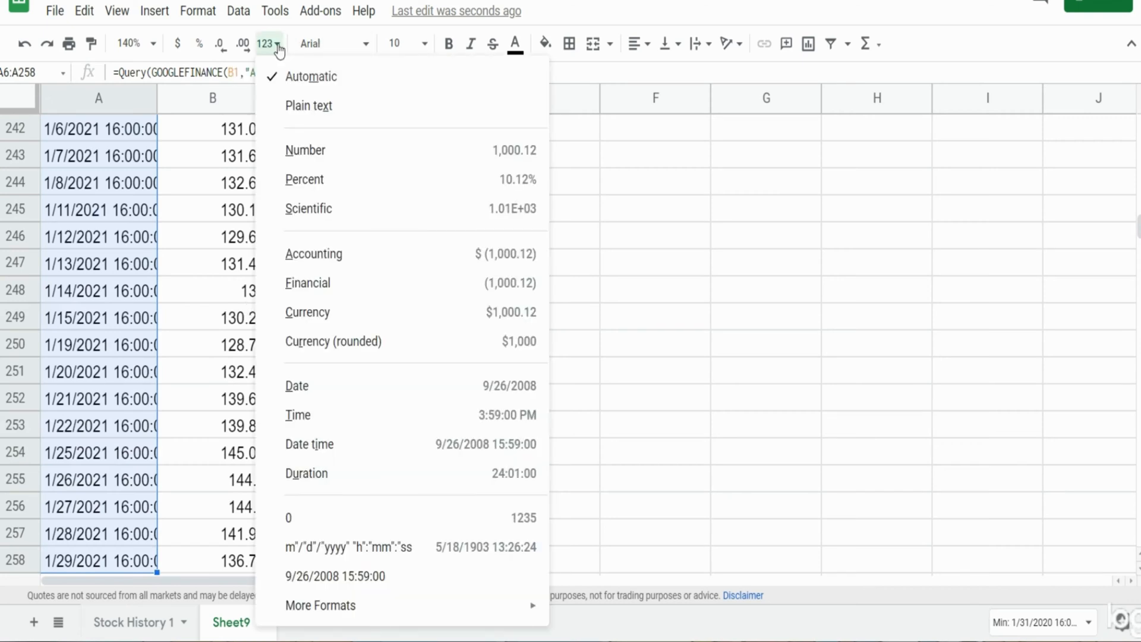
{"action": "mouse_move", "coordinate": [308, 397]}
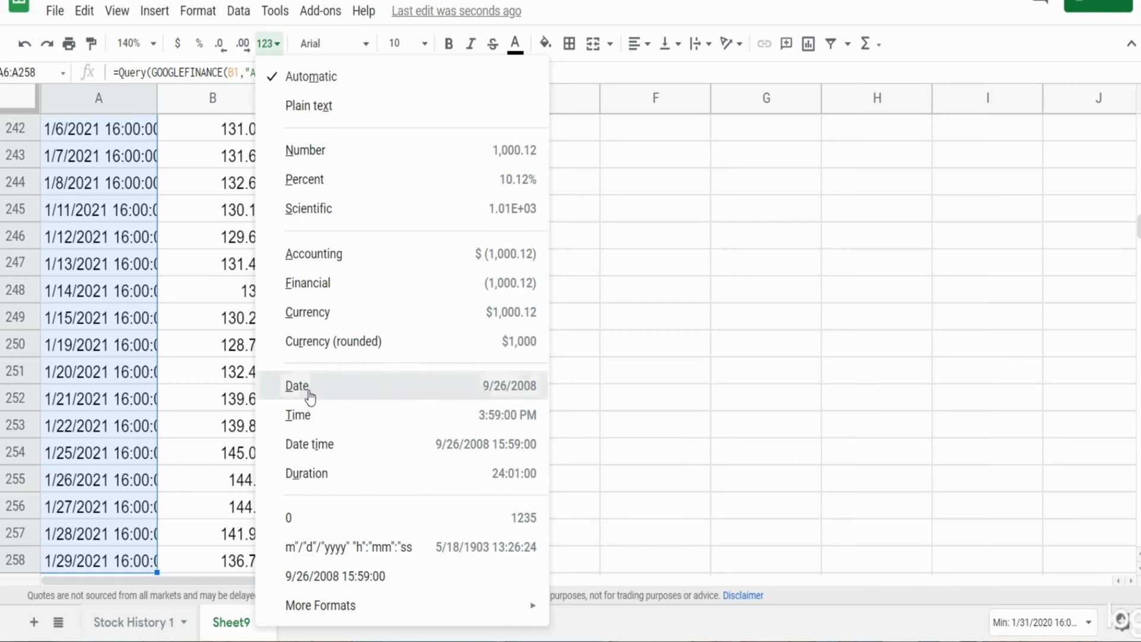
{"action": "left_click", "coordinate": [297, 387]}
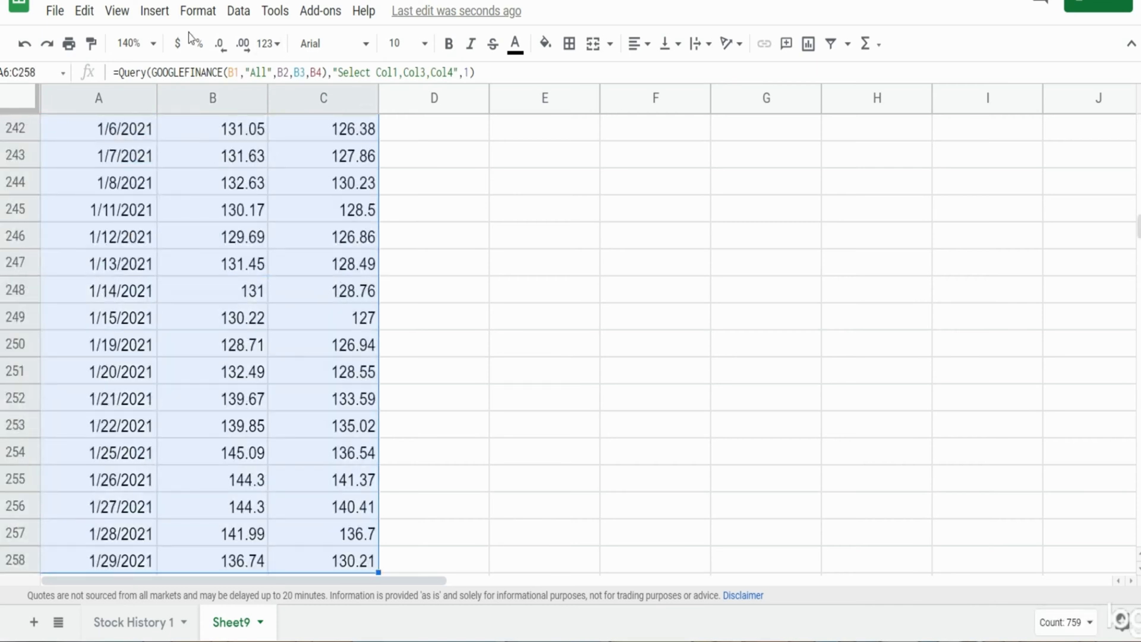
{"action": "scroll", "scroll_direction": "up", "scroll_amount": 3}
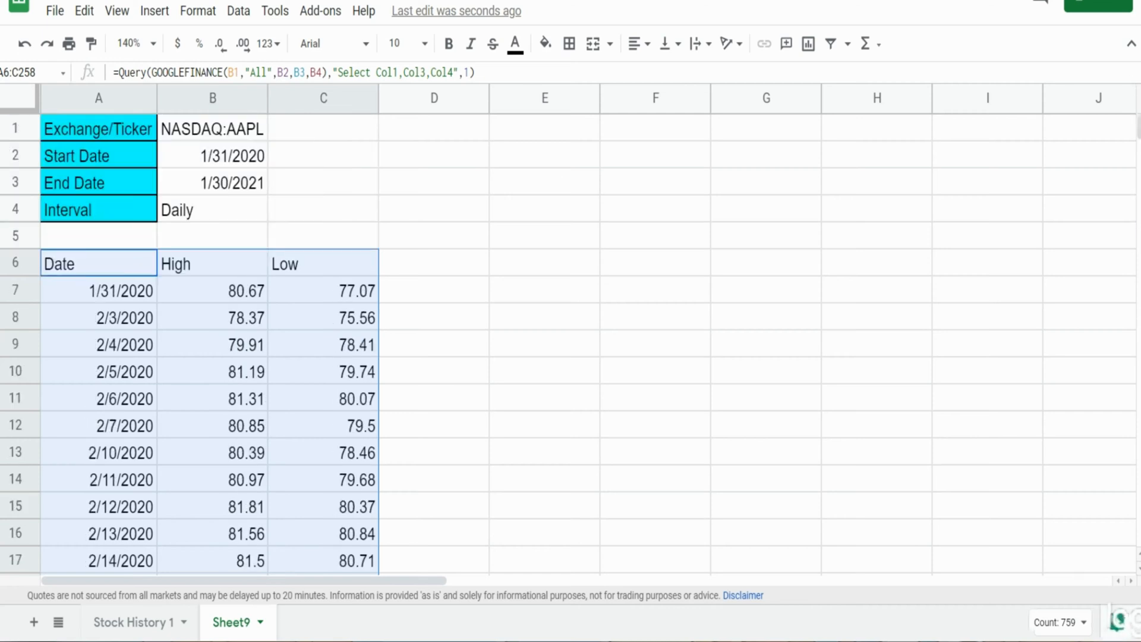
- Insert a High and Low line chart and give it a light green background
{"action": "left_click", "coordinate": [154, 10]}
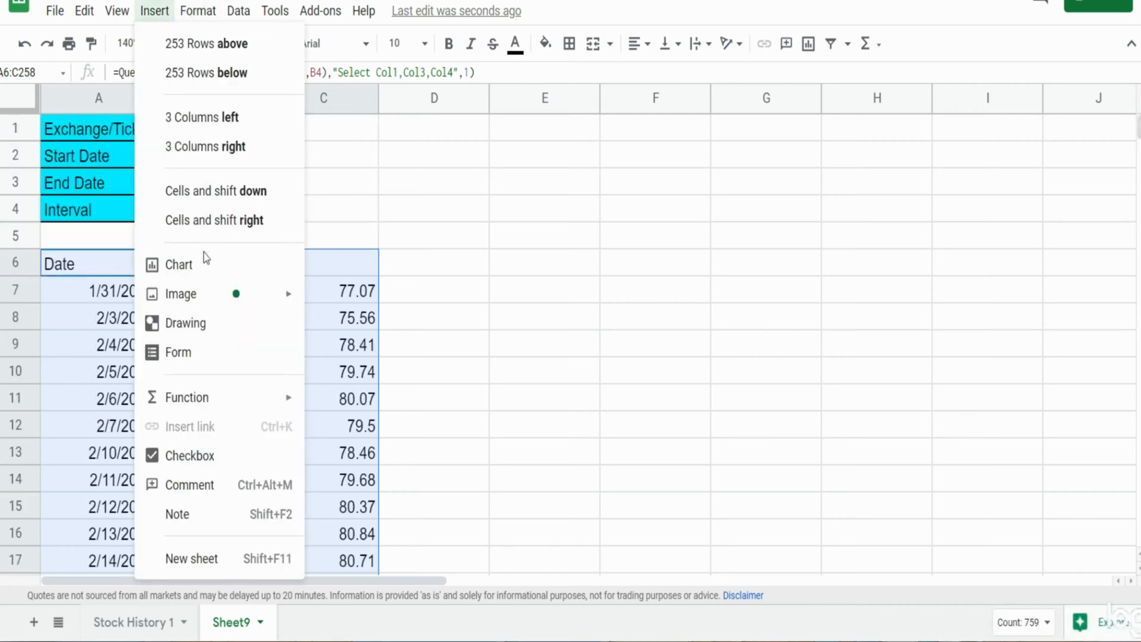
{"action": "left_click", "coordinate": [178, 264]}
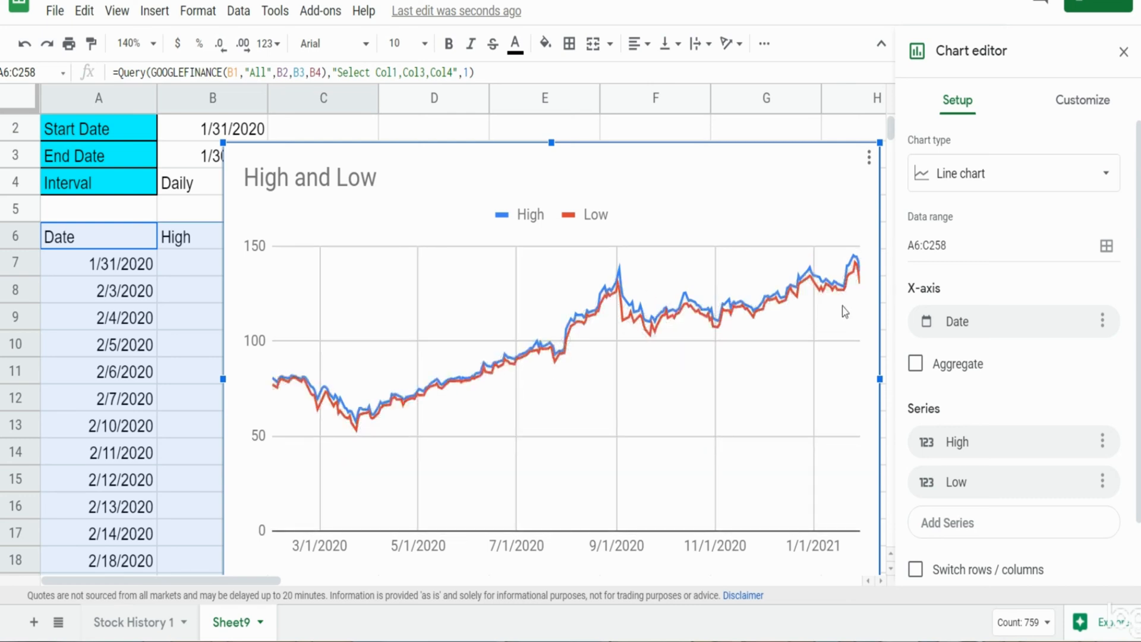
{"action": "mouse_move", "coordinate": [1107, 268]}
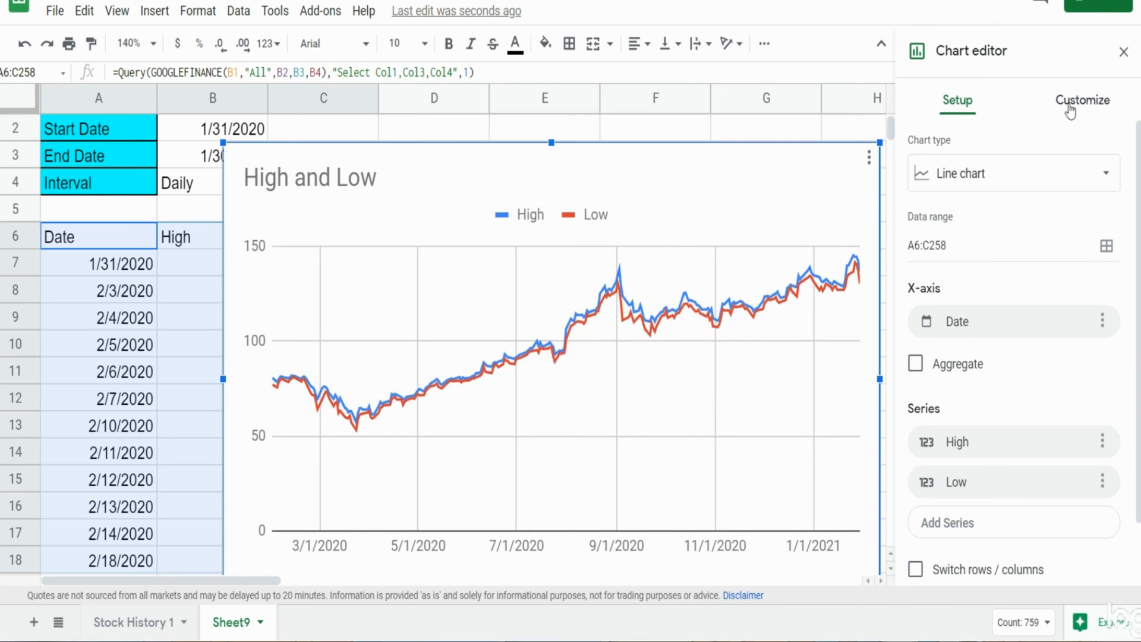
{"action": "left_click", "coordinate": [1081, 100]}
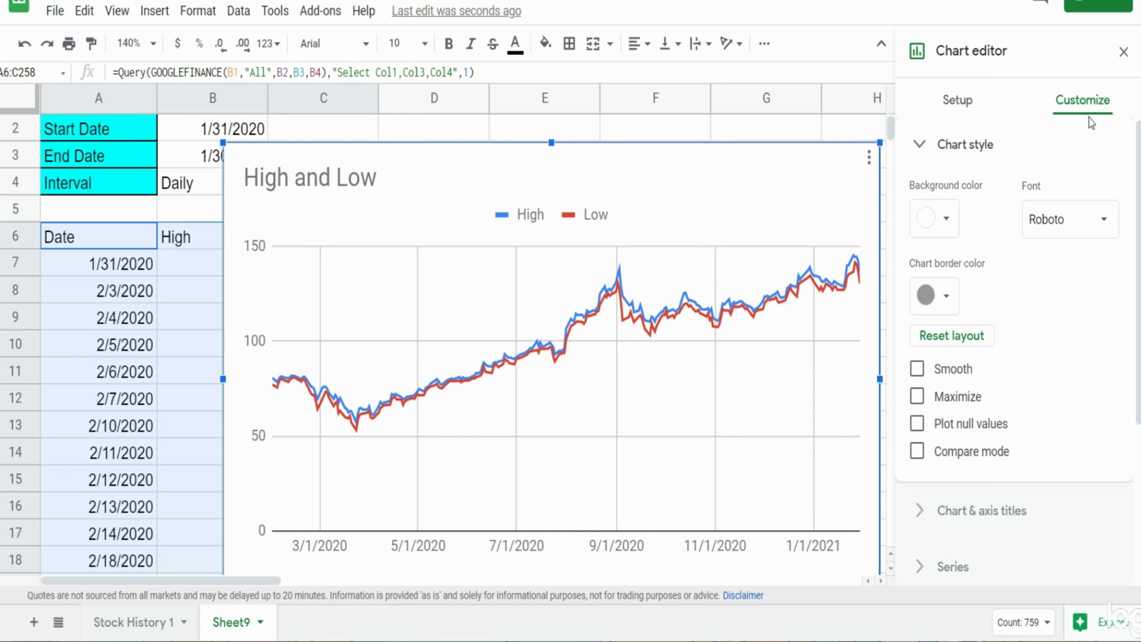
{"action": "left_click", "coordinate": [933, 219]}
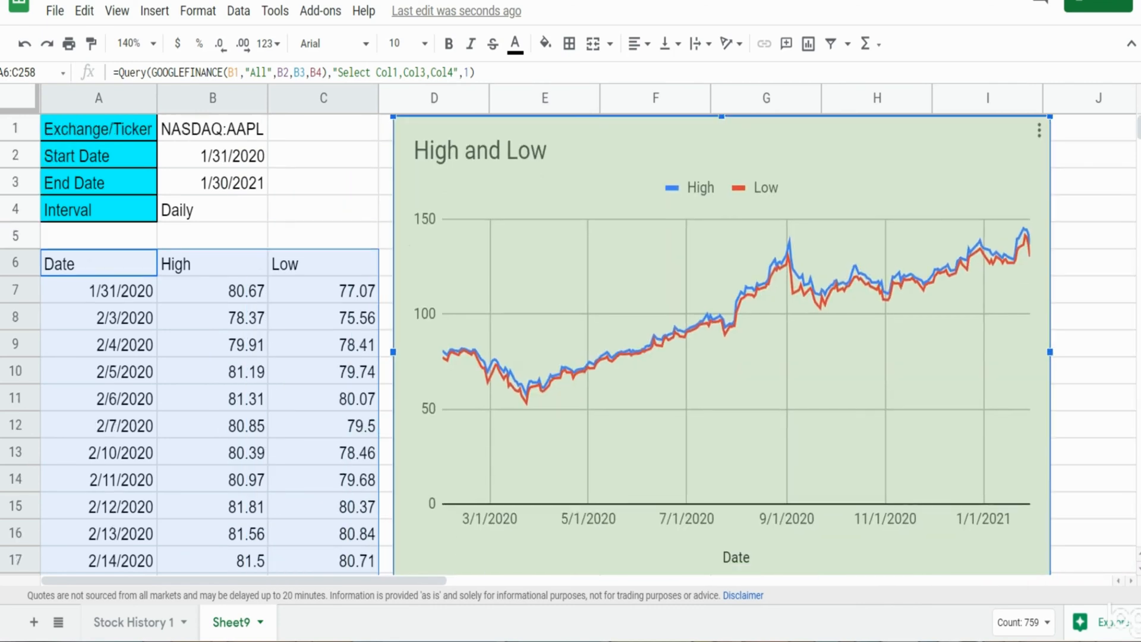
{"action": "left_click", "coordinate": [322, 153]}
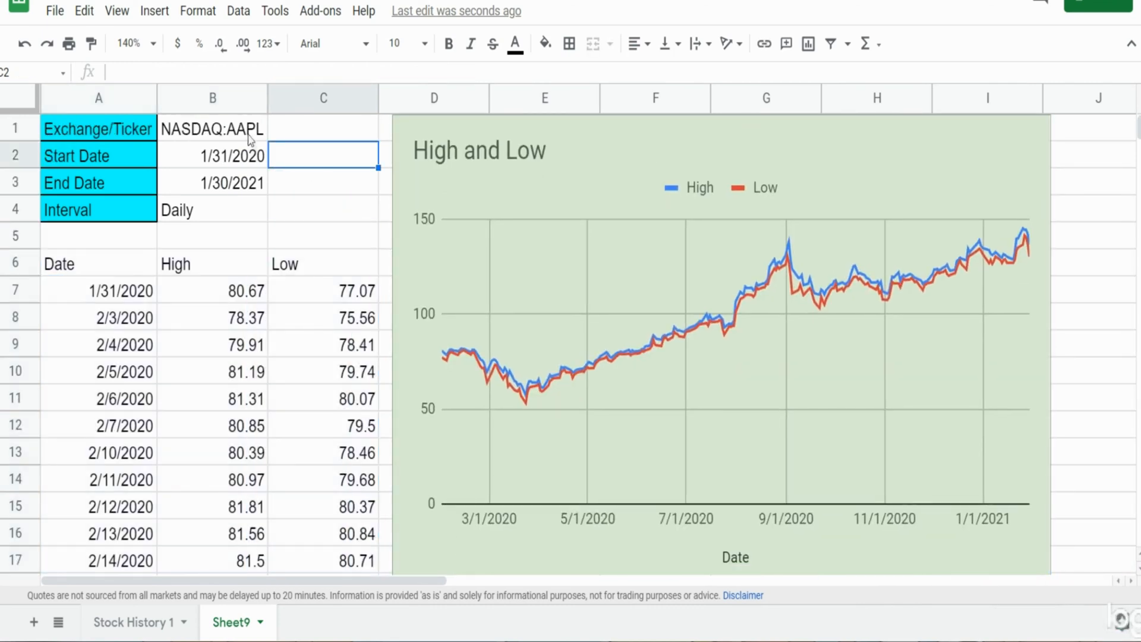
- Change the ticker in B1 to NASDAQ:MSFT and check the A6 QUERY formula
{"action": "left_click", "coordinate": [212, 129]}
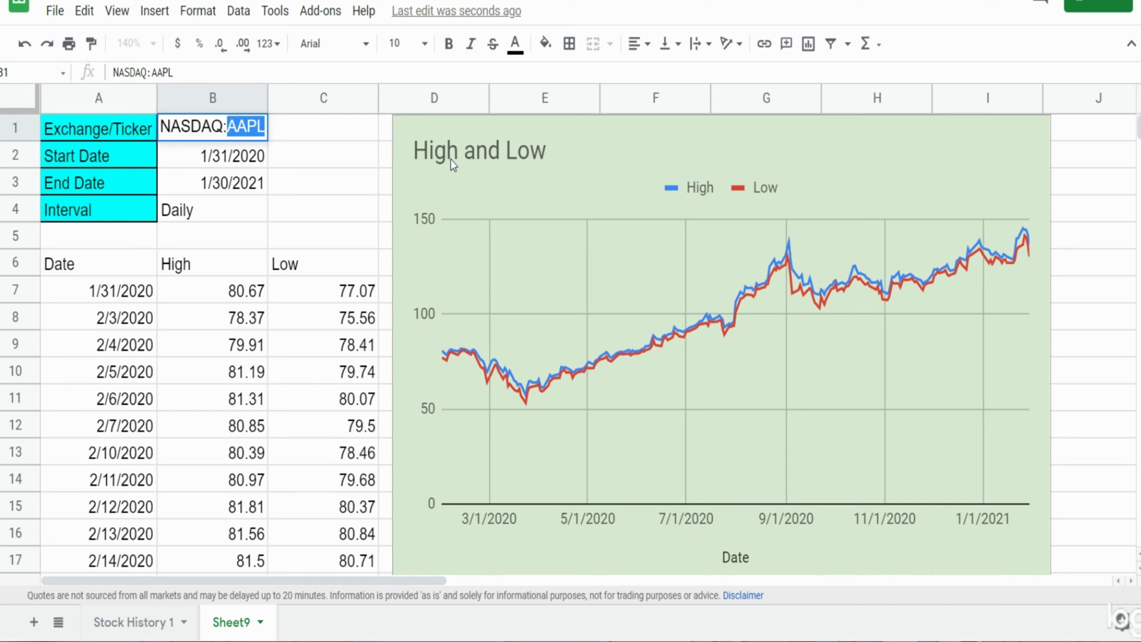
{"action": "type", "text": "M"}
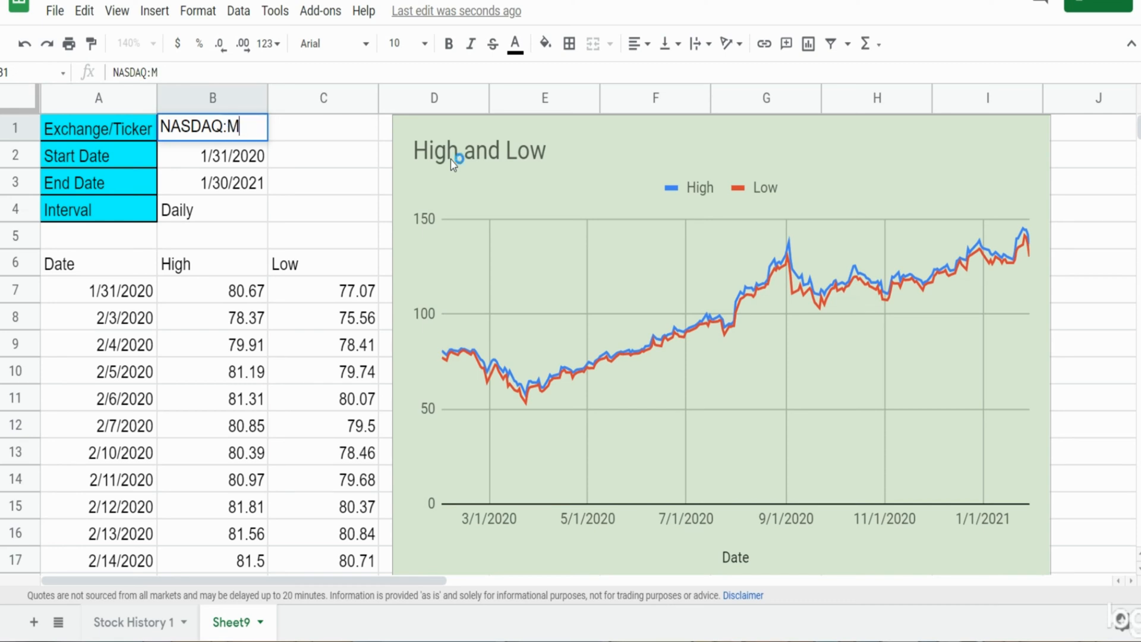
{"action": "type", "text": "SFT"}
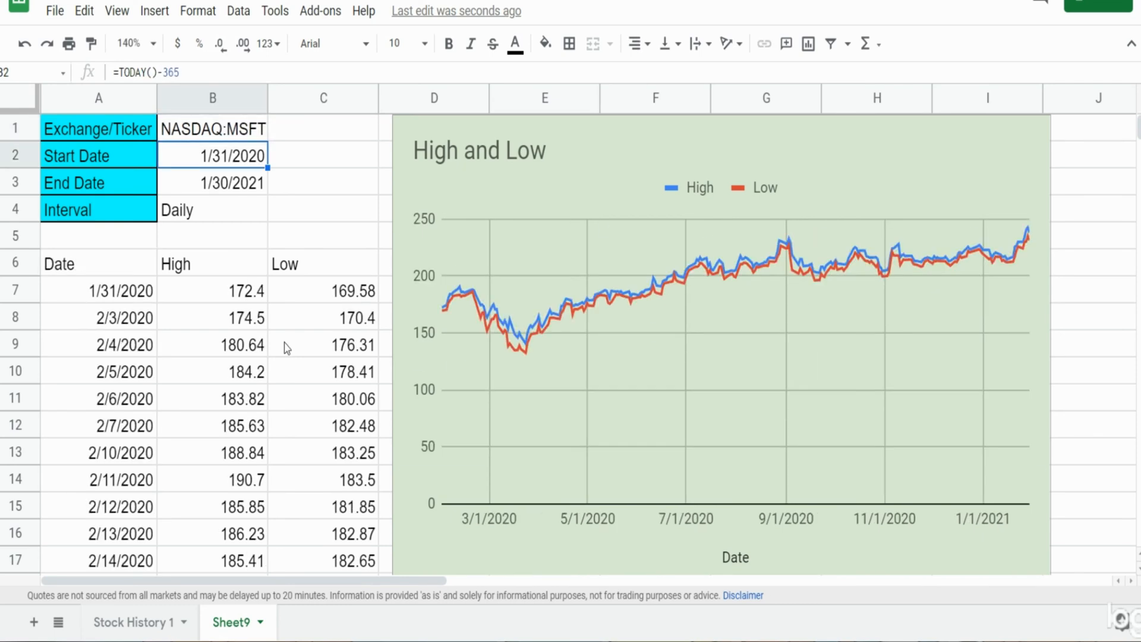
{"action": "mouse_move", "coordinate": [803, 299]}
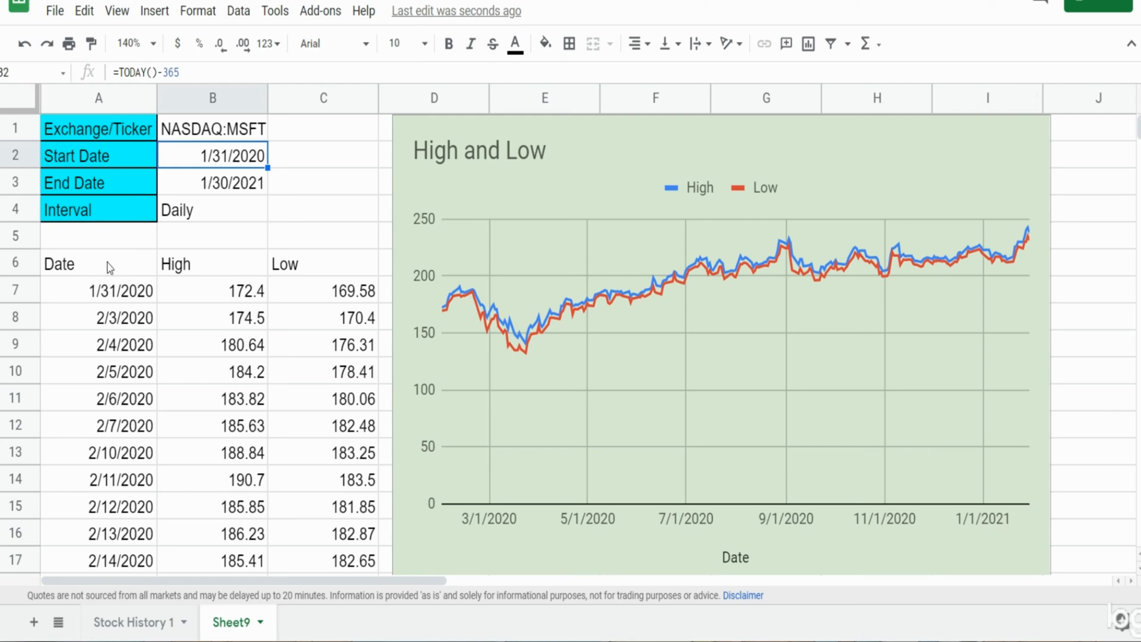
{"action": "left_click", "coordinate": [89, 264]}
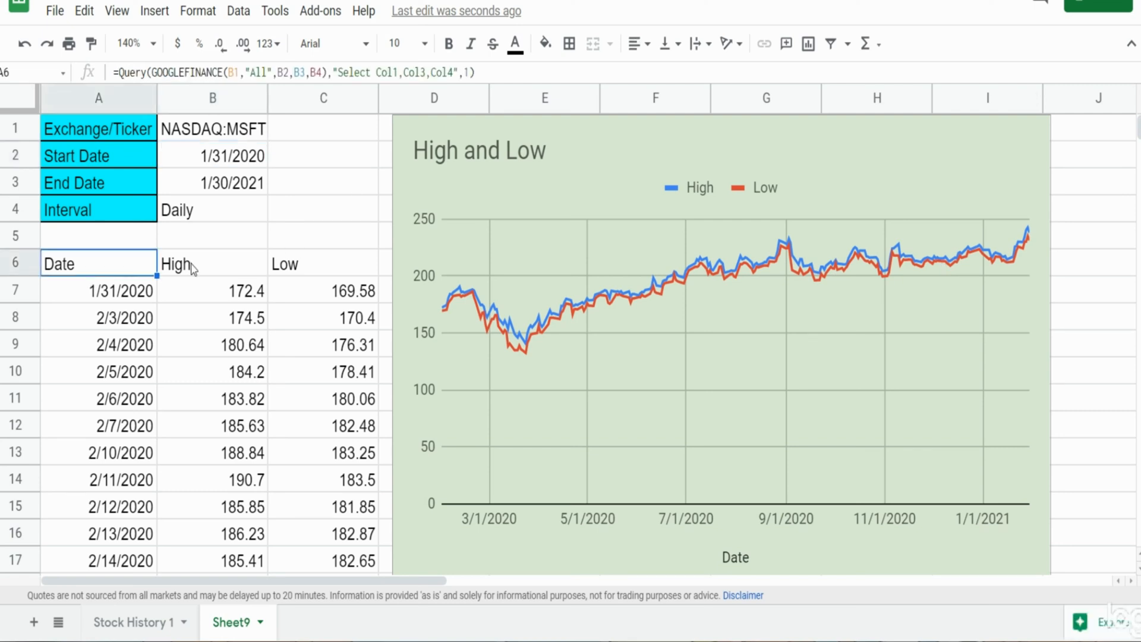
{"action": "mouse_move", "coordinate": [242, 259]}
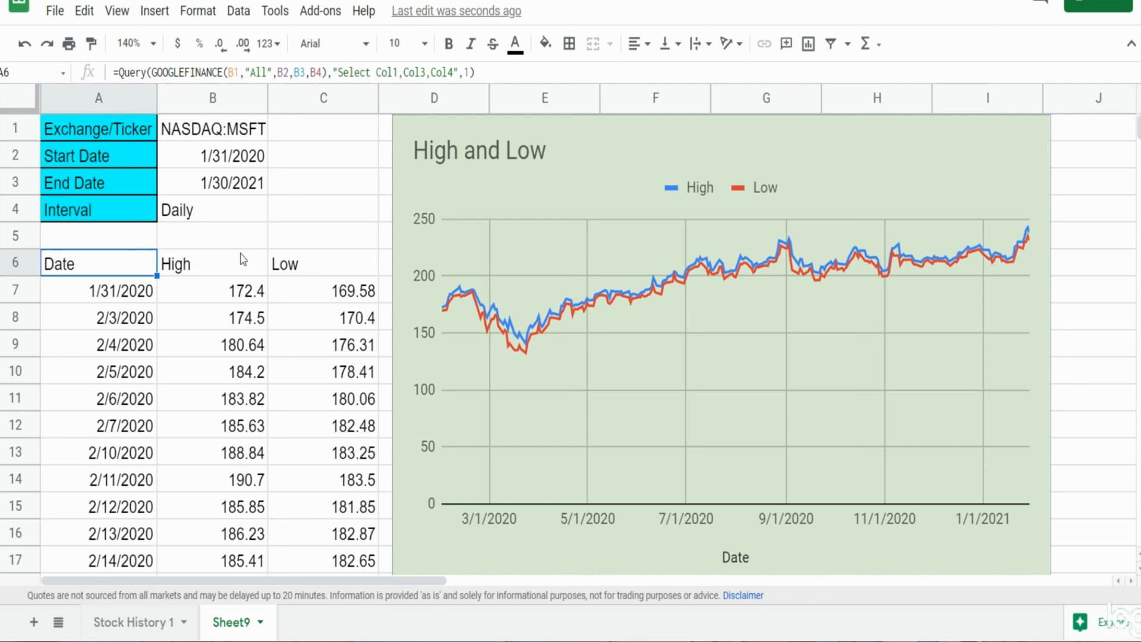